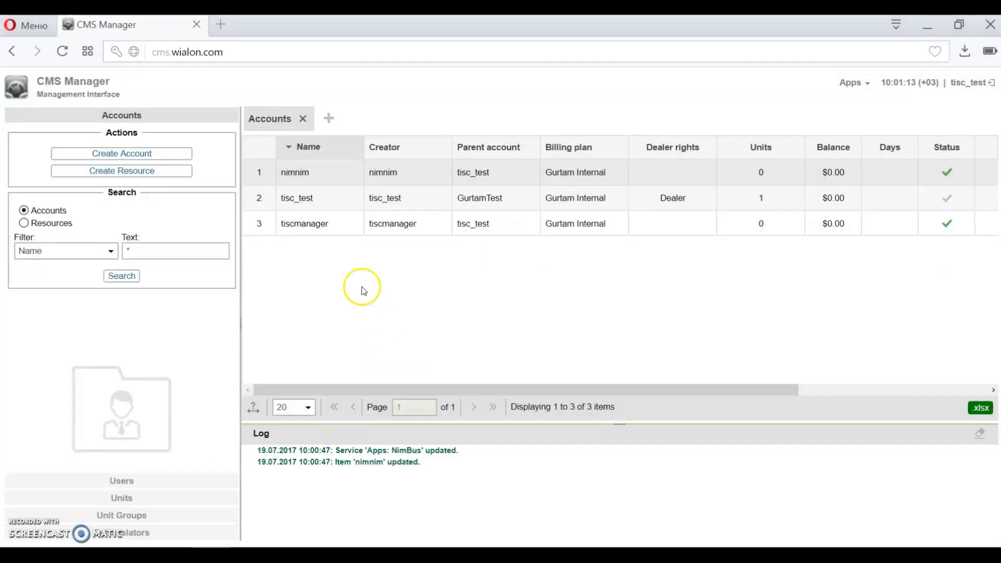
mouse_move(343, 179)
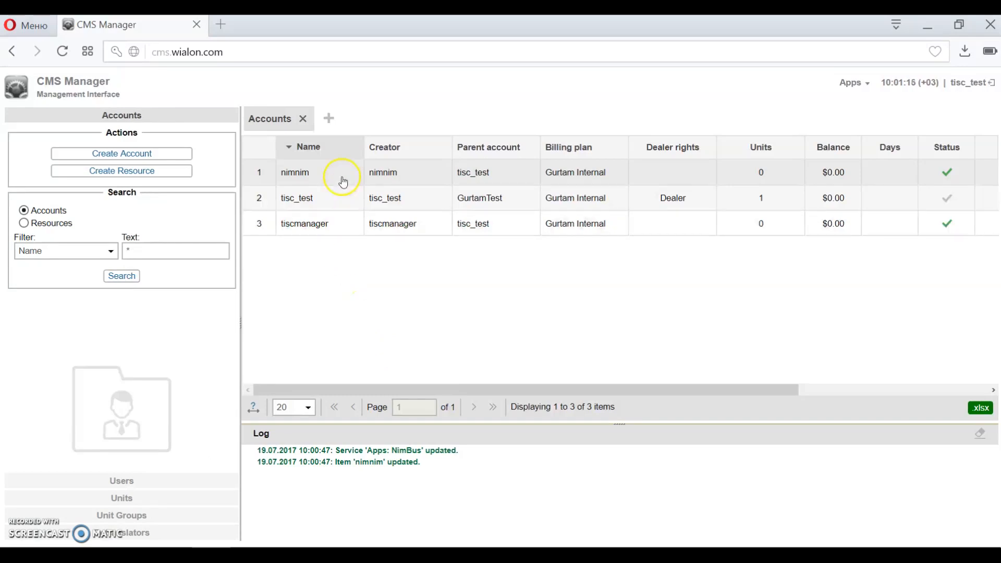
mouse_move(329, 179)
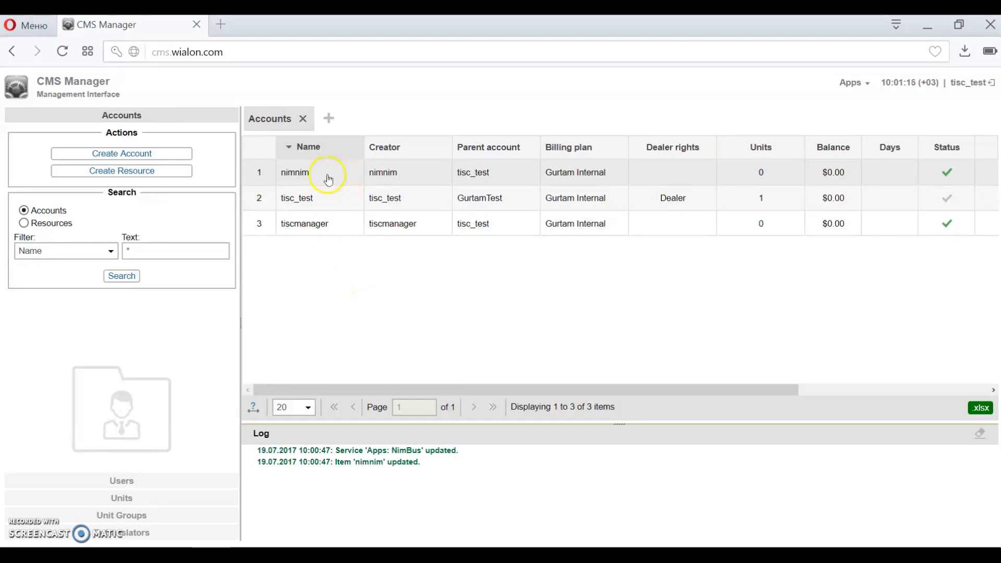
- Enable the Apps: NimBus service for account nimnim and save the change
double_click(294, 173)
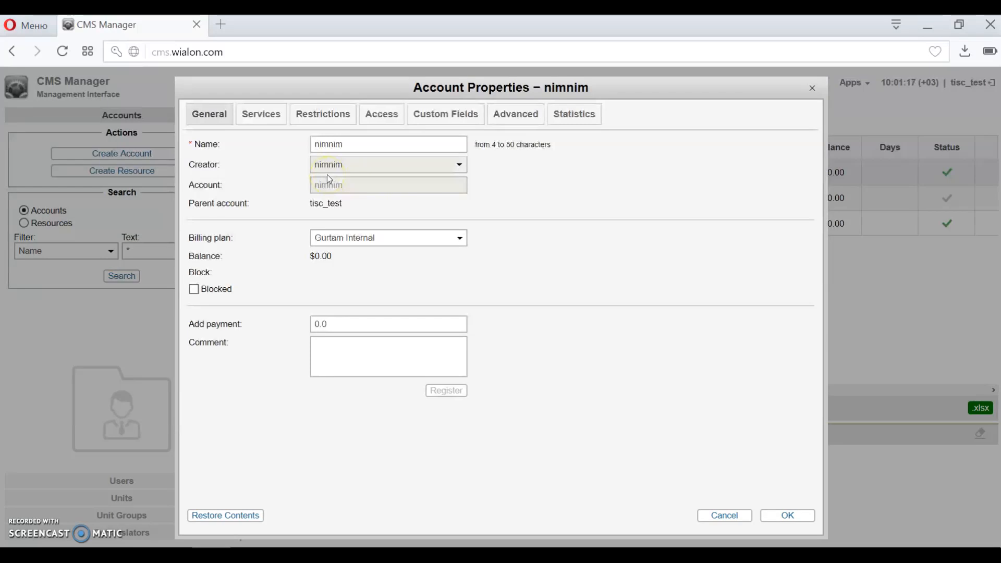
click(260, 114)
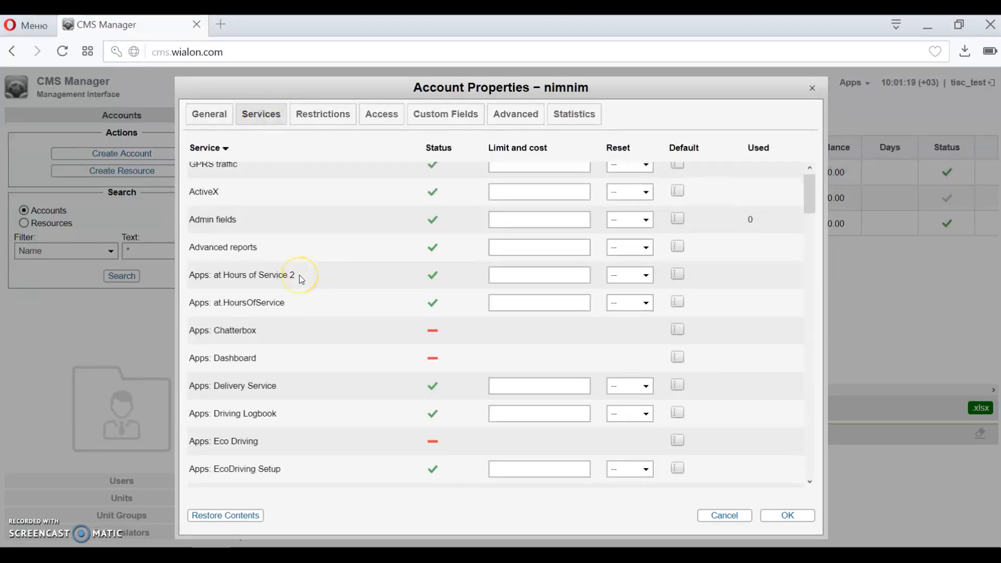
scroll(down, 3)
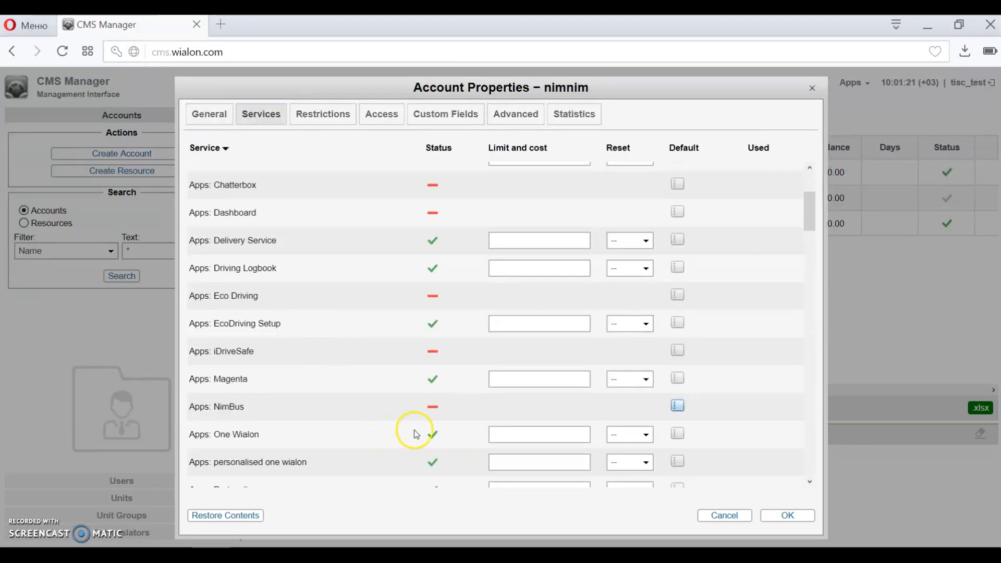
click(432, 407)
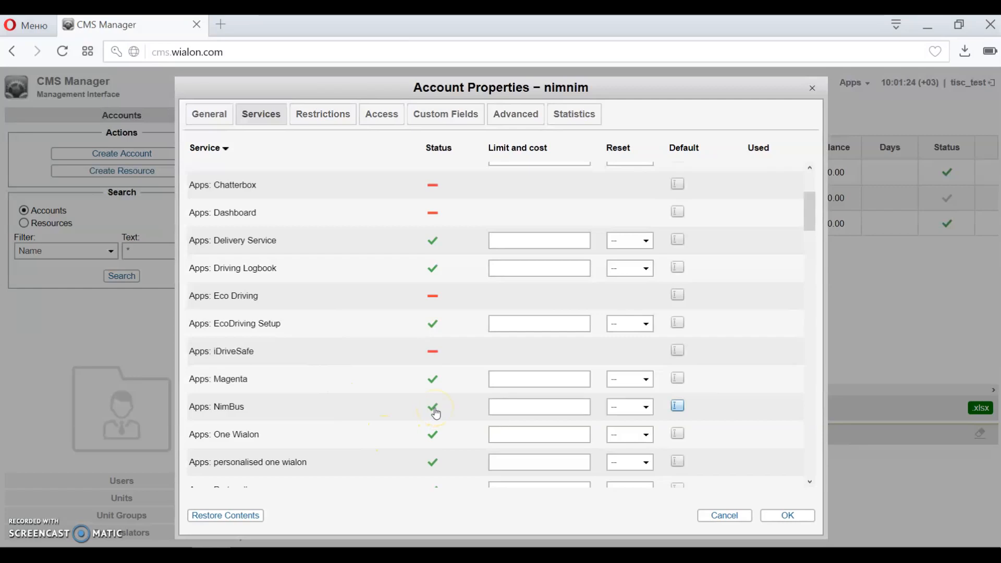
click(788, 516)
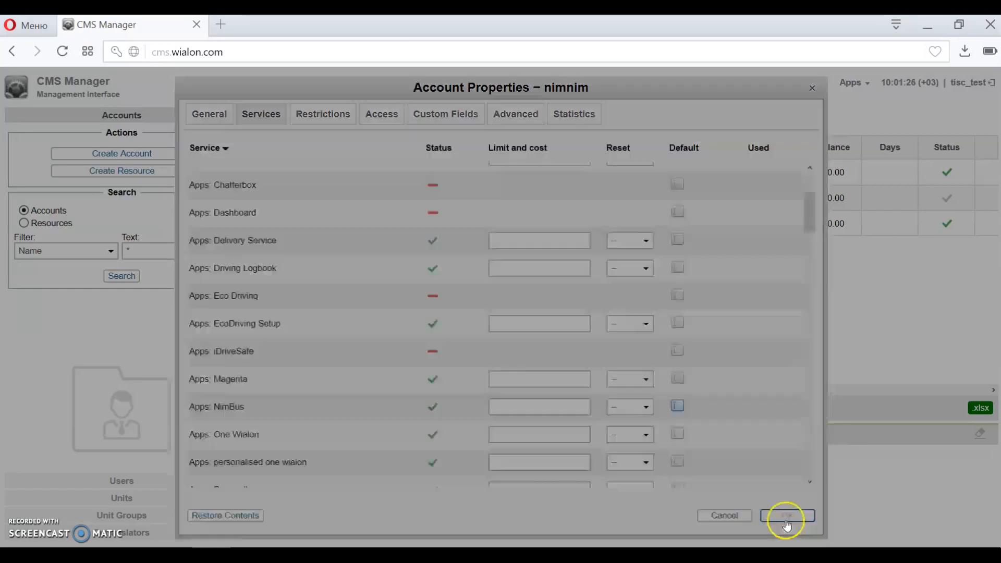
click(787, 515)
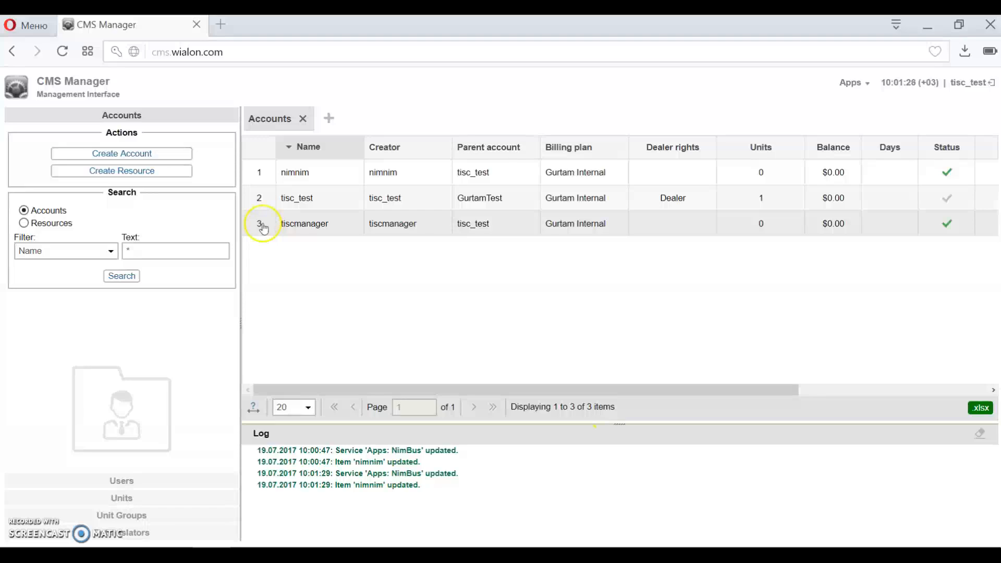
- Go to nimbus.wialon.com and authorize as tisc_test with the password
click(187, 51)
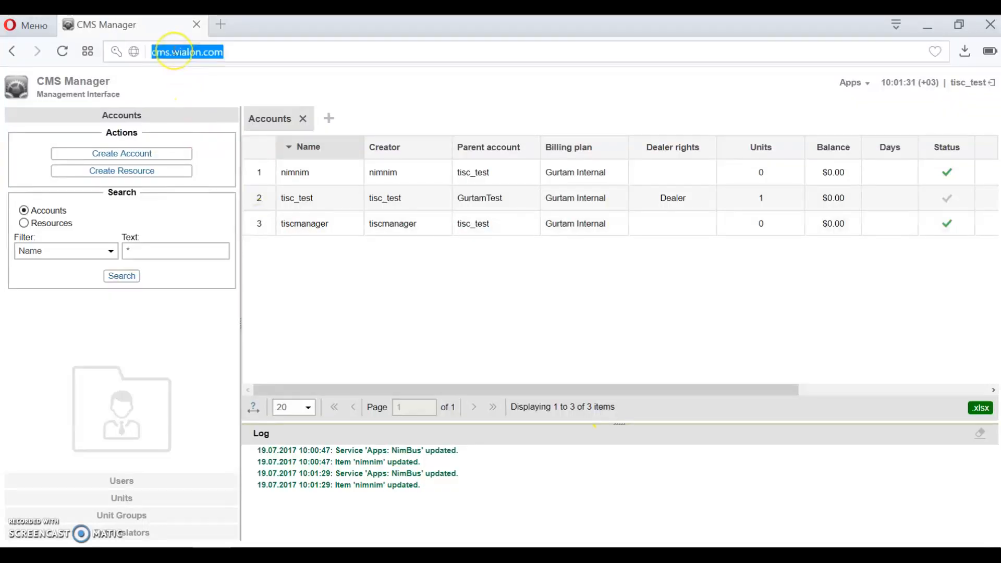
text(nimbu)
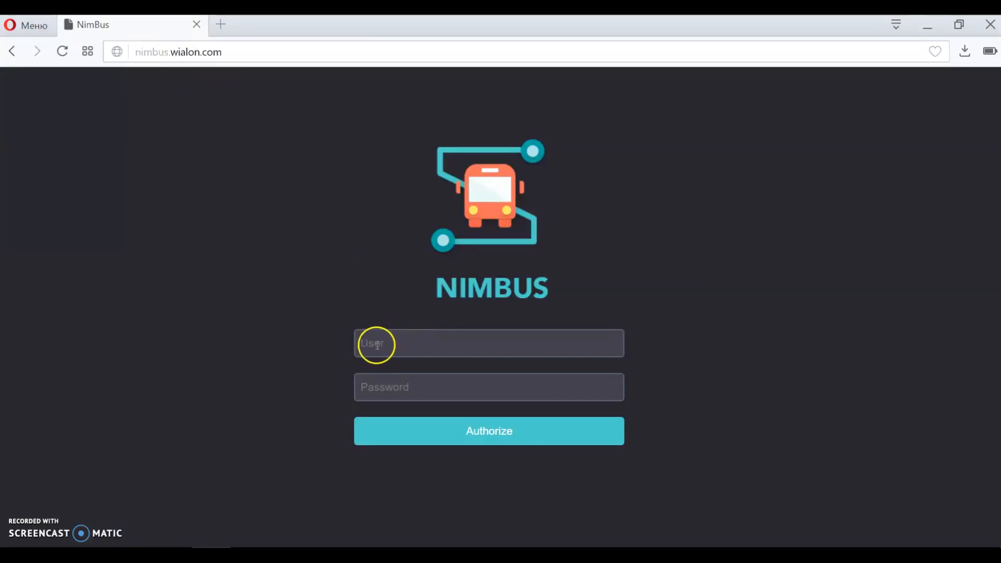
text(t)
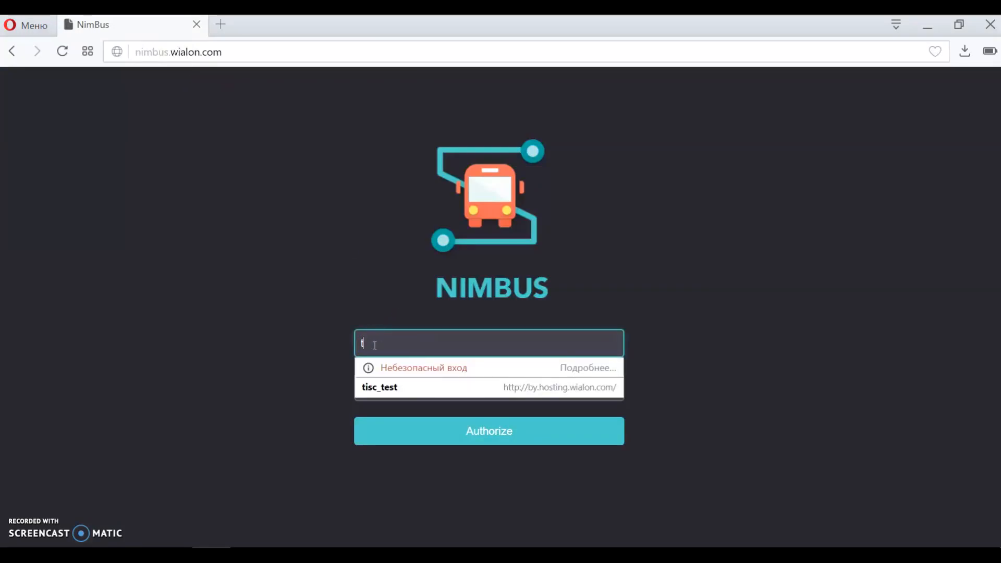
text(tisc_test)
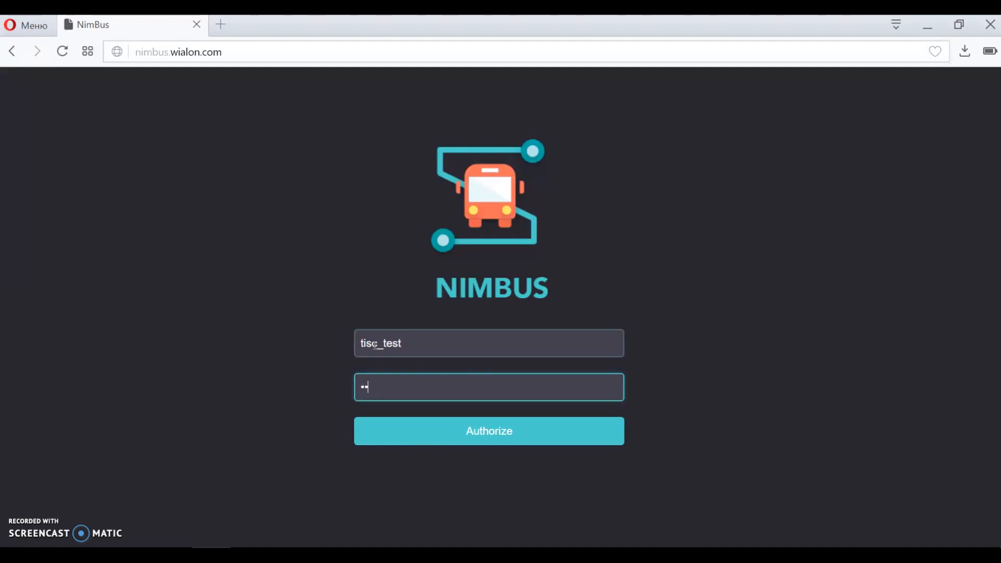
text(•)
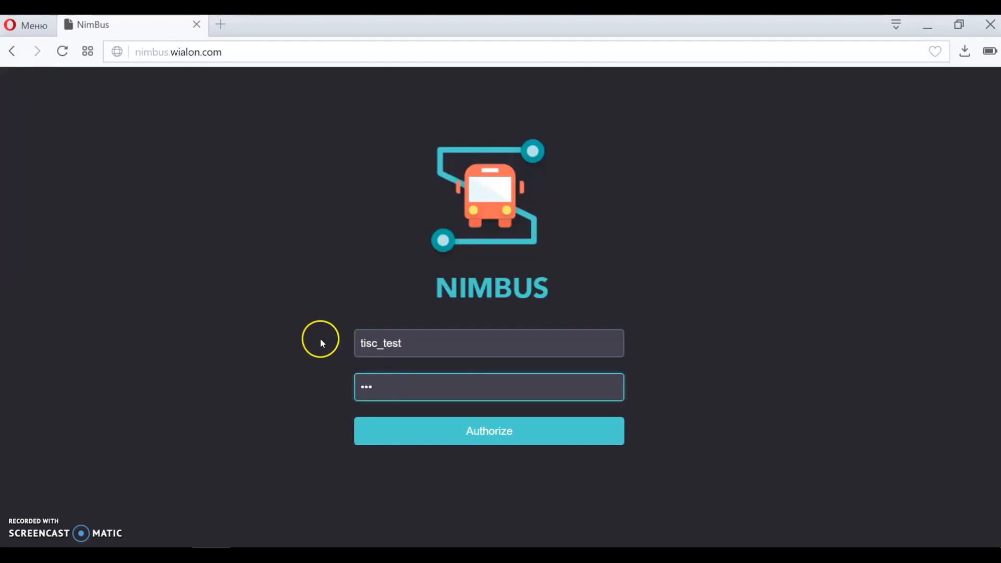
click(489, 431)
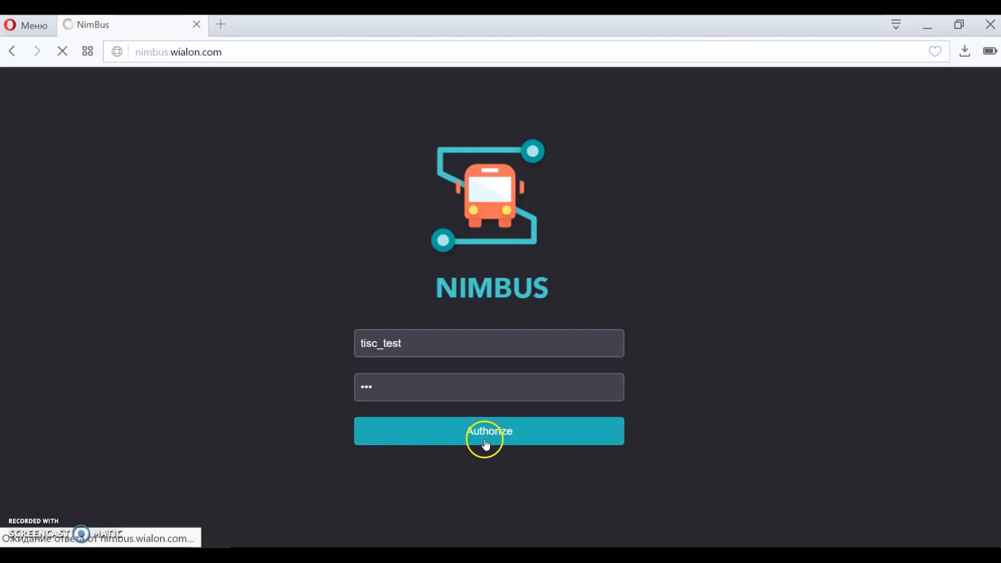
- Switch on the nimnim depot and open its administration access-rights page
click(489, 432)
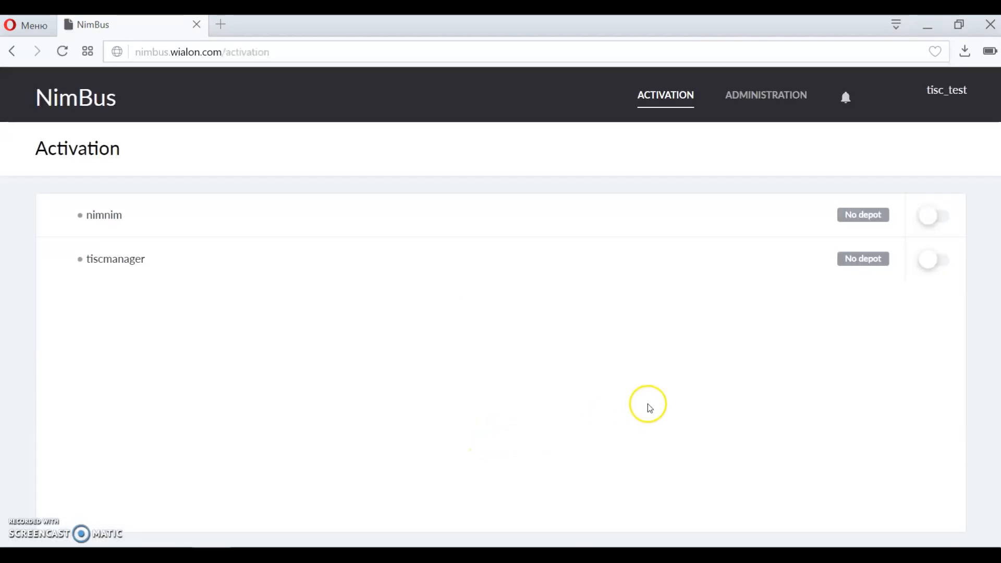
mouse_move(640, 383)
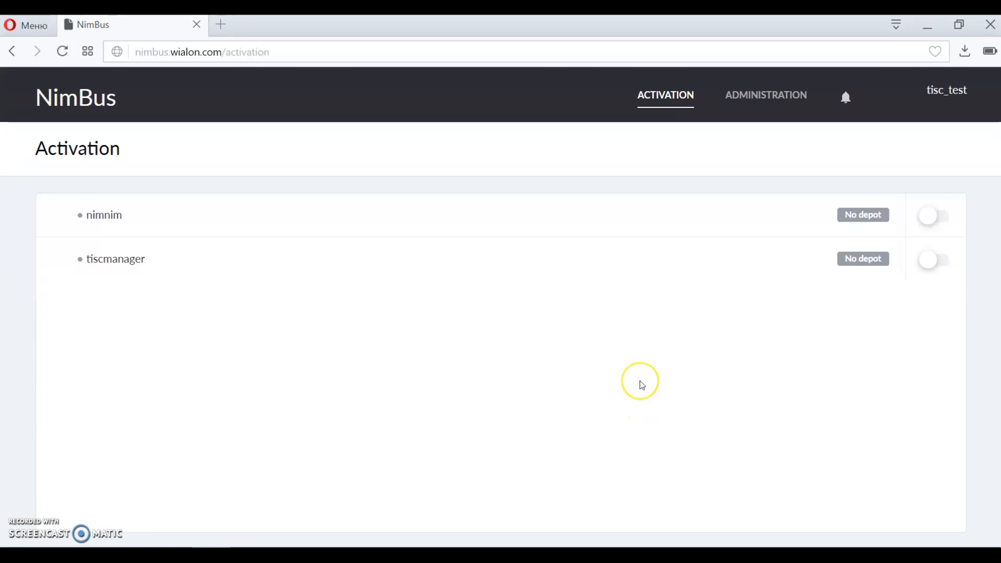
mouse_move(642, 384)
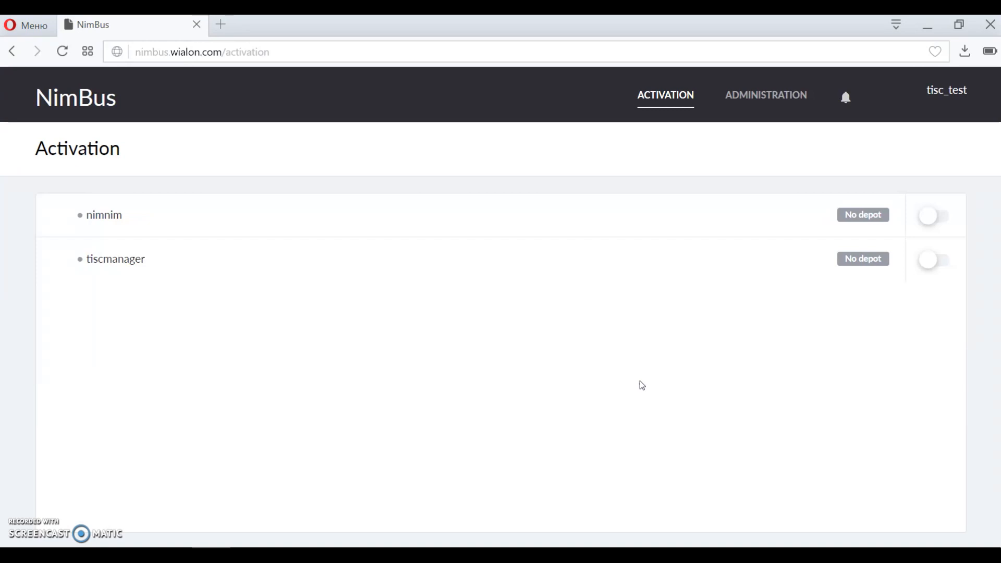
click(933, 216)
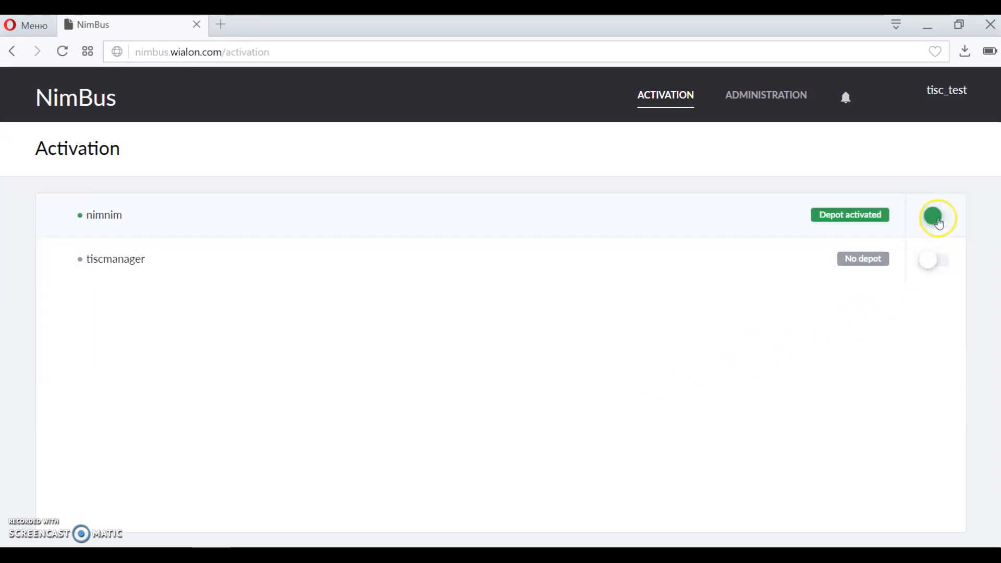
mouse_move(938, 218)
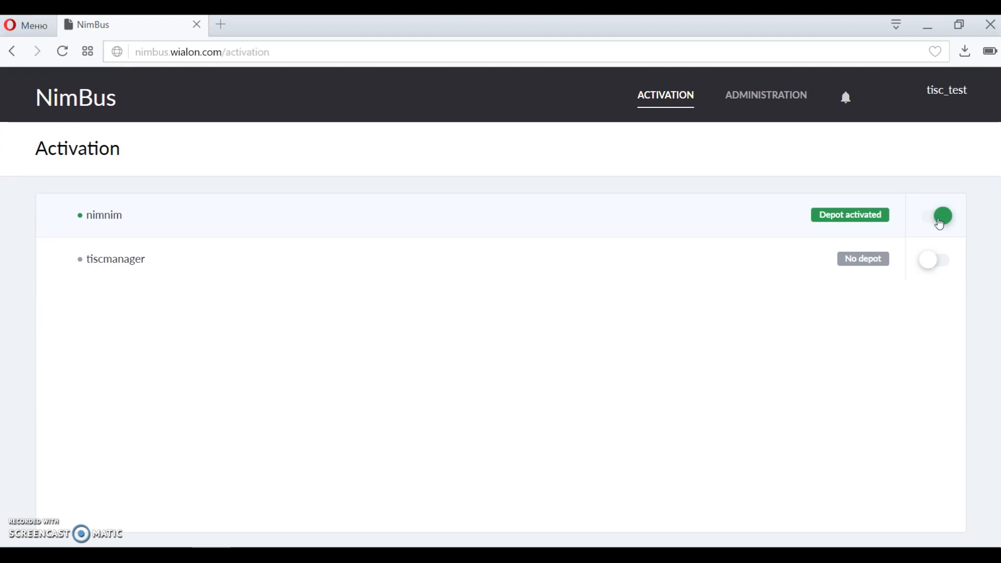
mouse_move(664, 224)
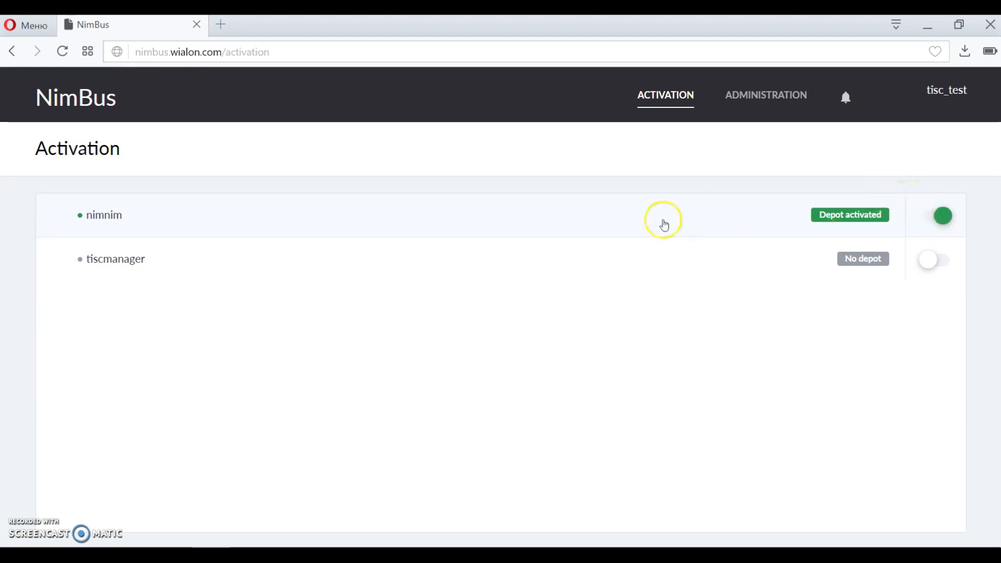
mouse_move(246, 262)
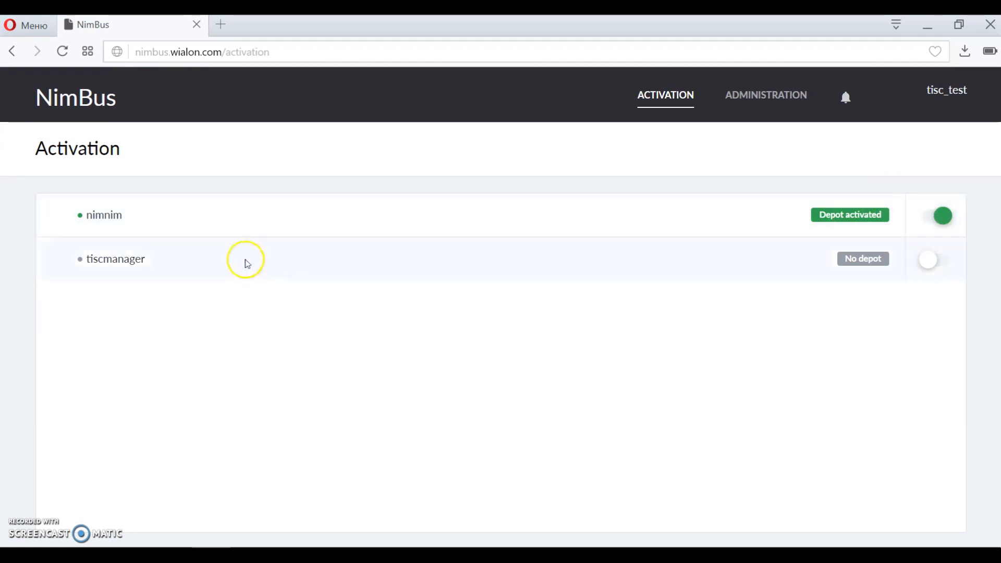
mouse_move(165, 231)
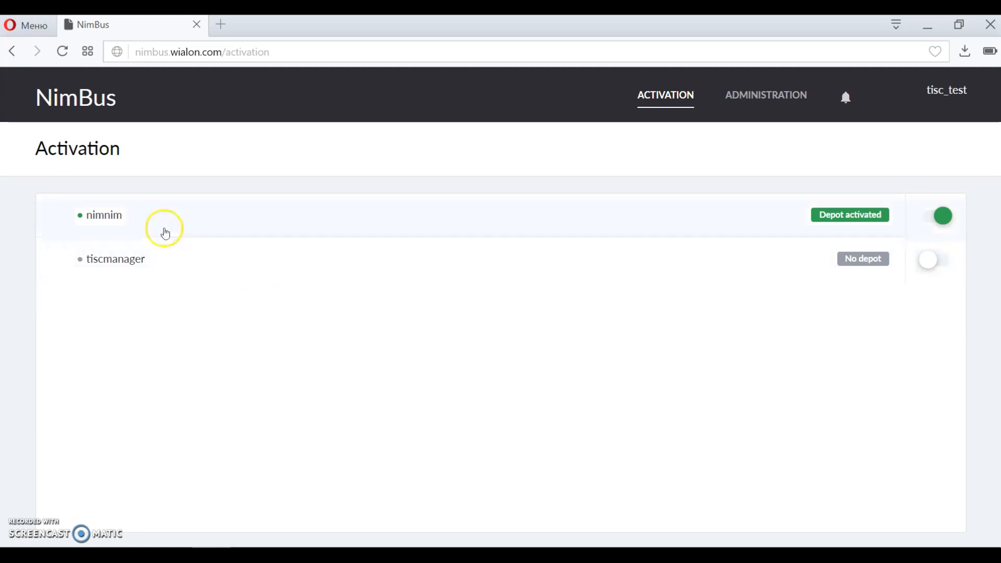
mouse_move(136, 223)
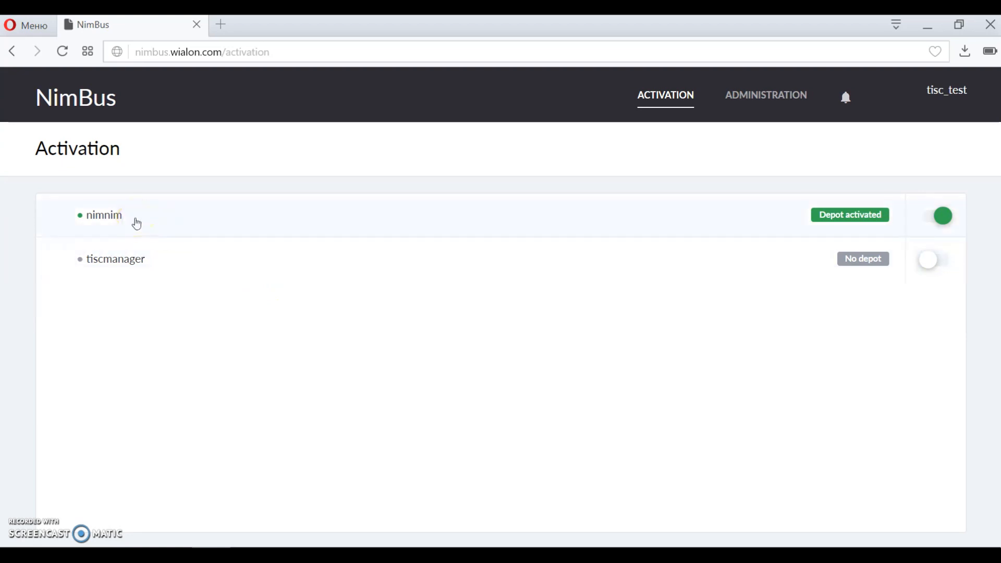
click(120, 219)
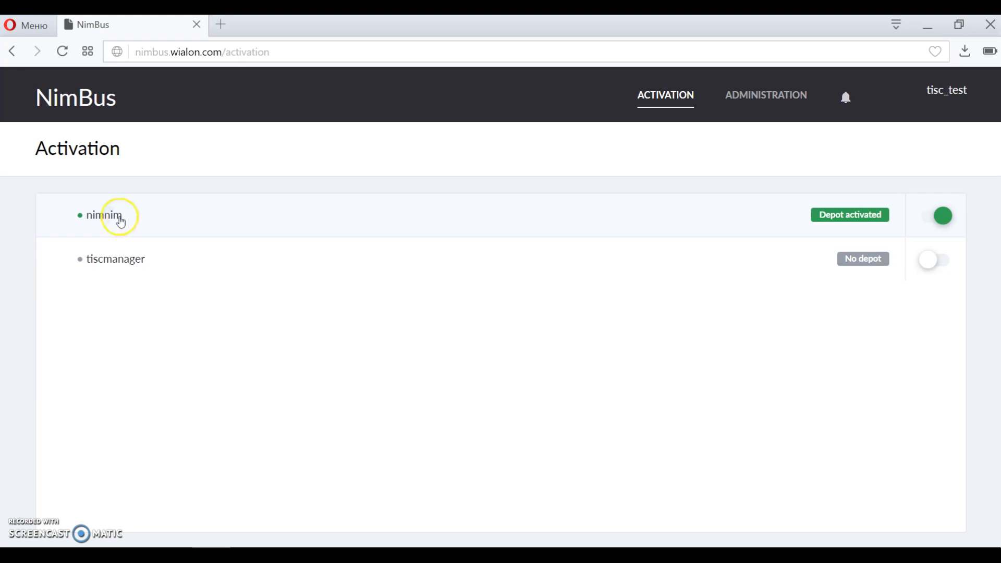
click(104, 216)
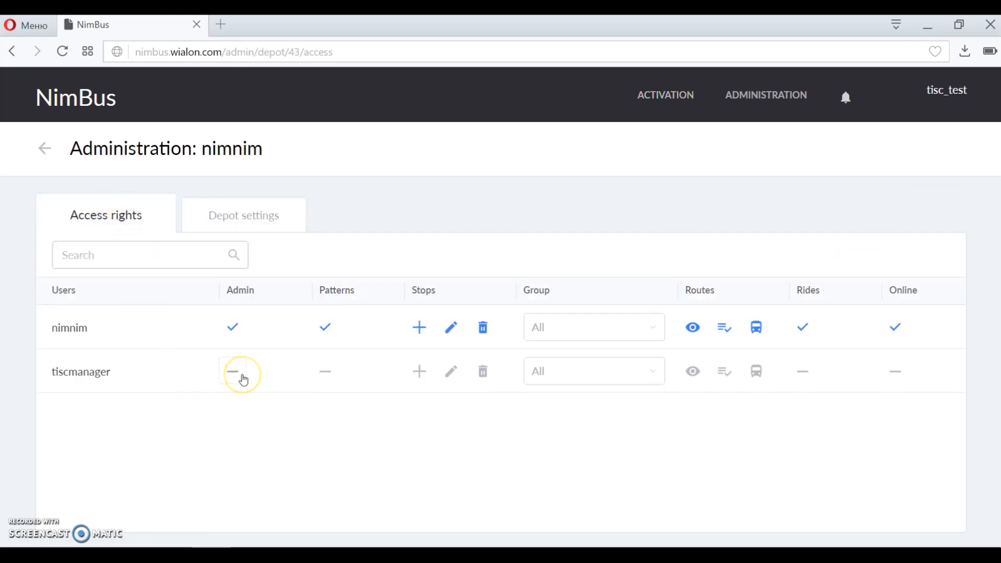
- Grant user tiscmanager Admin and Patterns rights for the nimnim depot
click(231, 371)
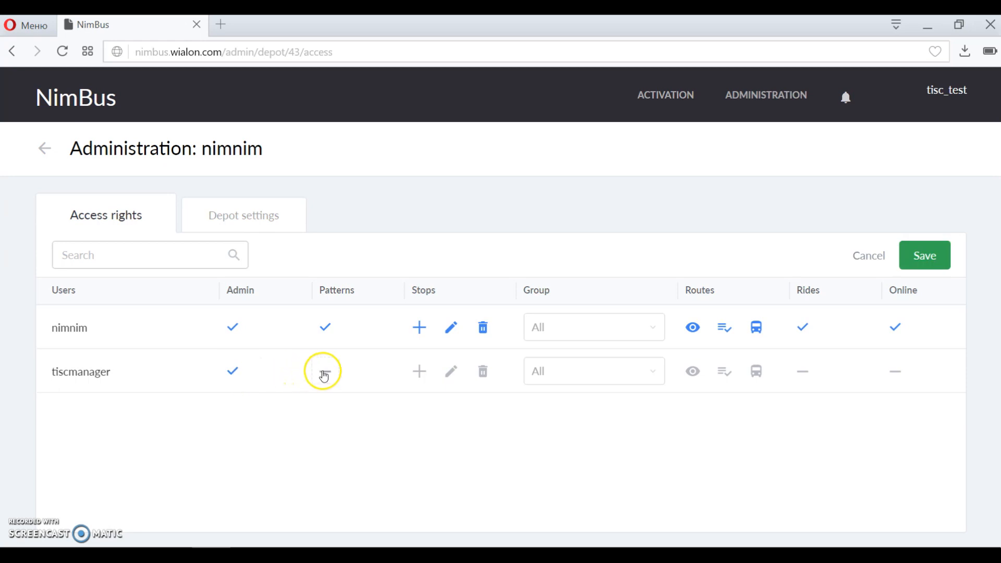
click(324, 371)
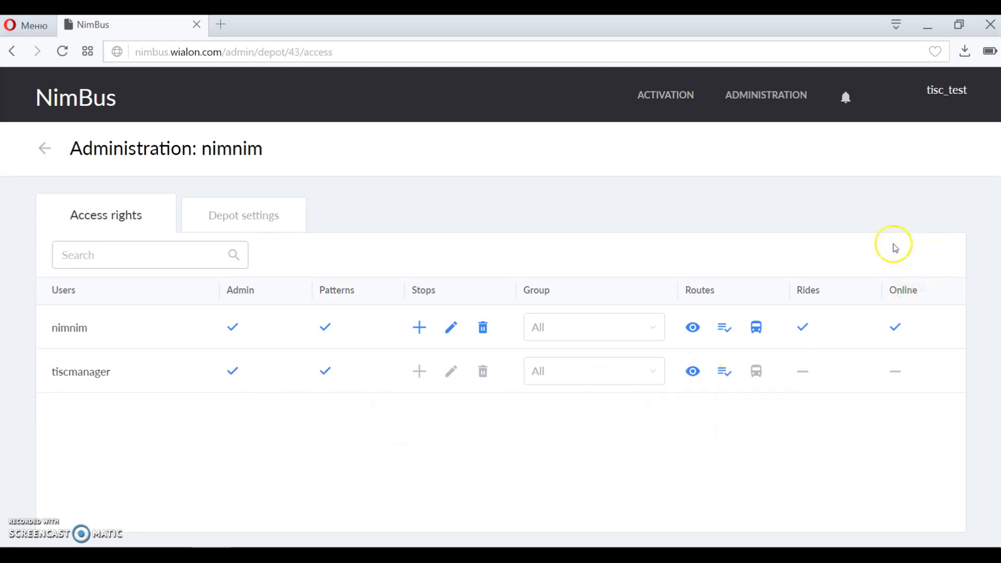
mouse_move(454, 225)
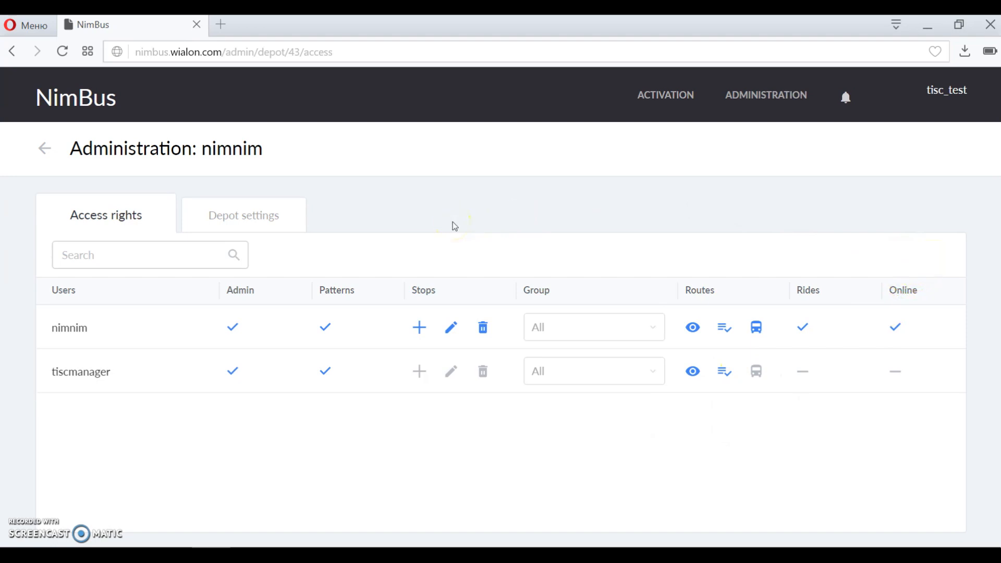
mouse_move(350, 398)
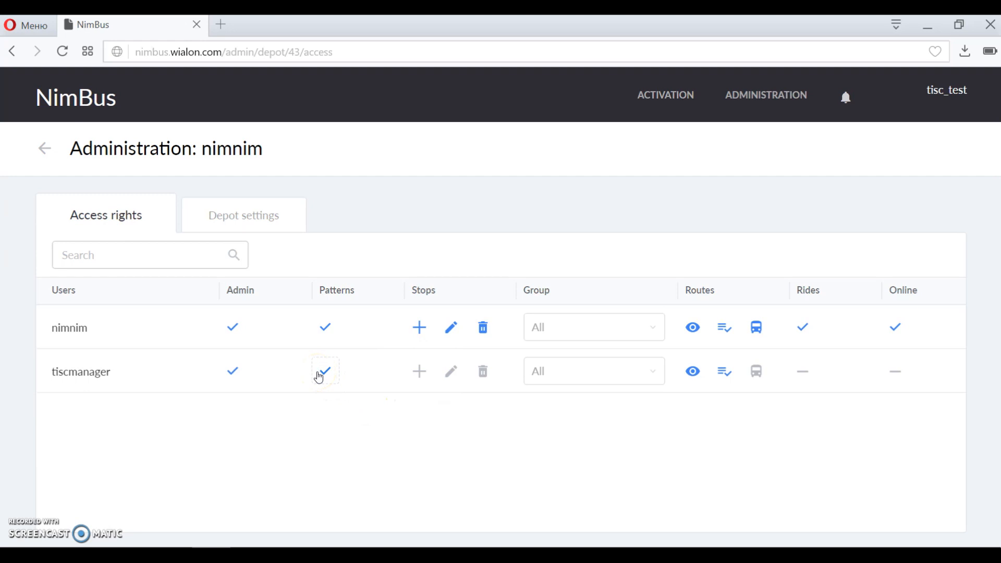
click(325, 371)
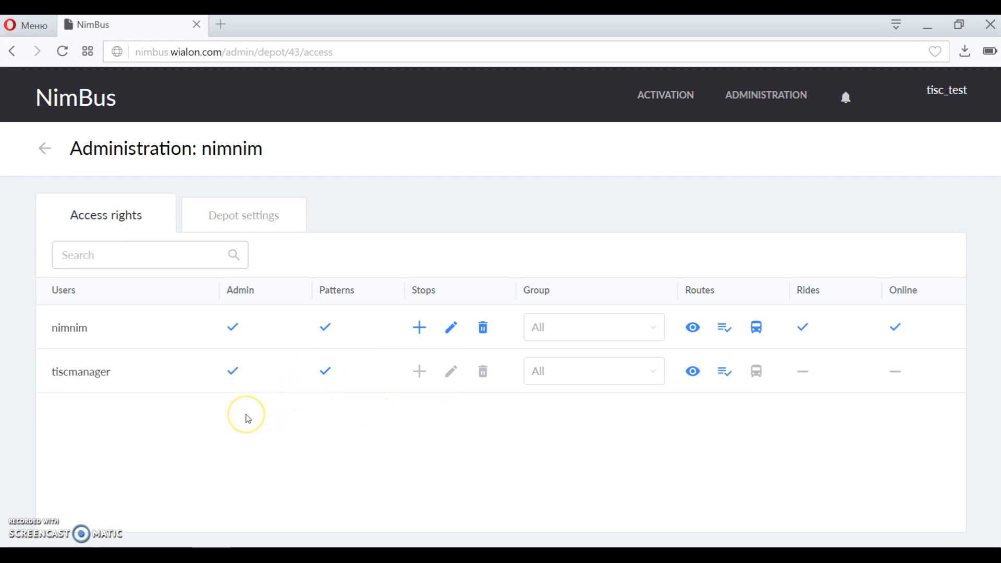
mouse_move(248, 418)
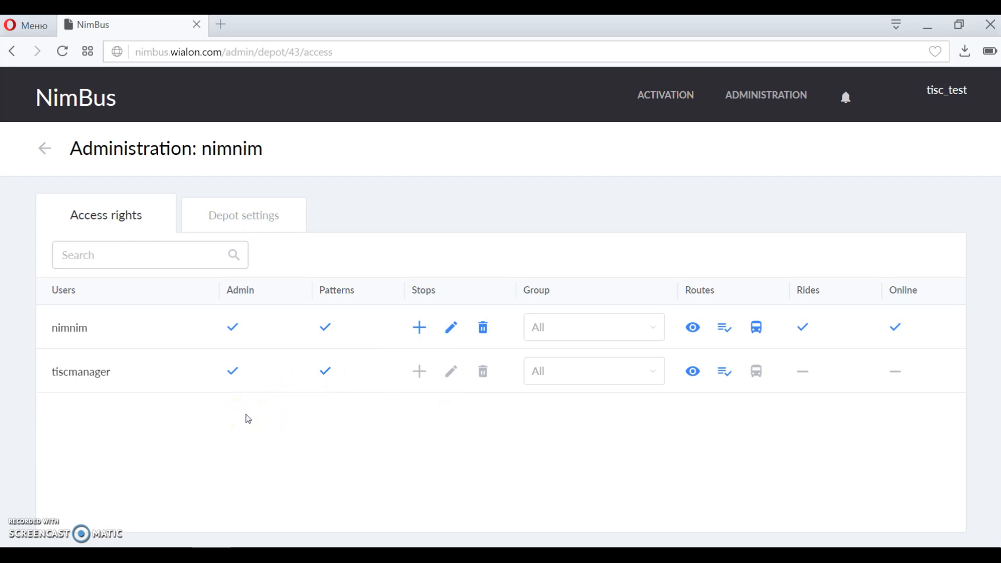
mouse_move(243, 216)
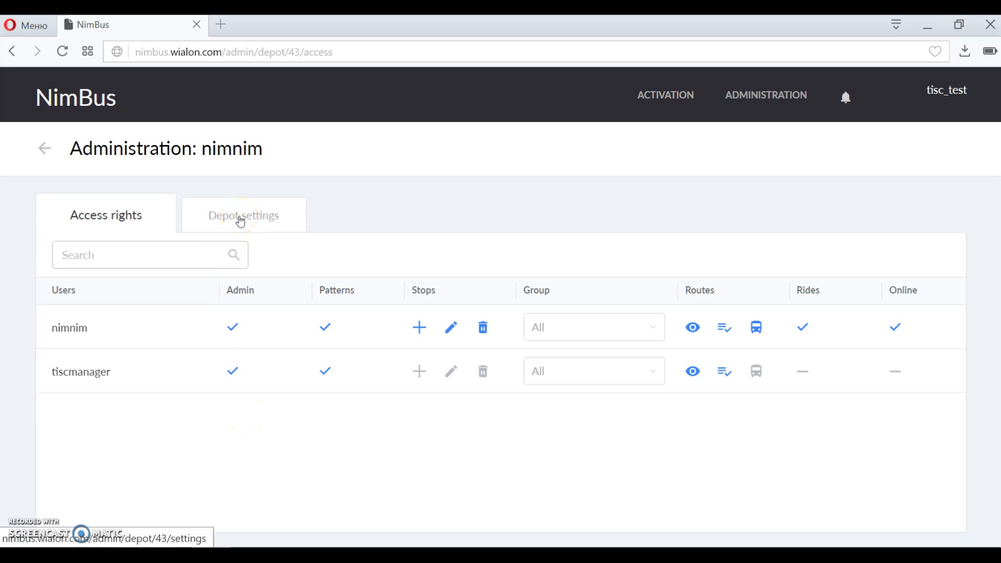
- View the nimnim depot settings, showing time zone GMT +03:00
click(242, 214)
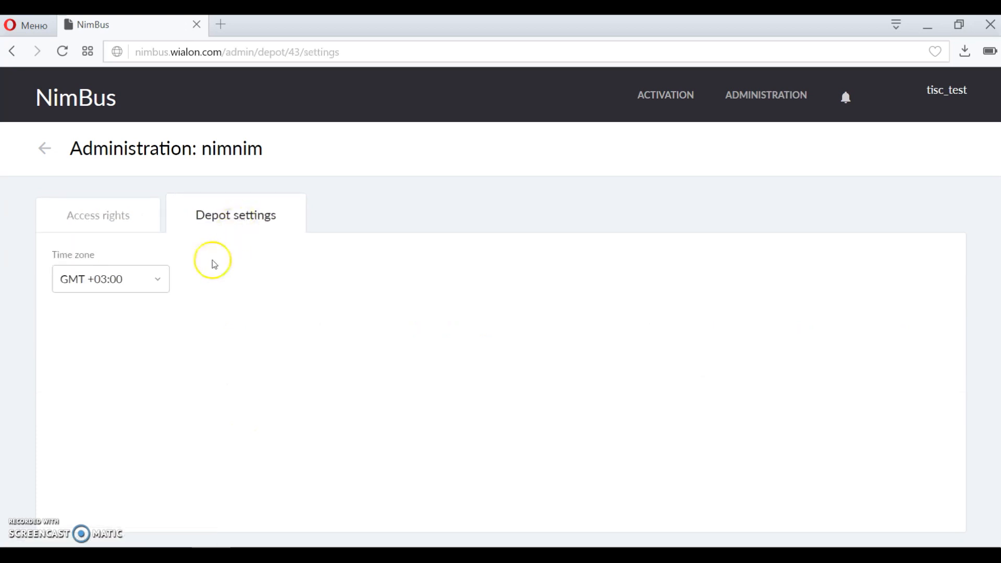
mouse_move(178, 297)
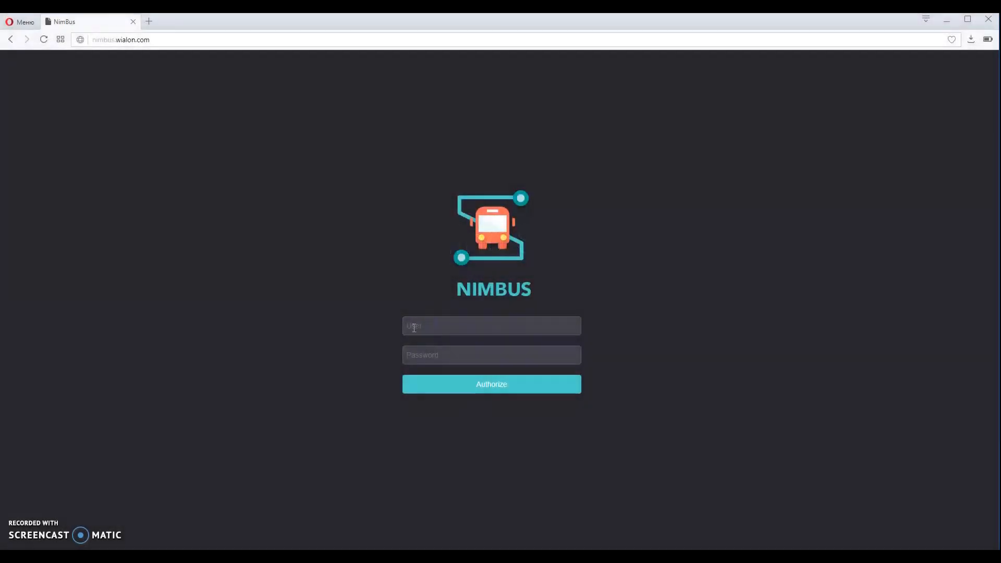
- Sign in to NimBus as user nimnim
text(nimnim)
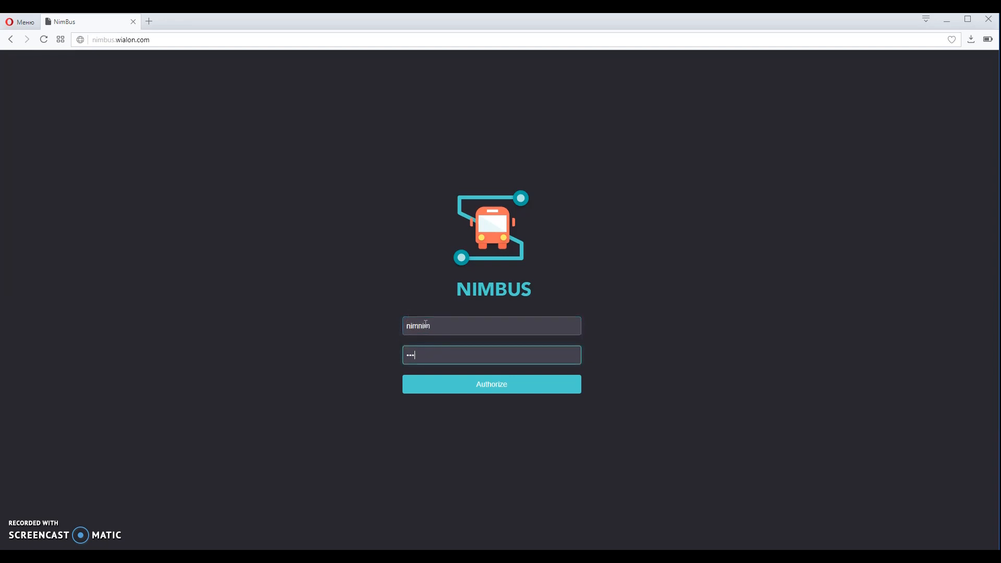
click(491, 384)
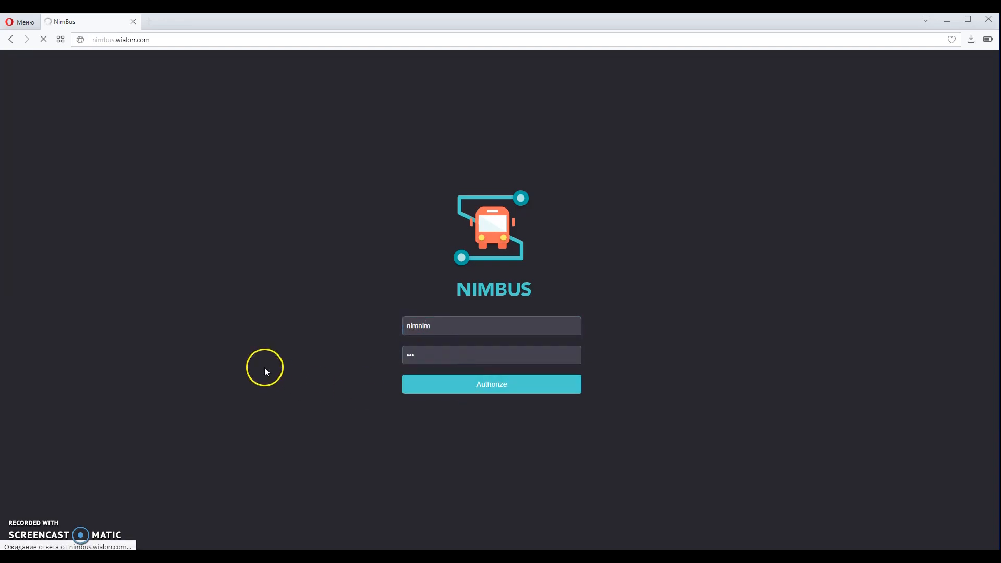
click(492, 383)
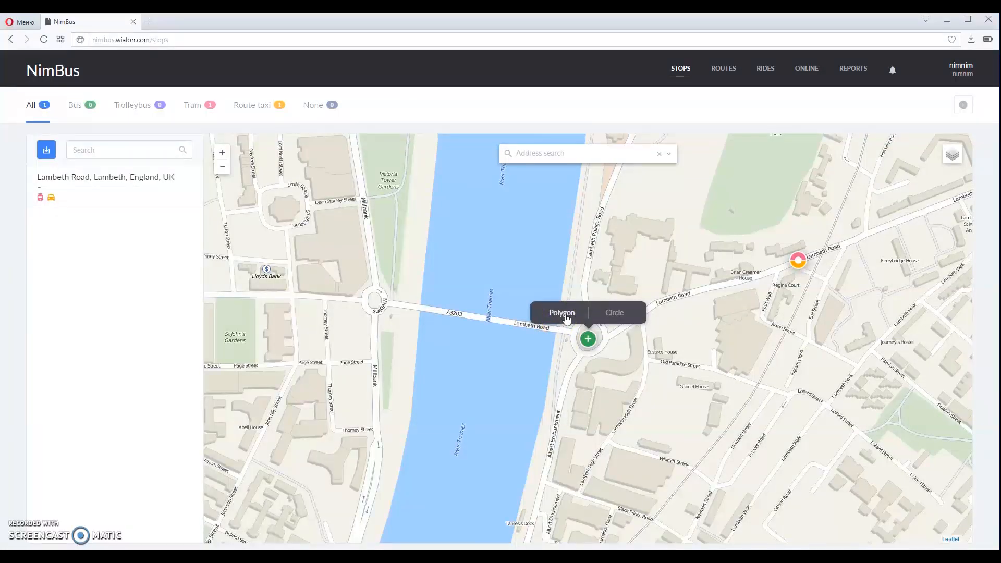
- Make the new stop a polygon area around the Lambeth Road junction
click(561, 313)
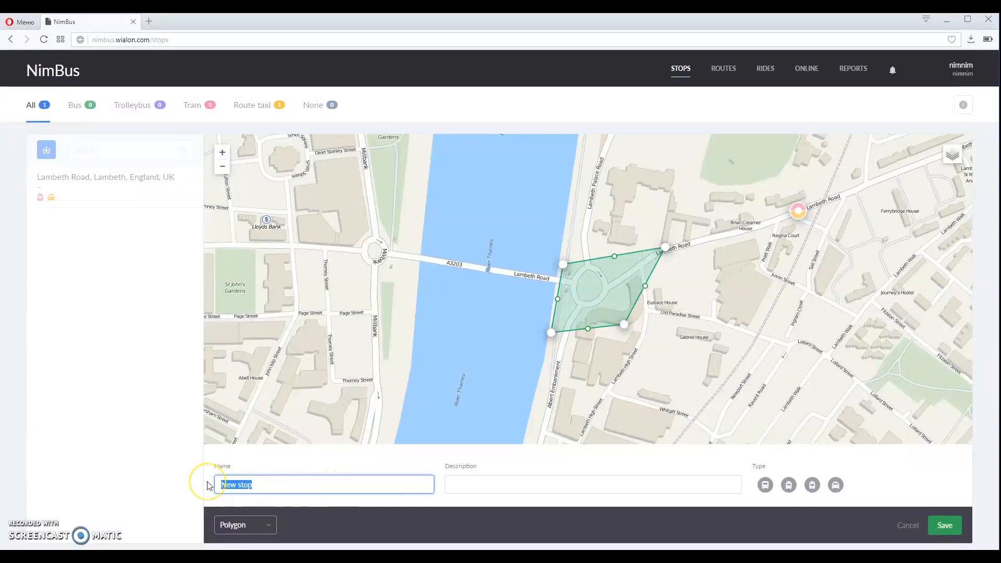
- Save the polygon stop as Albert, described forward, serving bus, trolleybus and tram
text(Albert)
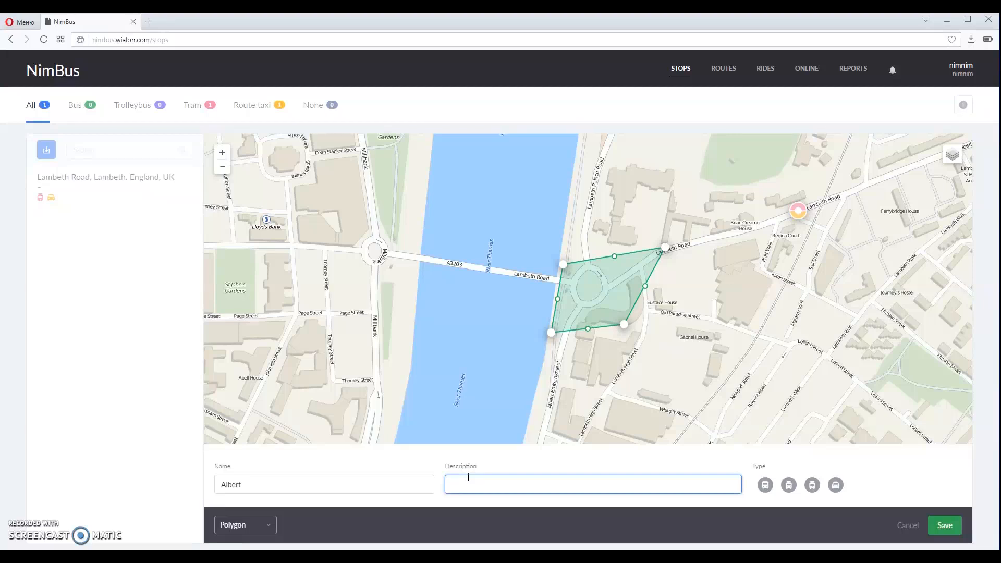
text(forward)
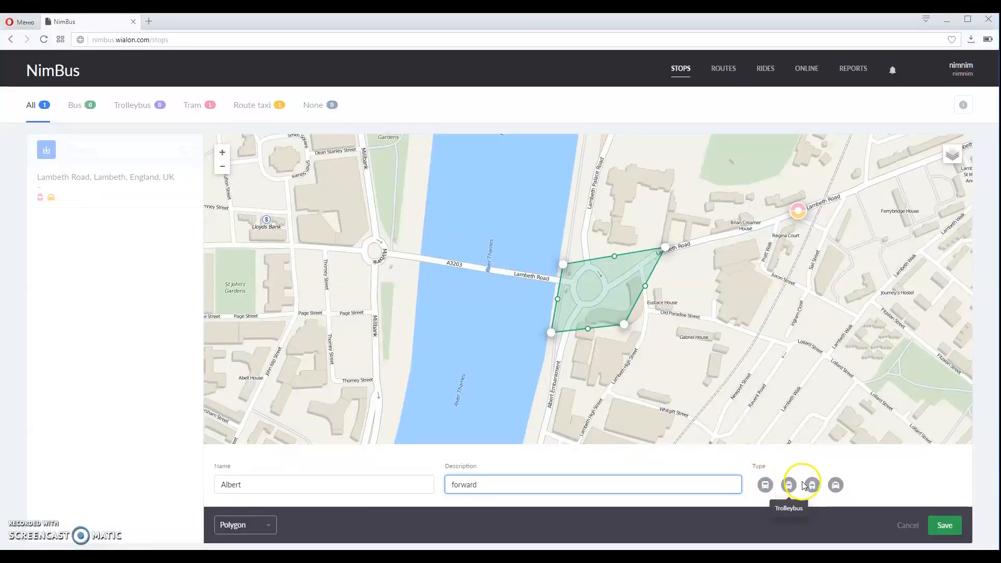
click(765, 485)
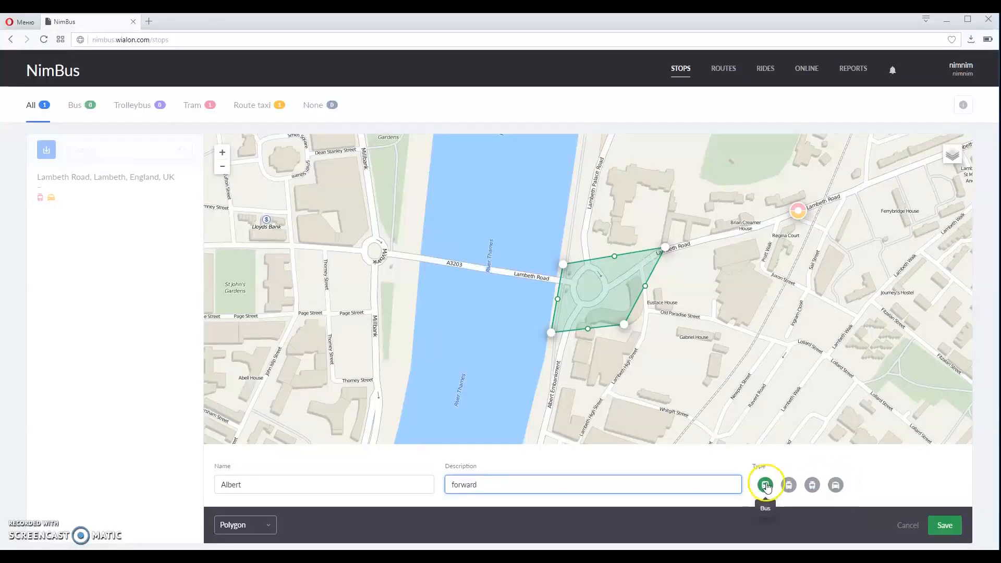
click(811, 484)
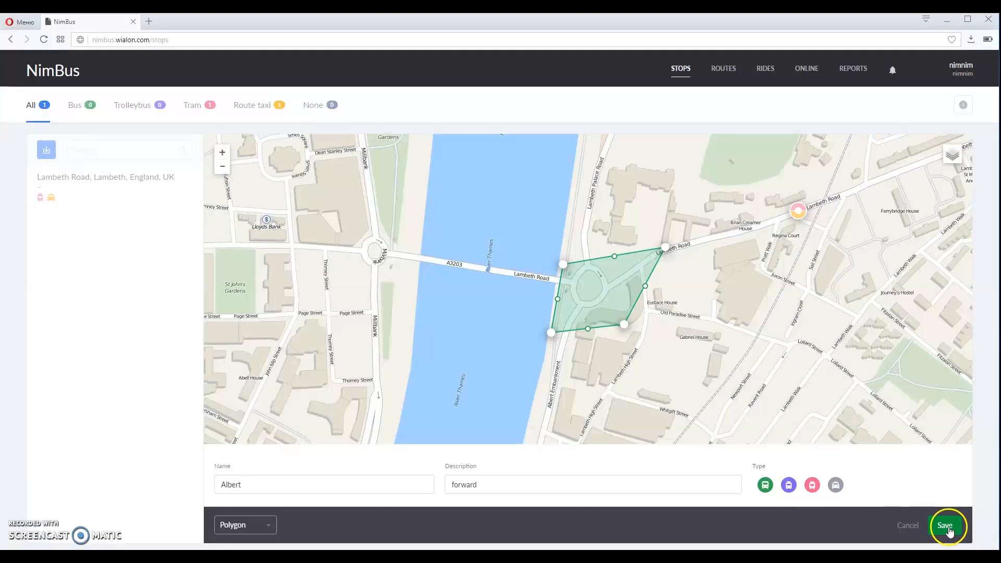
click(945, 526)
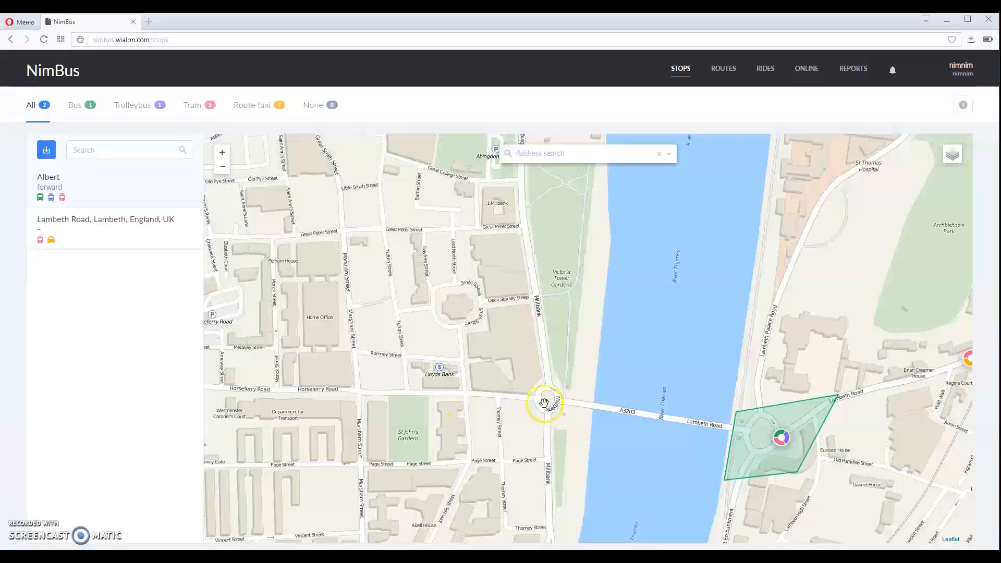
- Add a 50 m circle stop Gardens, described return, serving bus and tram
click(544, 404)
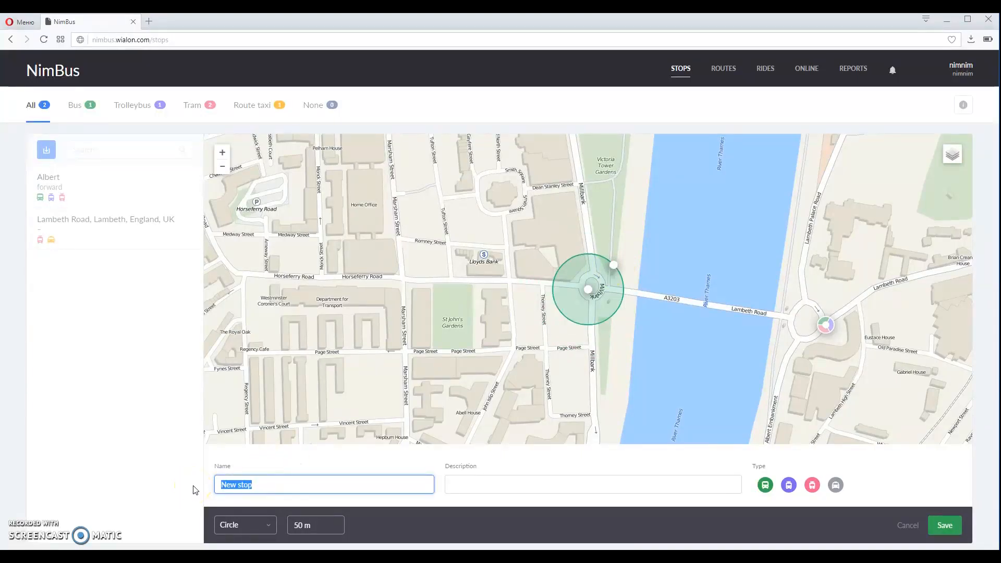
text(Gardens)
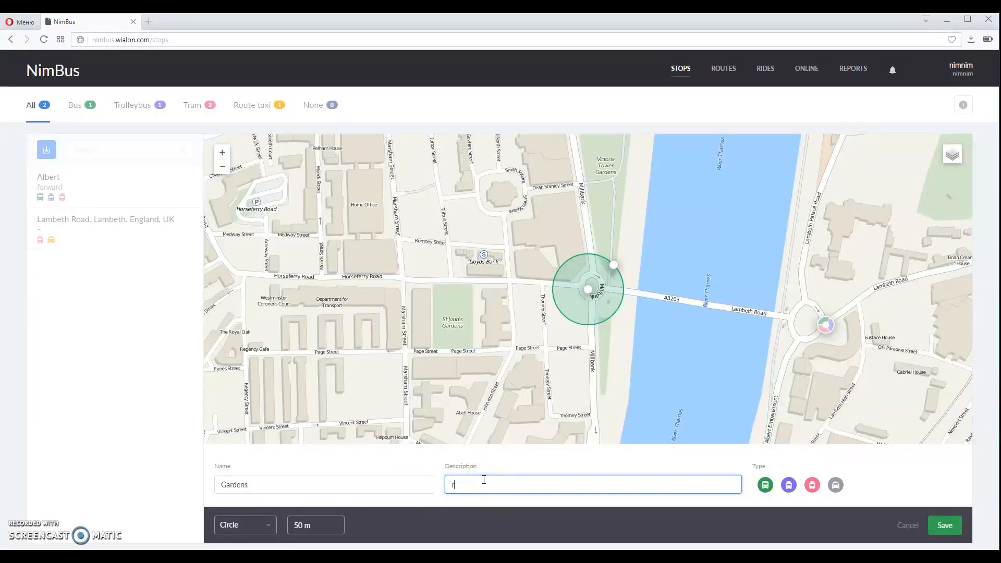
text(eturn)
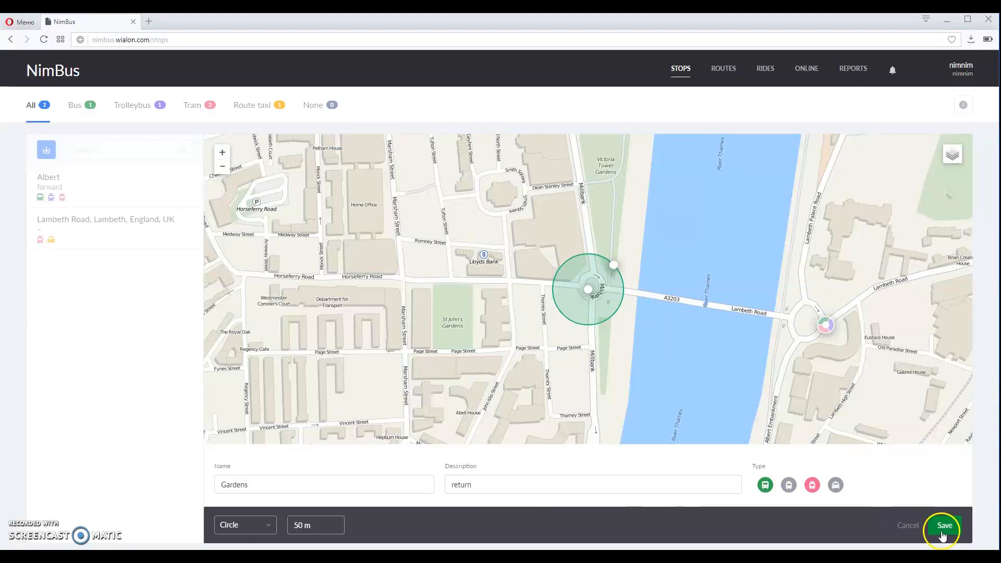
click(944, 525)
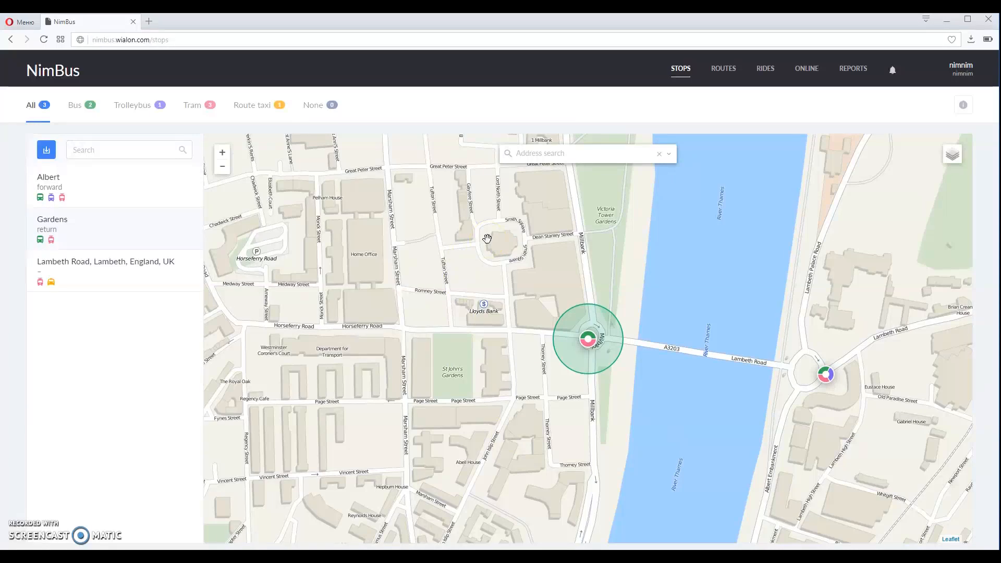
mouse_move(567, 245)
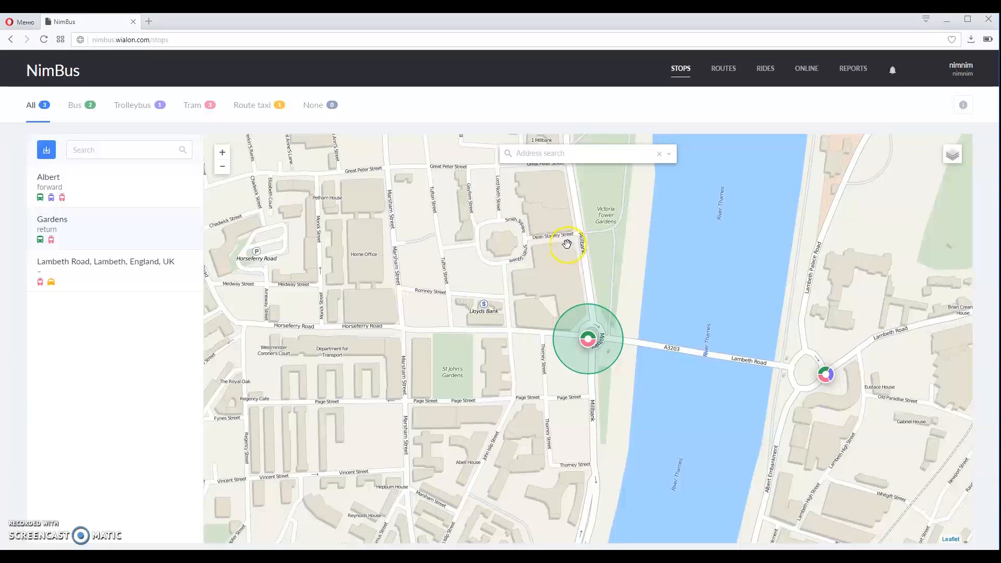
- Find Lambeth Road, London and save a stop there described 1, serving tram and route taxi
click(575, 153)
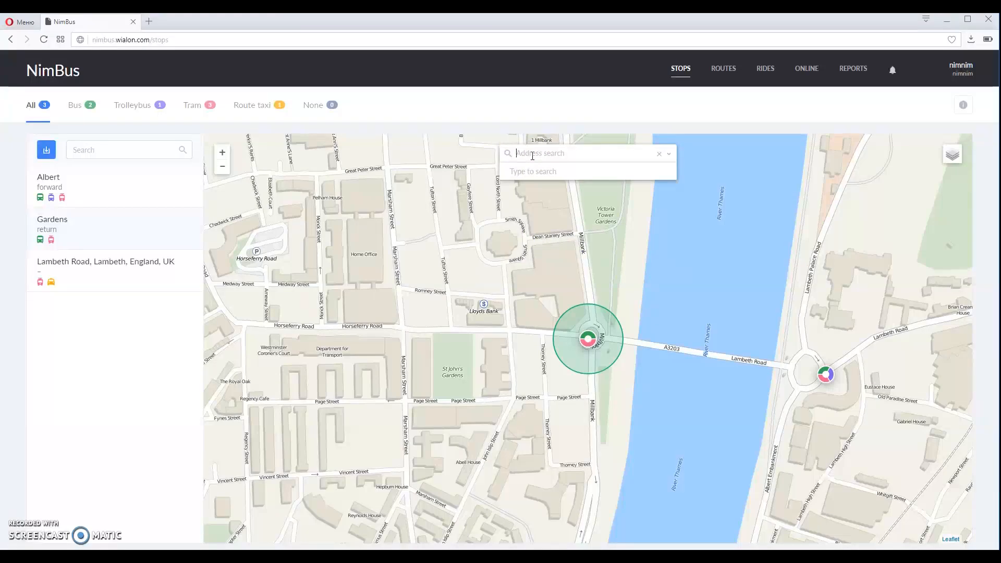
text(la)
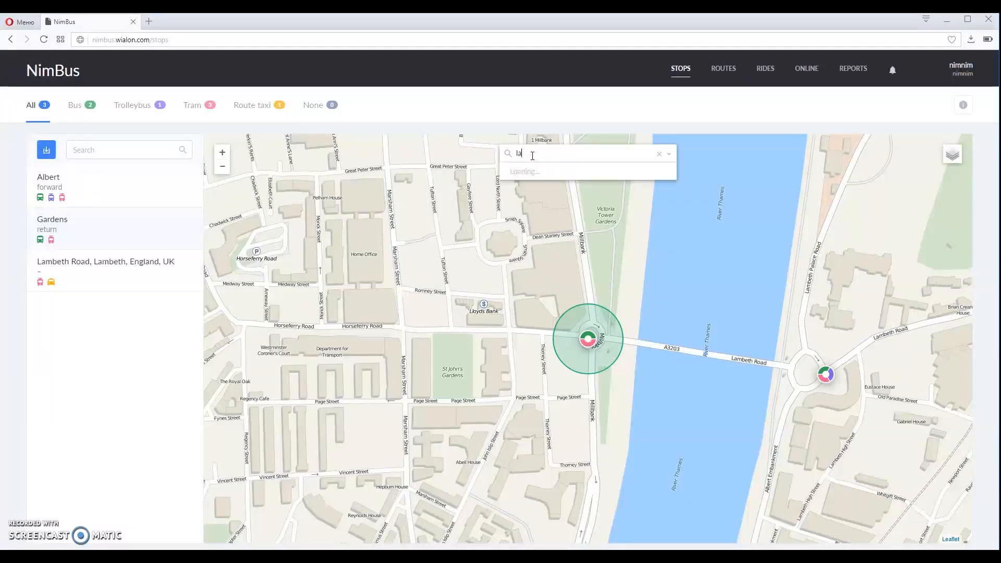
text(lambeth r)
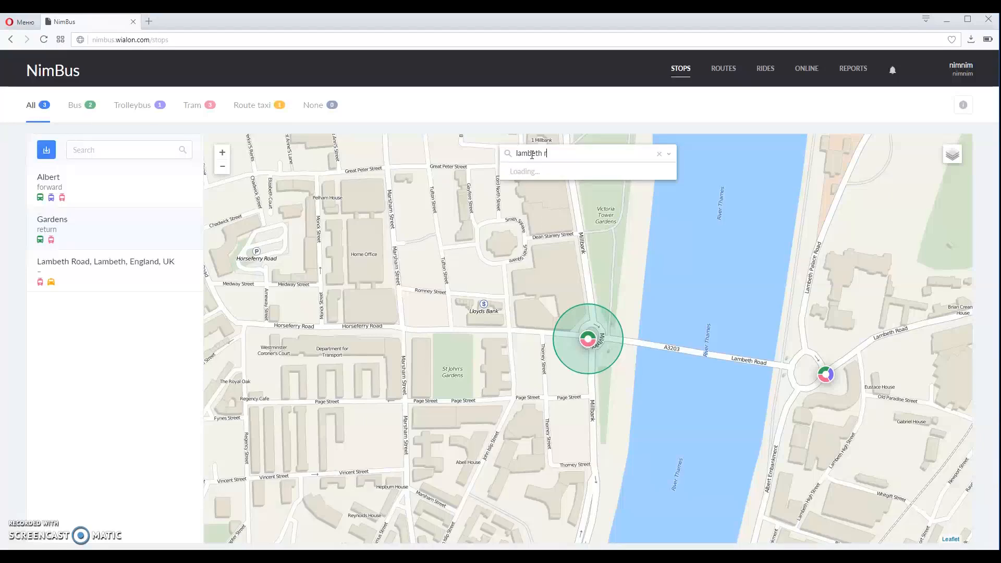
text(oad)
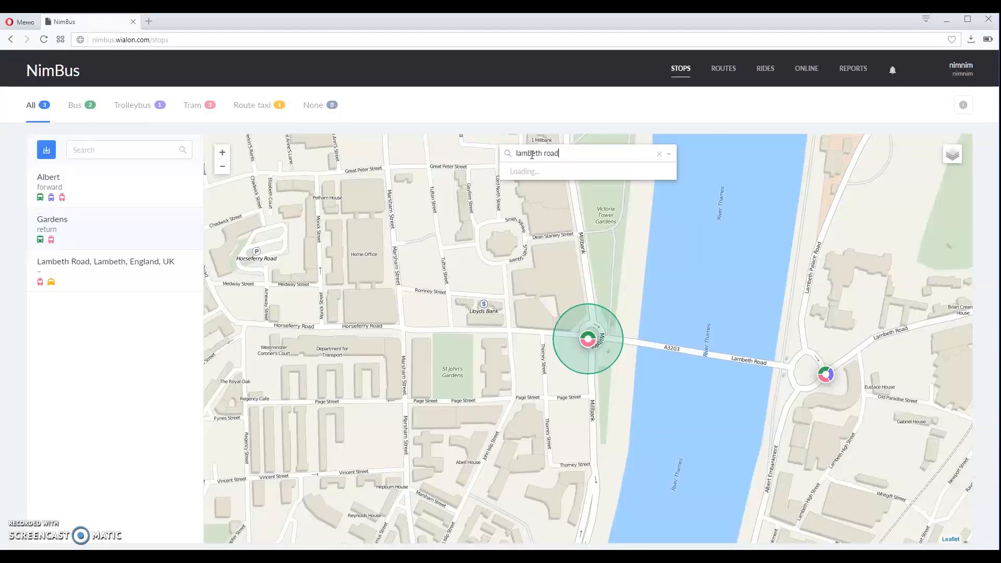
text(, london)
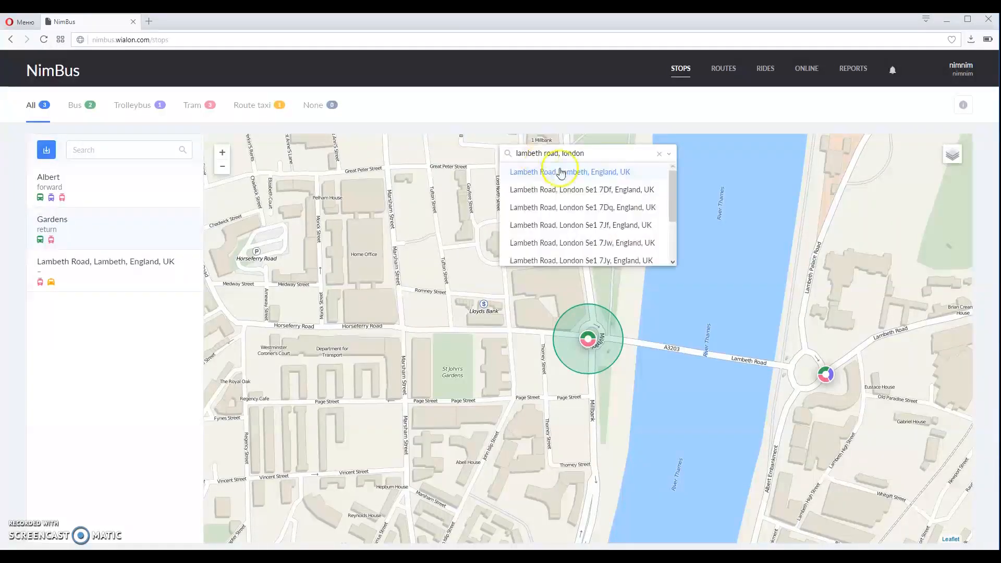
click(570, 172)
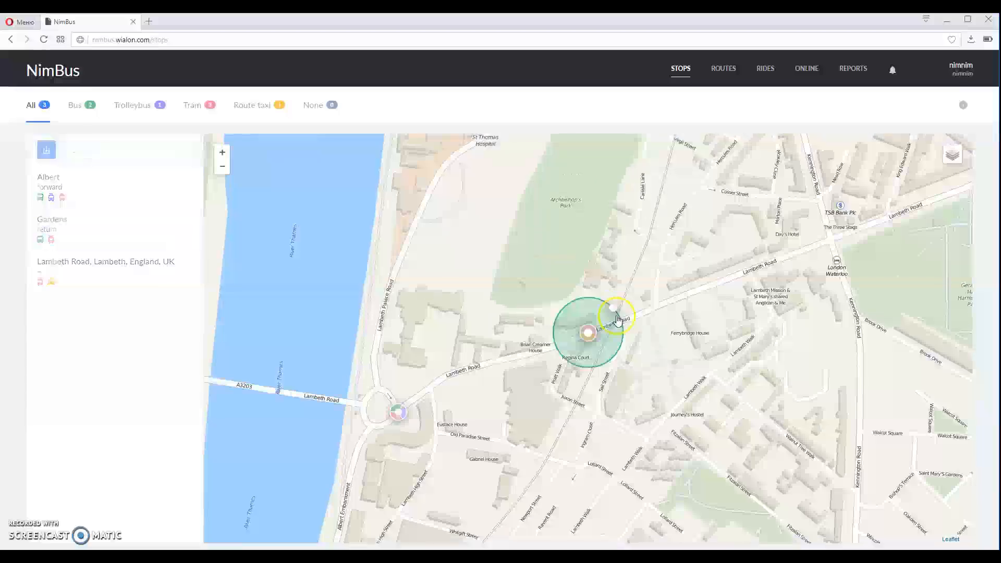
click(588, 319)
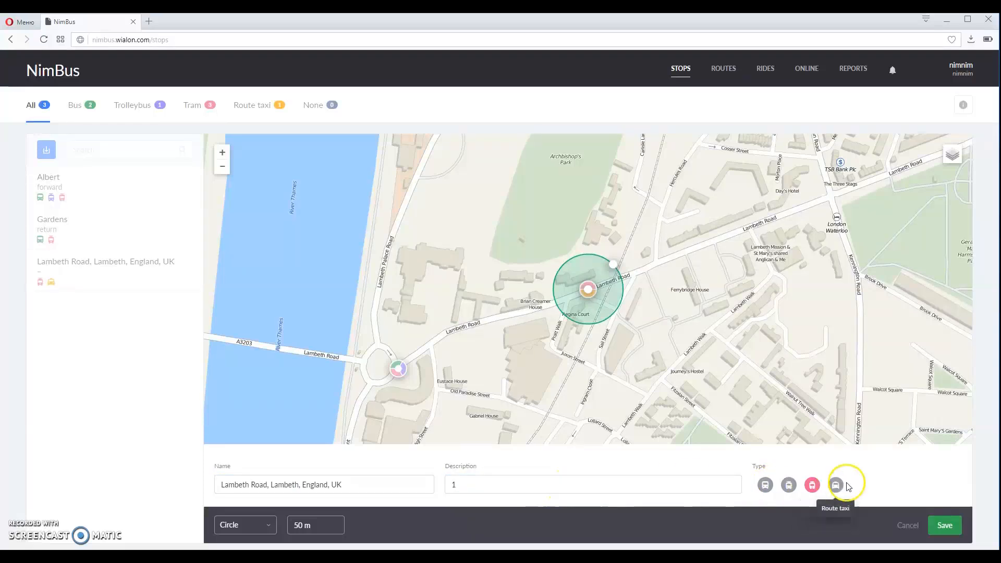
click(944, 525)
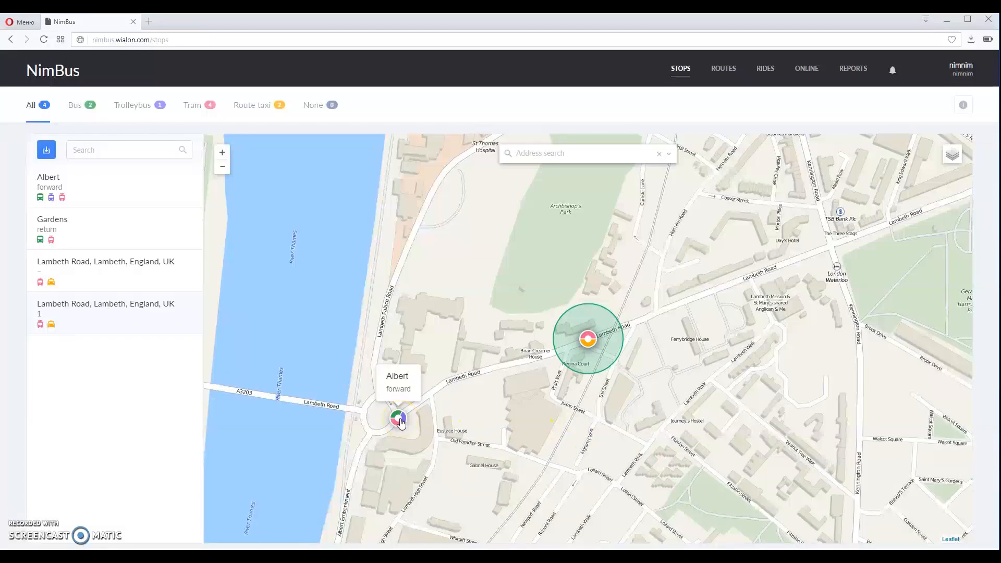
mouse_move(68, 364)
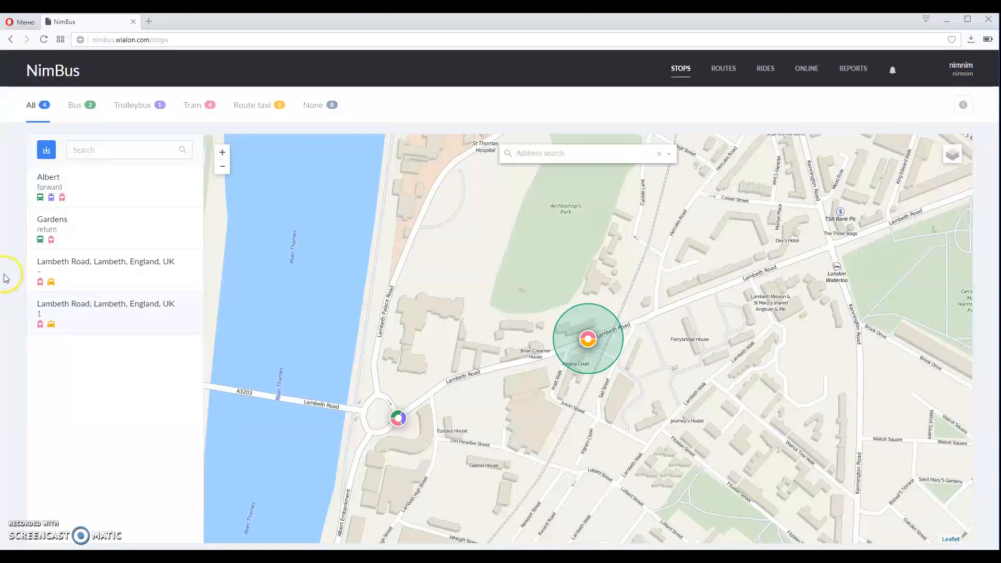
mouse_move(177, 182)
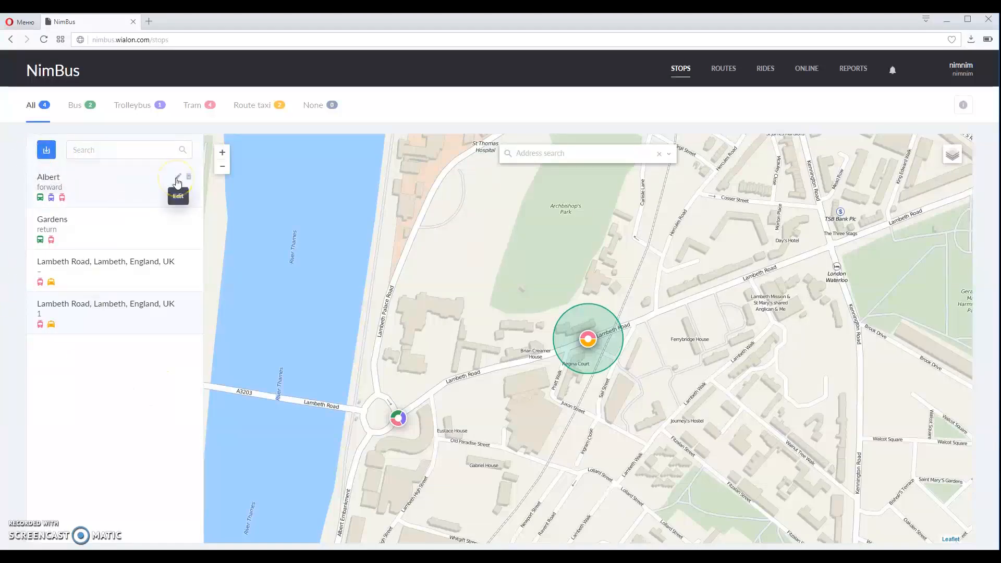
mouse_move(188, 179)
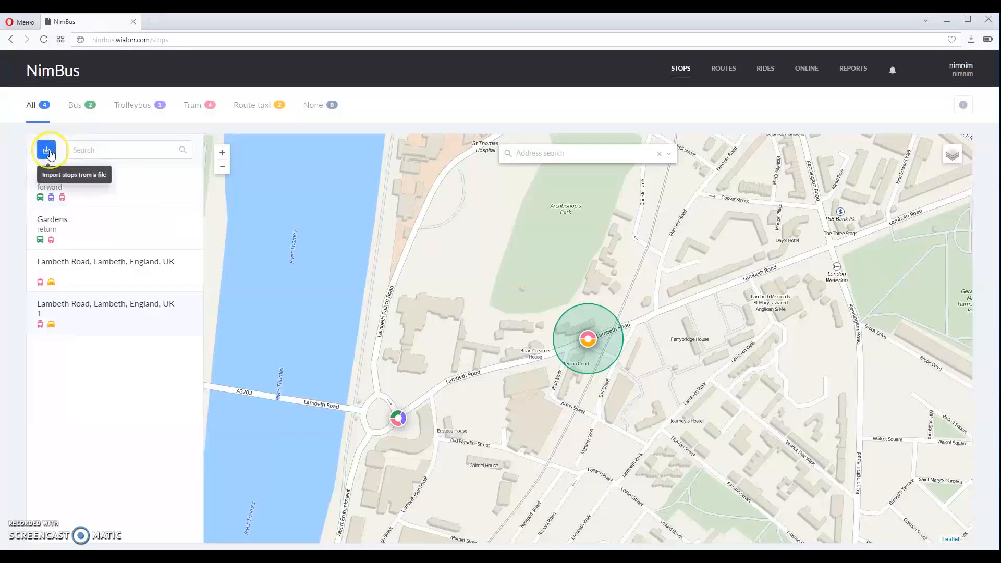
- Load Geofences.kml into the stop import window to list its five stops
click(48, 150)
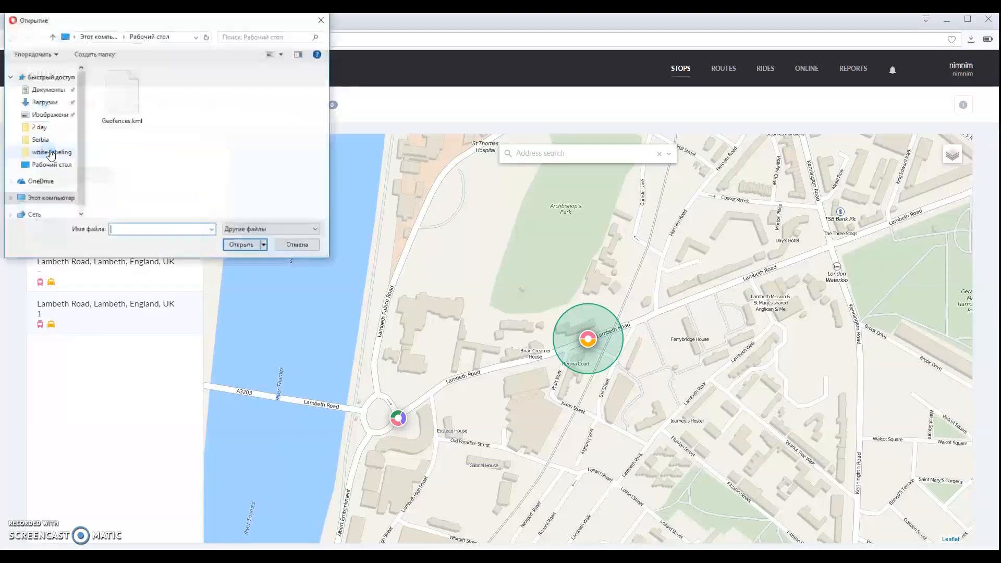
click(122, 91)
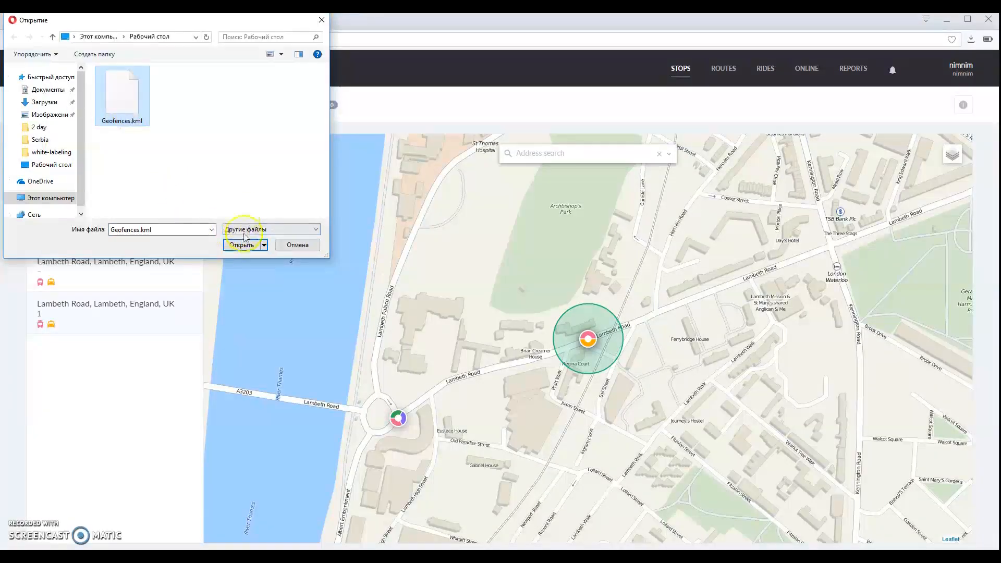
click(241, 245)
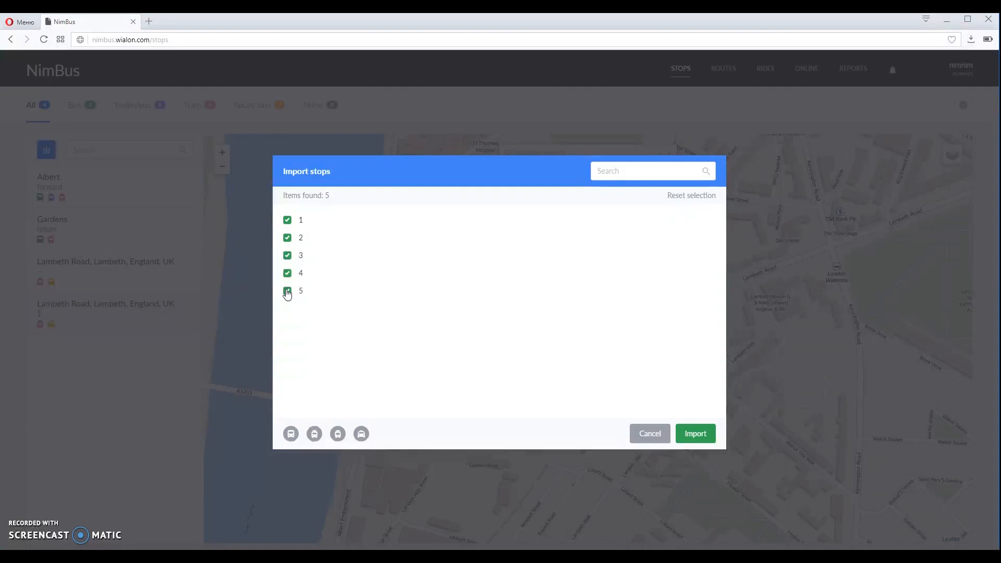
- Import stops 1–4 from the file, excluding stop 5, and dismiss the result message
click(288, 291)
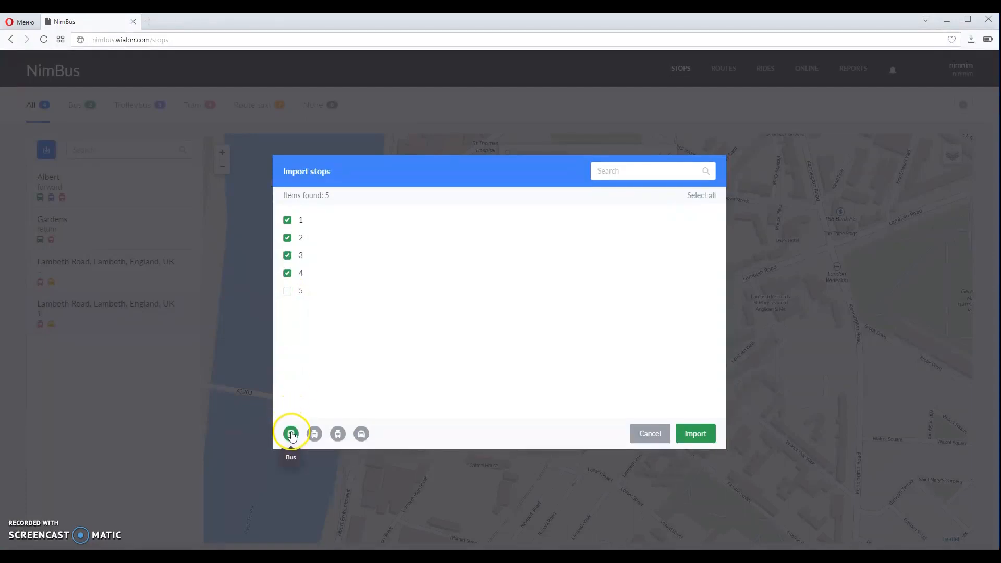
mouse_move(314, 435)
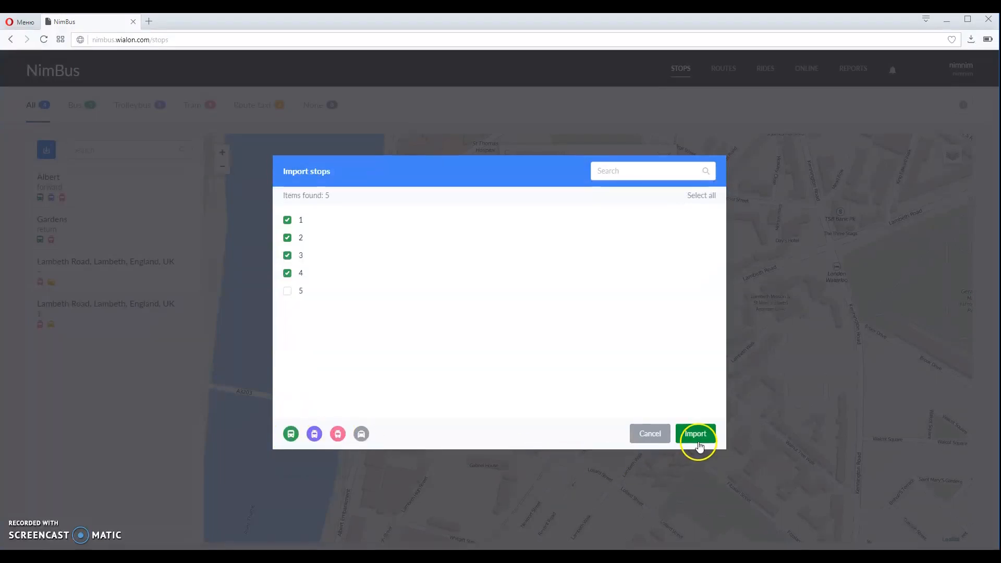
click(695, 433)
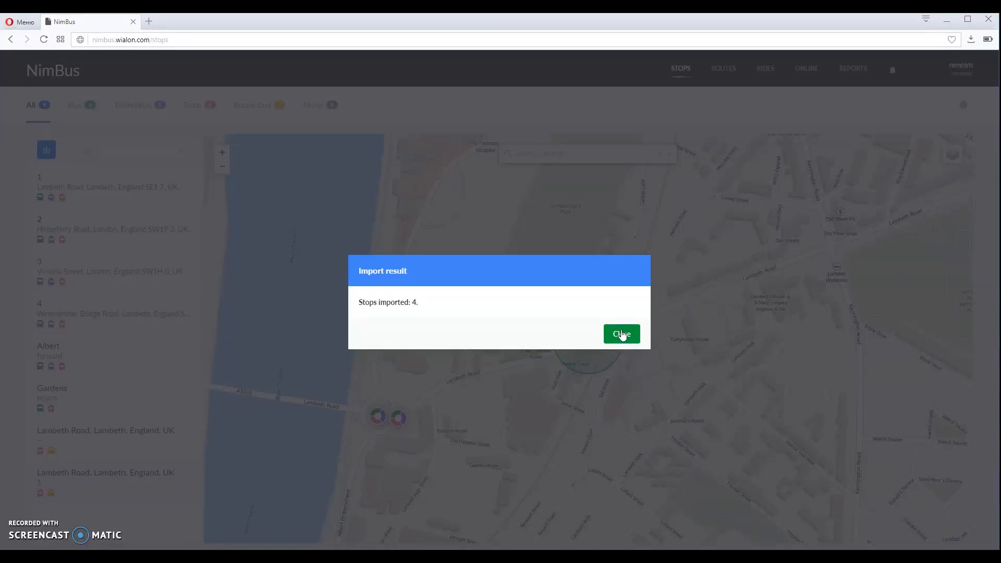
click(620, 334)
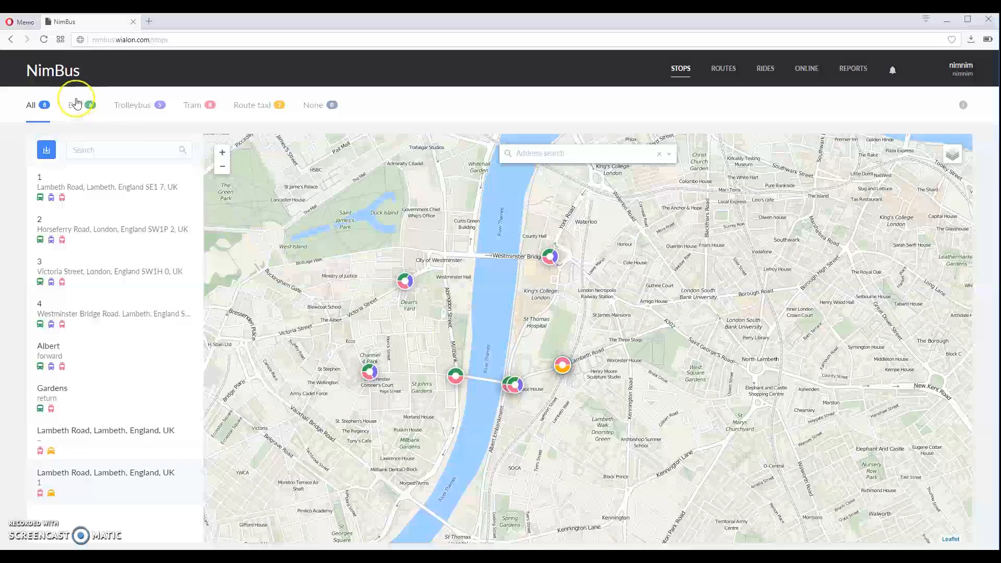
- Filter stops by Bus, Trolleybus, Tram and Route taxi, then go to the Routes page
click(74, 105)
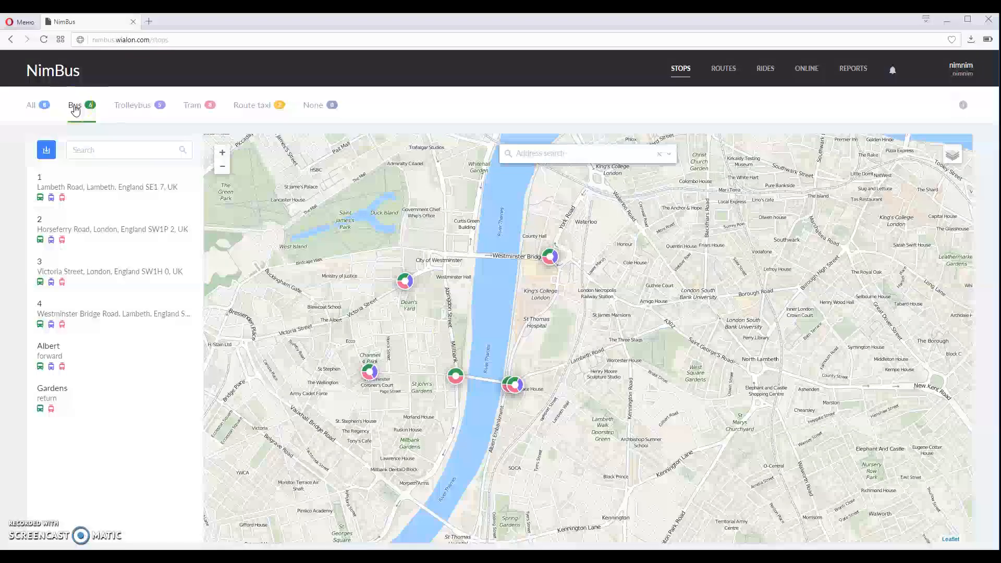
mouse_move(132, 109)
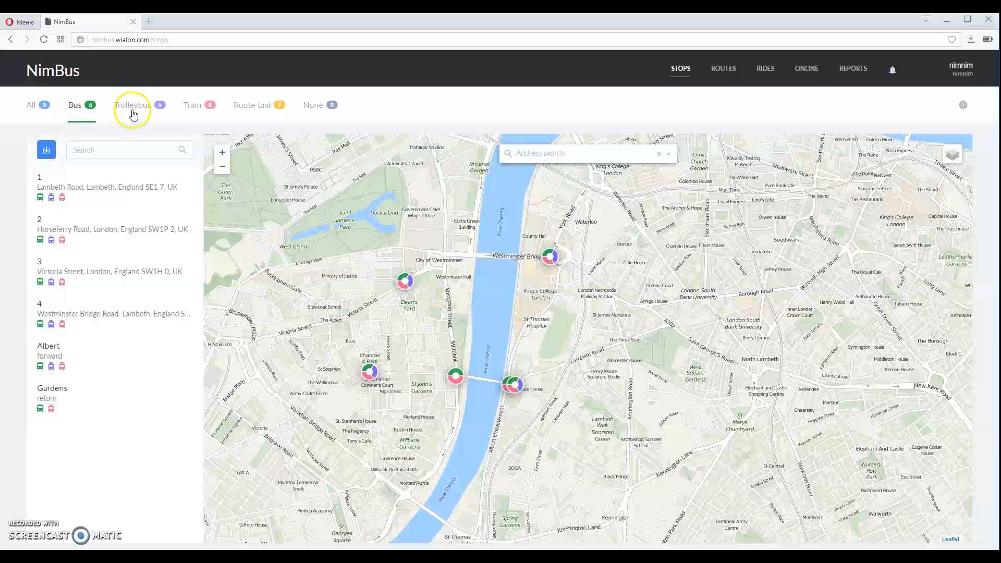
click(132, 105)
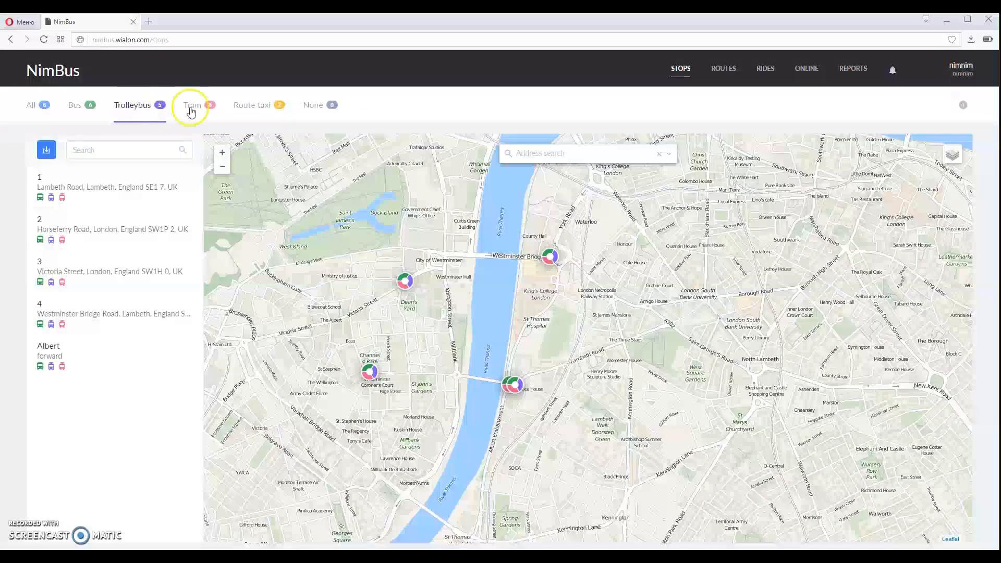
click(253, 105)
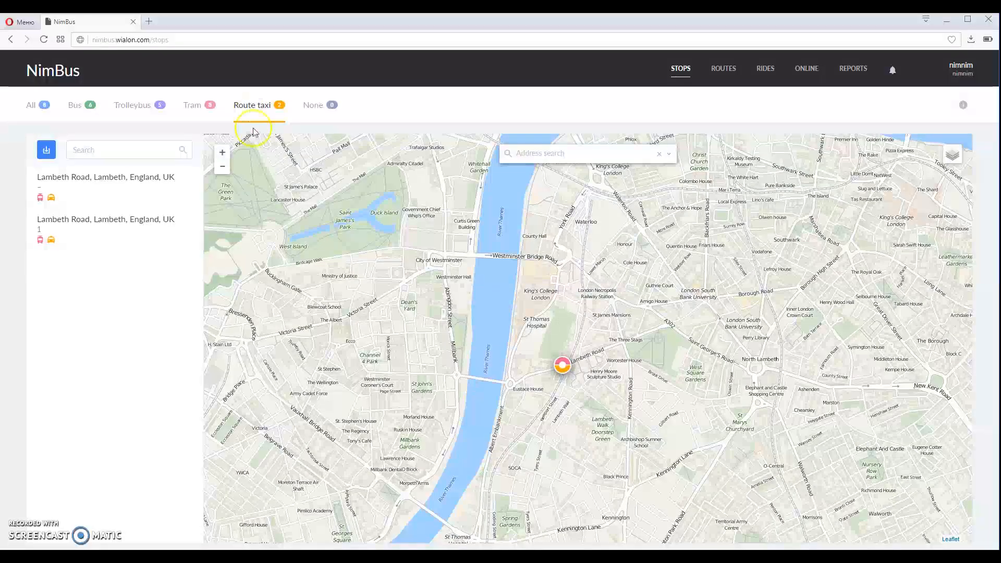
click(31, 105)
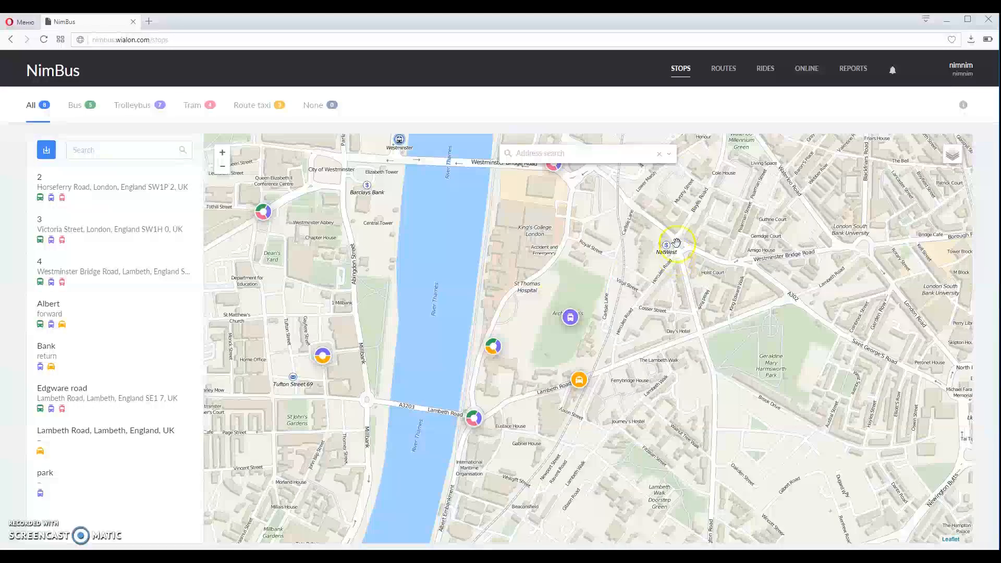
click(723, 68)
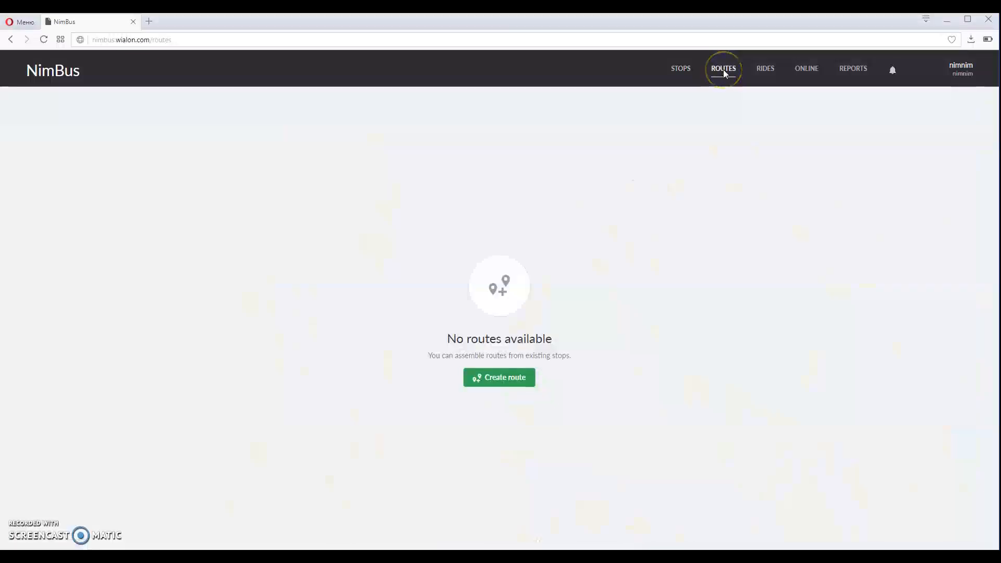
mouse_move(498, 378)
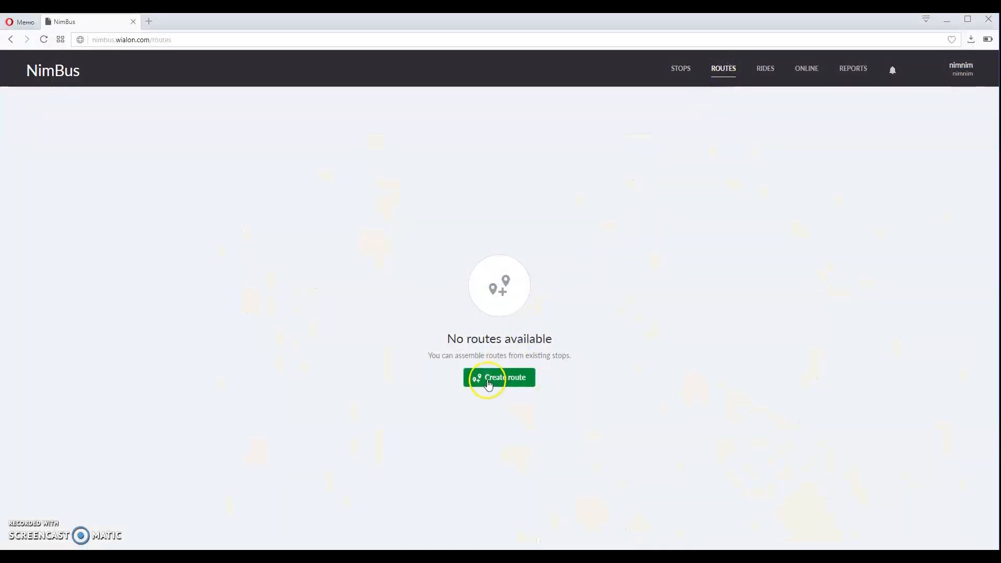
- Create a new route and pick Edgware road, Albert, 4, 3 and 2 as its stops
click(500, 378)
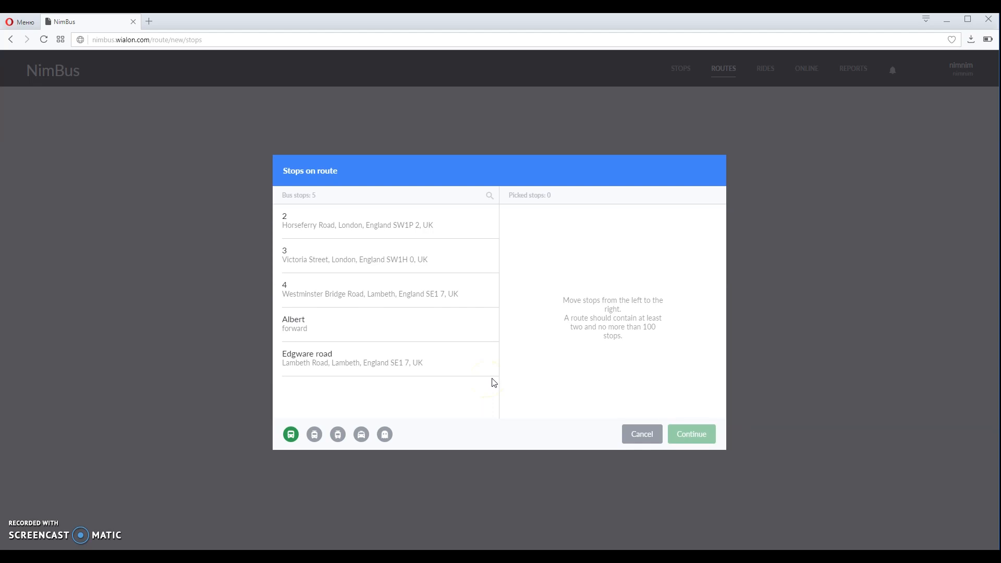
click(492, 359)
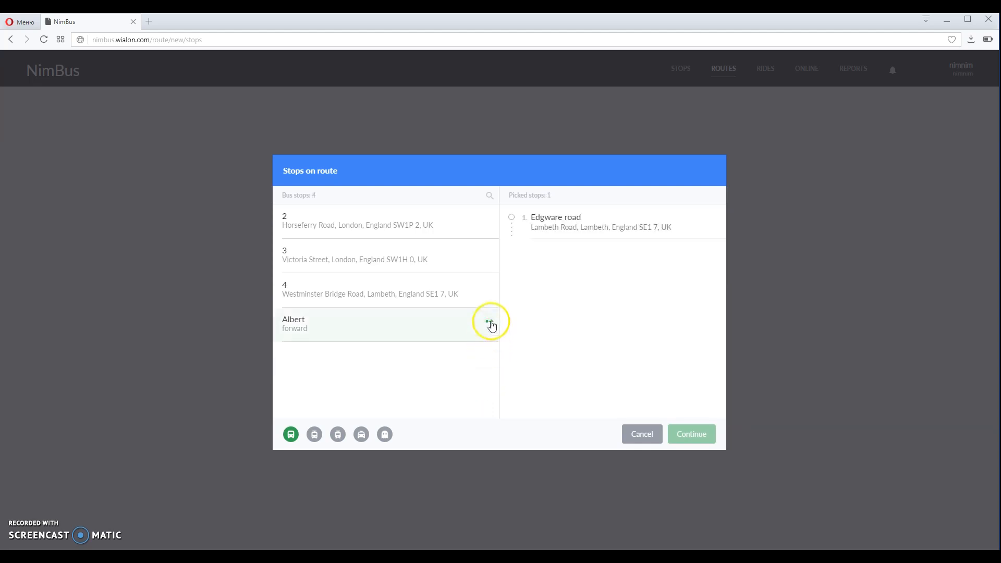
click(492, 324)
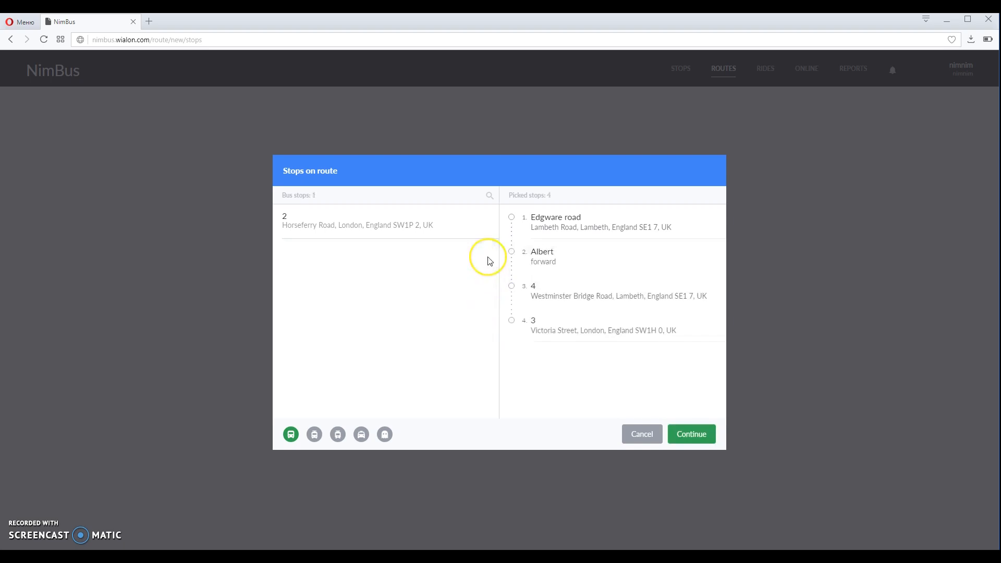
mouse_move(489, 225)
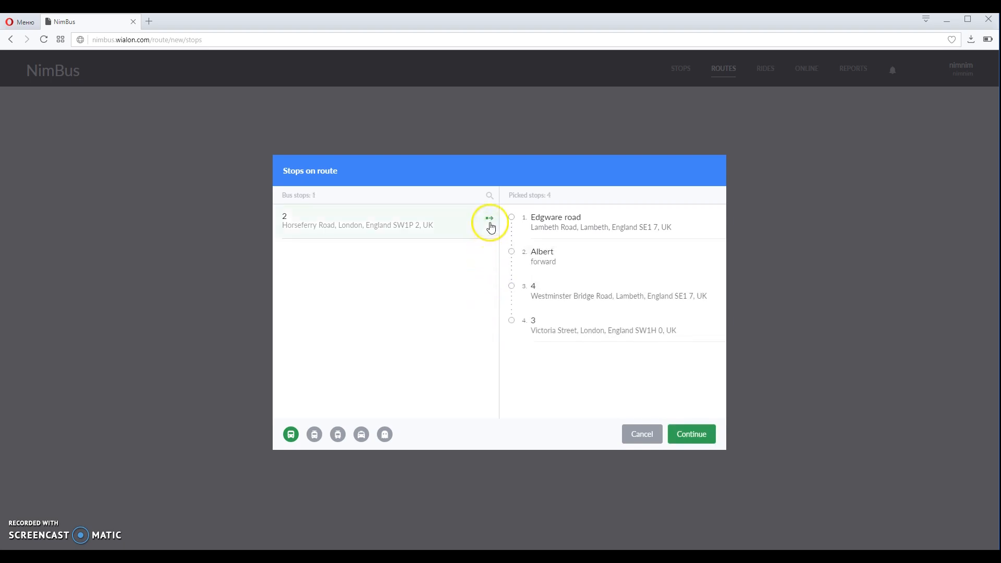
click(489, 218)
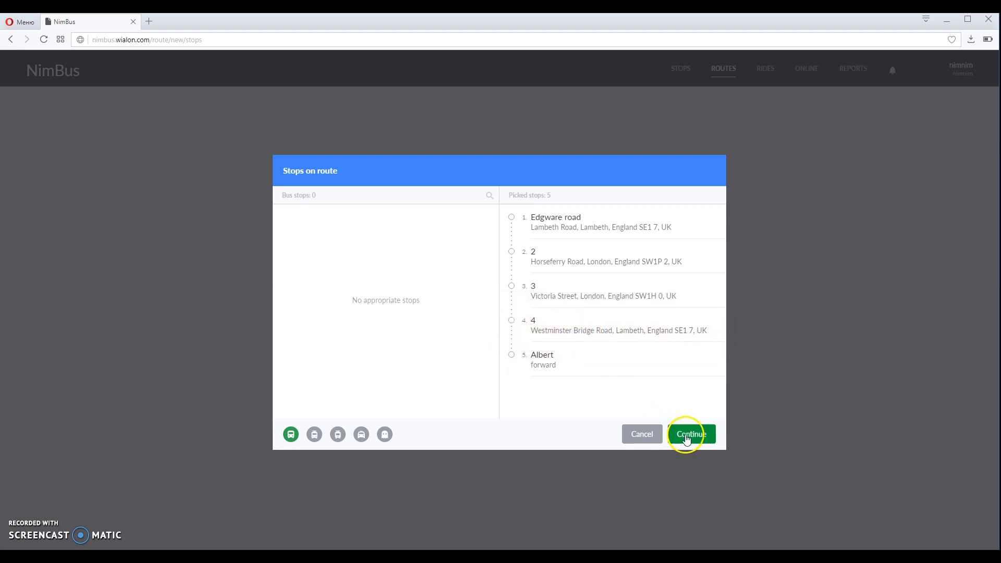
- Continue to the route editor showing the Edgware road — Albert route on the map
click(690, 434)
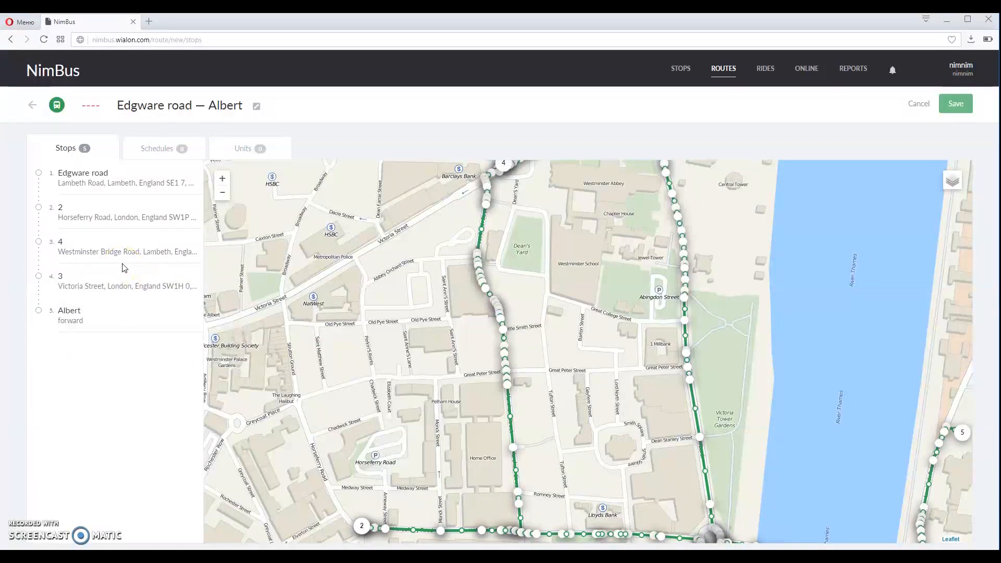
mouse_move(139, 271)
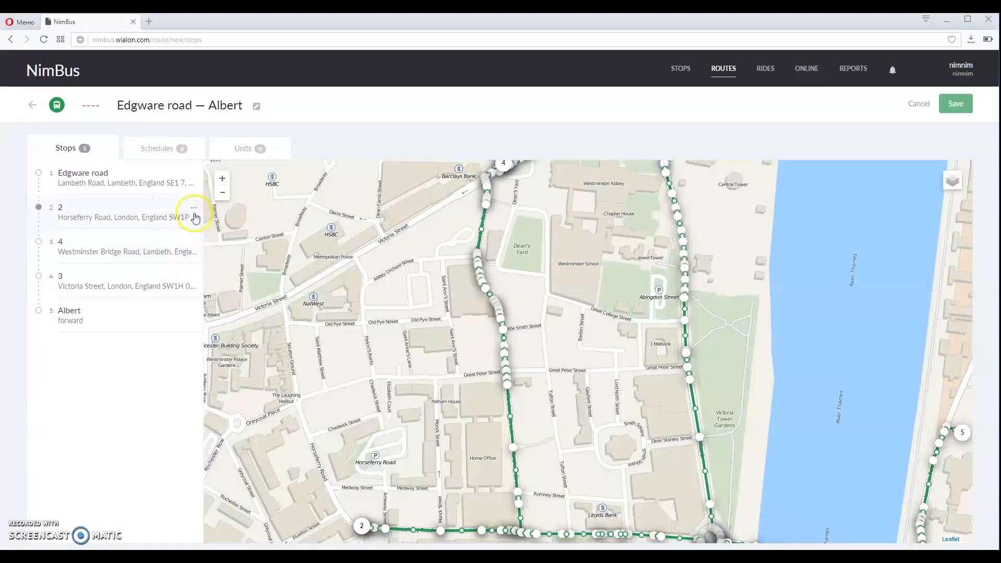
- Remove stop 2 from the route and confirm the removal
click(196, 213)
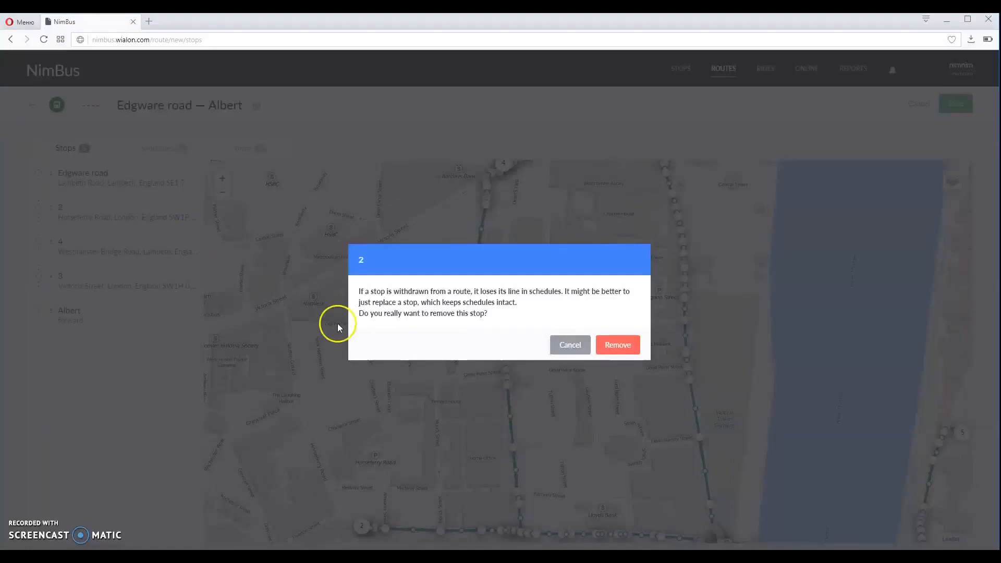
click(617, 344)
text(29)
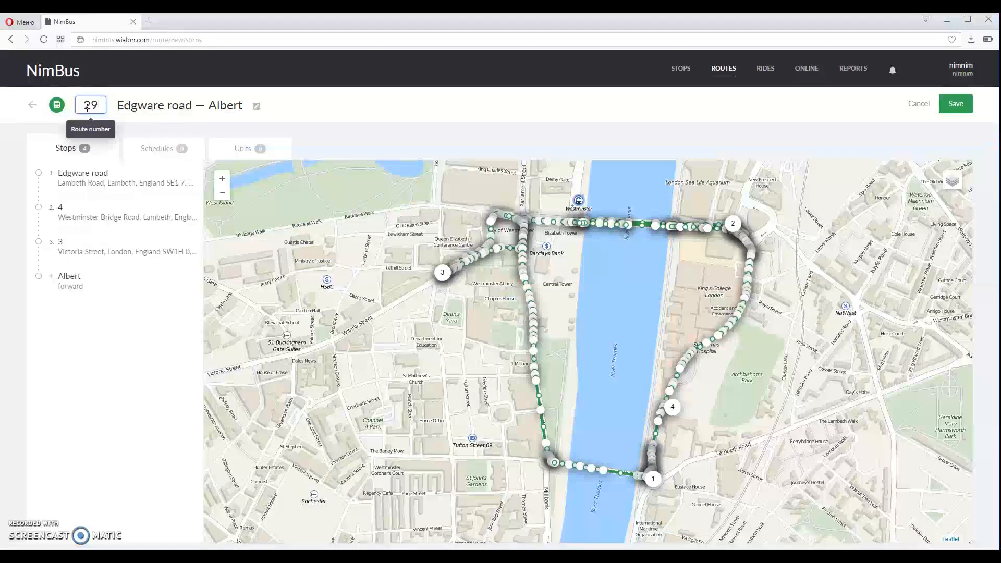
- Keep bus as the transport type and save route 29 with its four stops
click(56, 105)
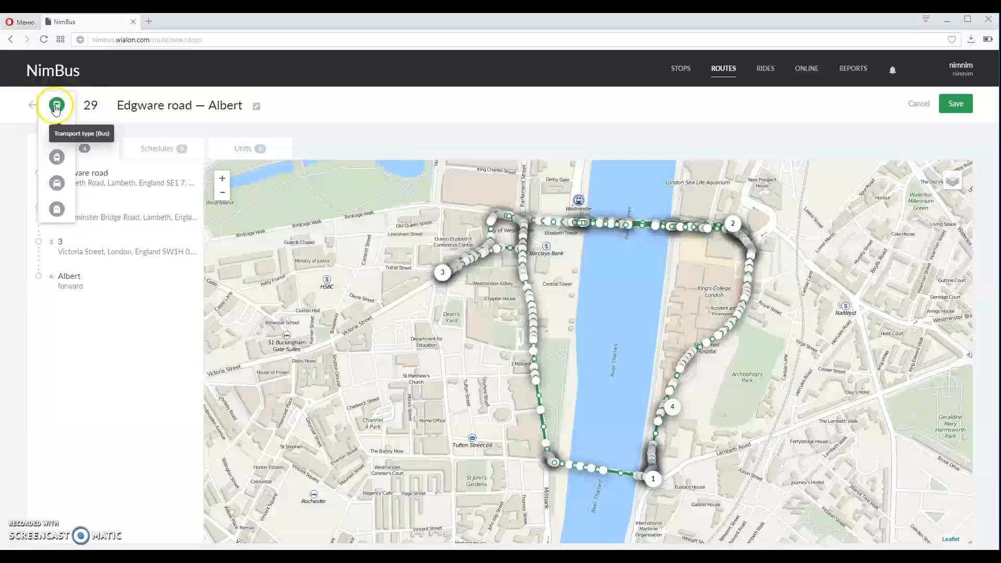
click(57, 106)
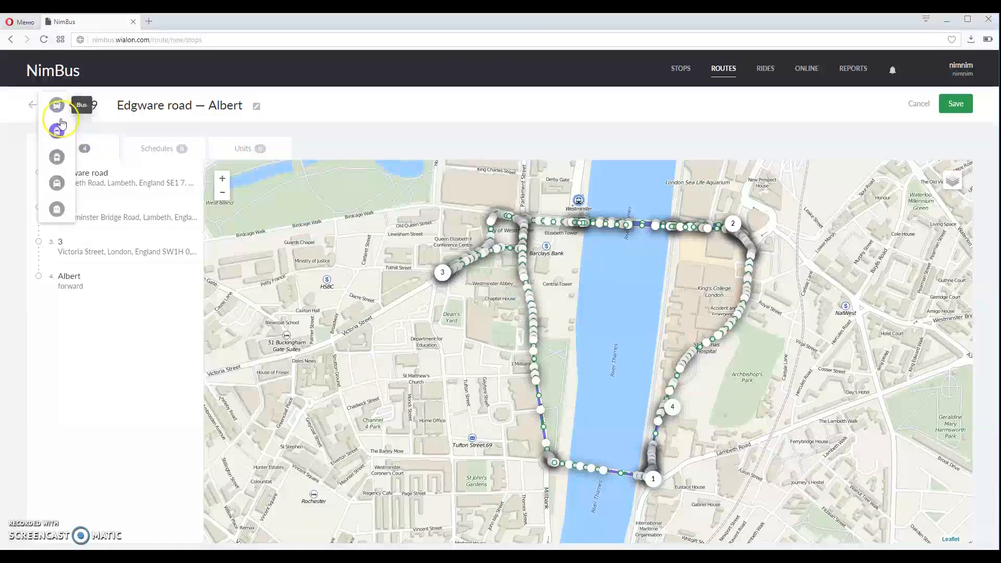
click(57, 105)
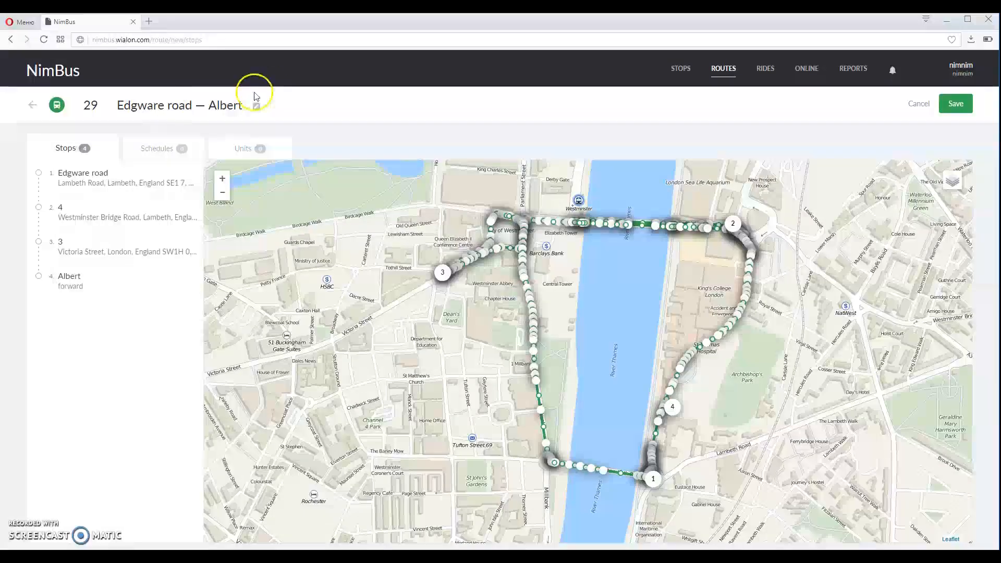
mouse_move(256, 106)
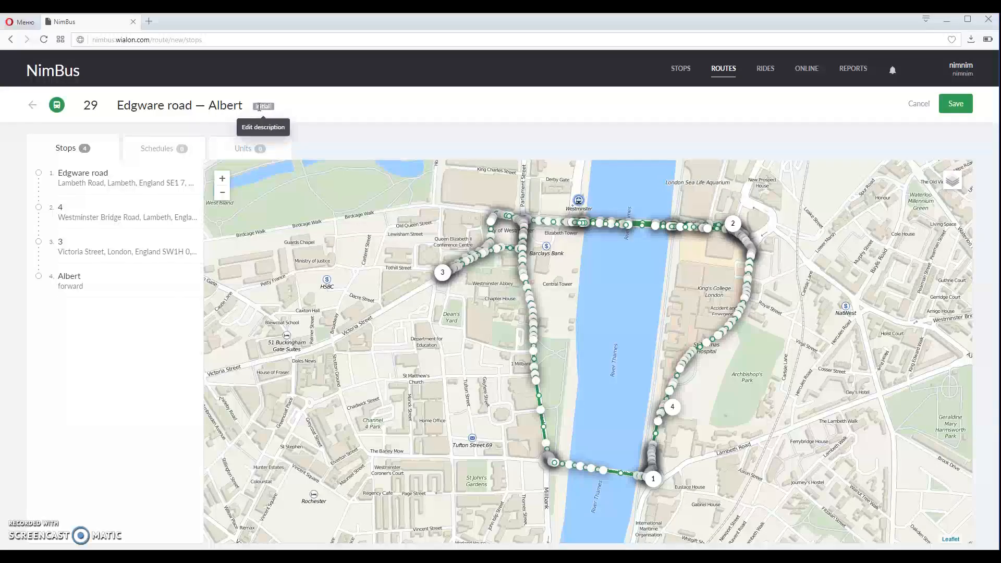
mouse_move(551, 124)
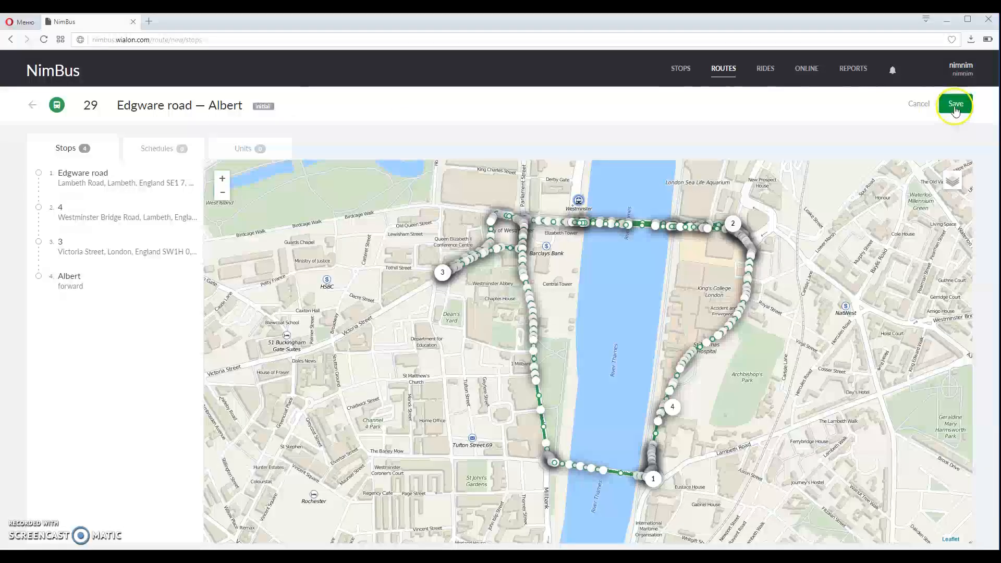
click(956, 105)
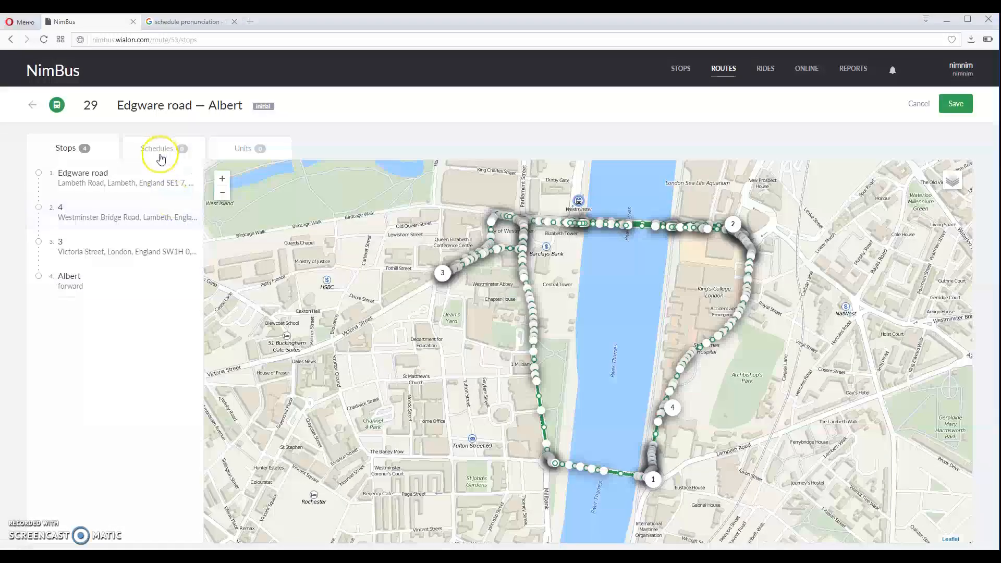
- Create route 29's first schedule with stop times 06:00, 06:02, 06:04, 06:06 and save it
click(158, 148)
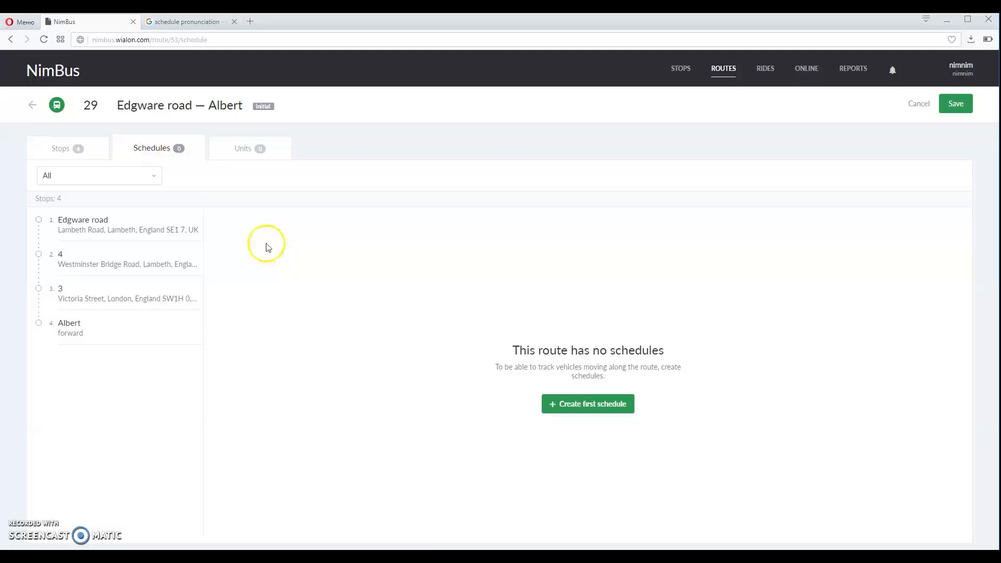
click(587, 404)
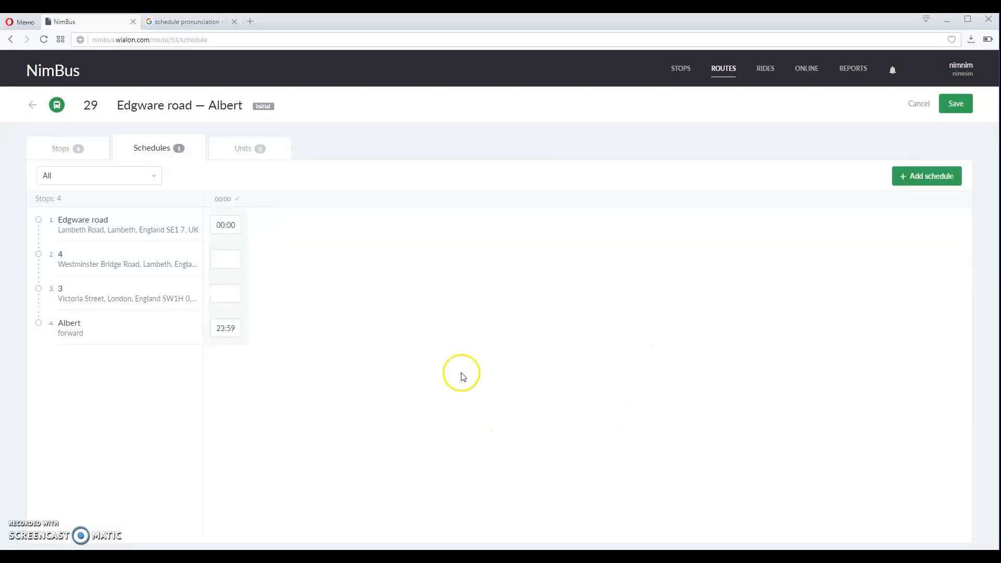
click(225, 224)
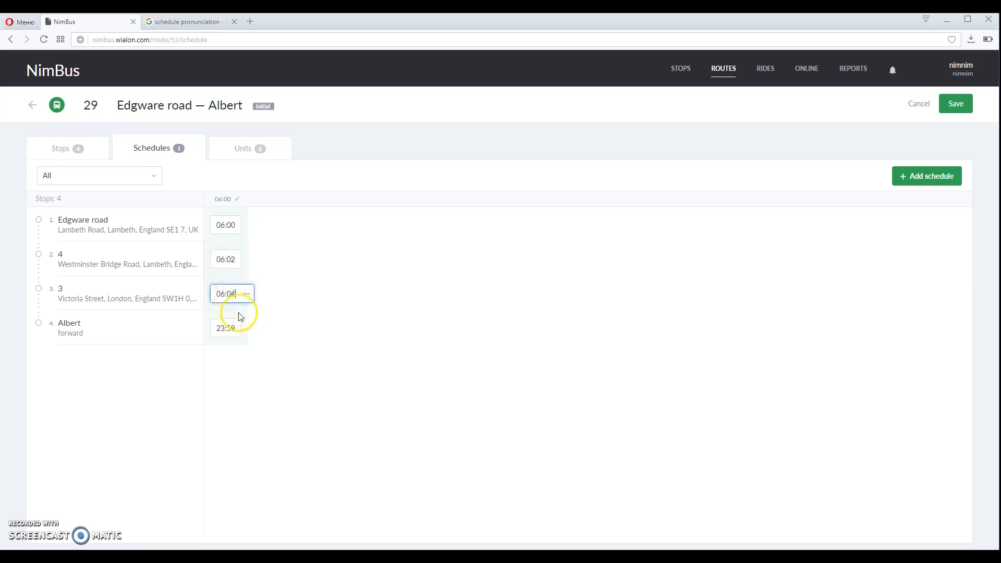
click(225, 328)
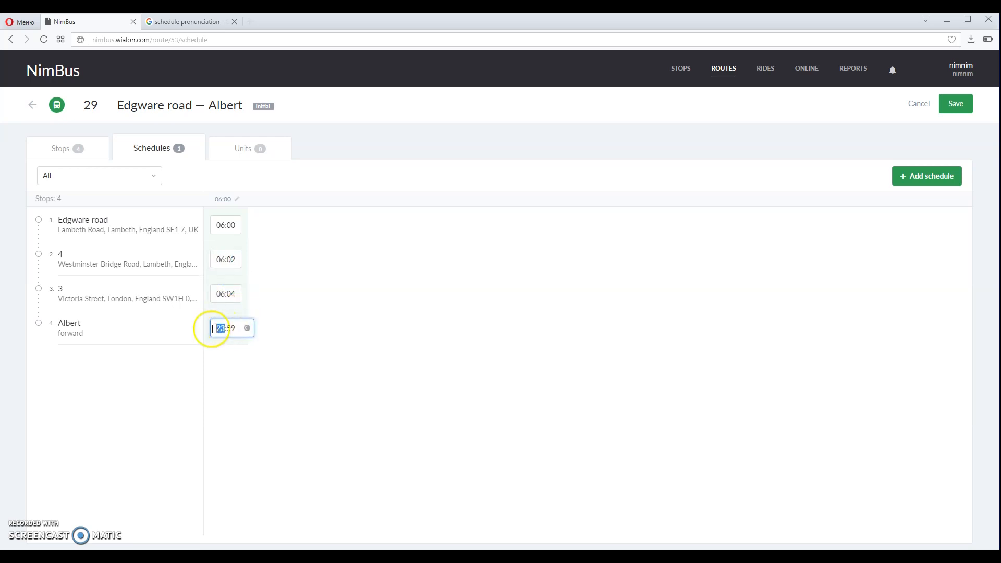
text(20)
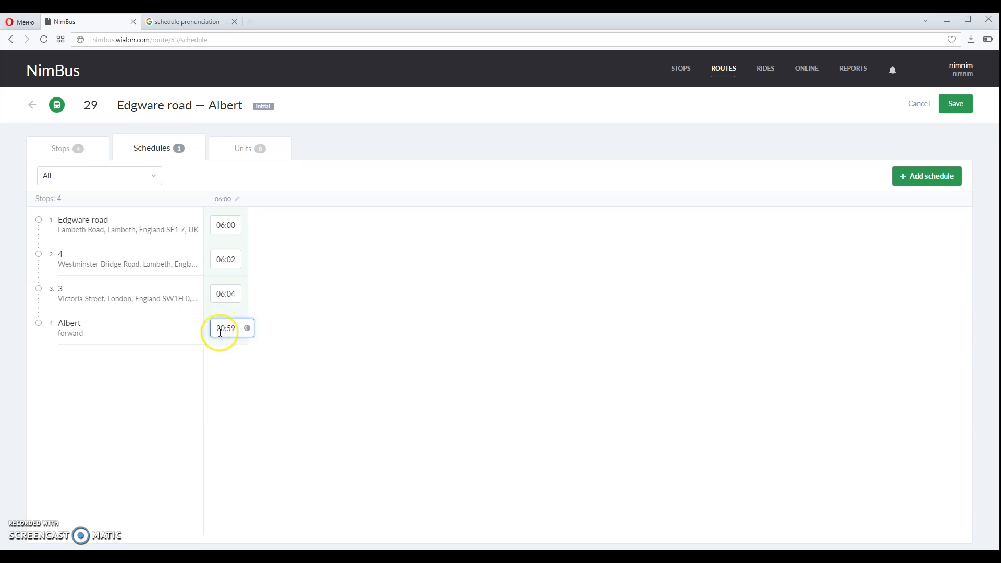
double_click(220, 328)
text(6)
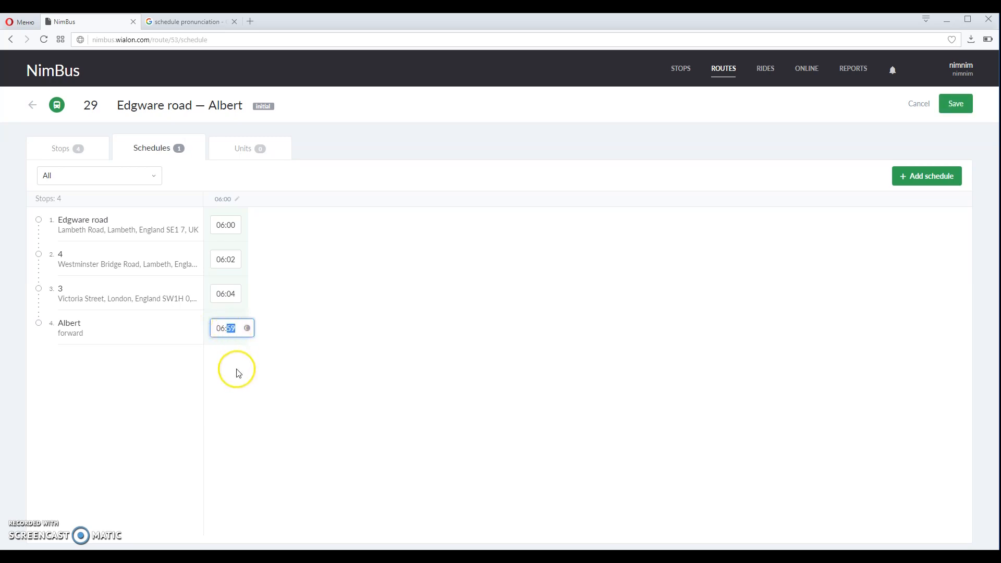
text(06:06)
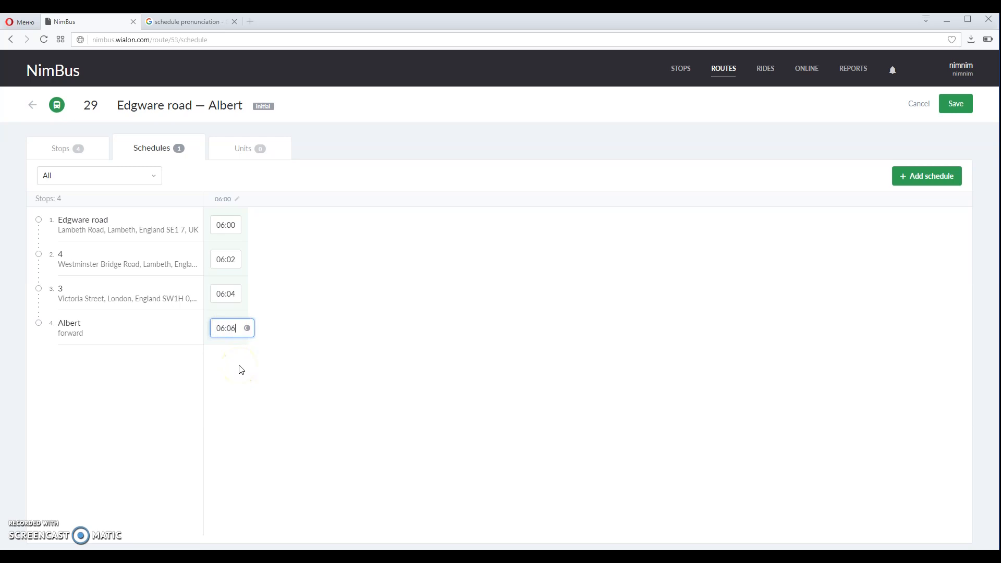
mouse_move(822, 223)
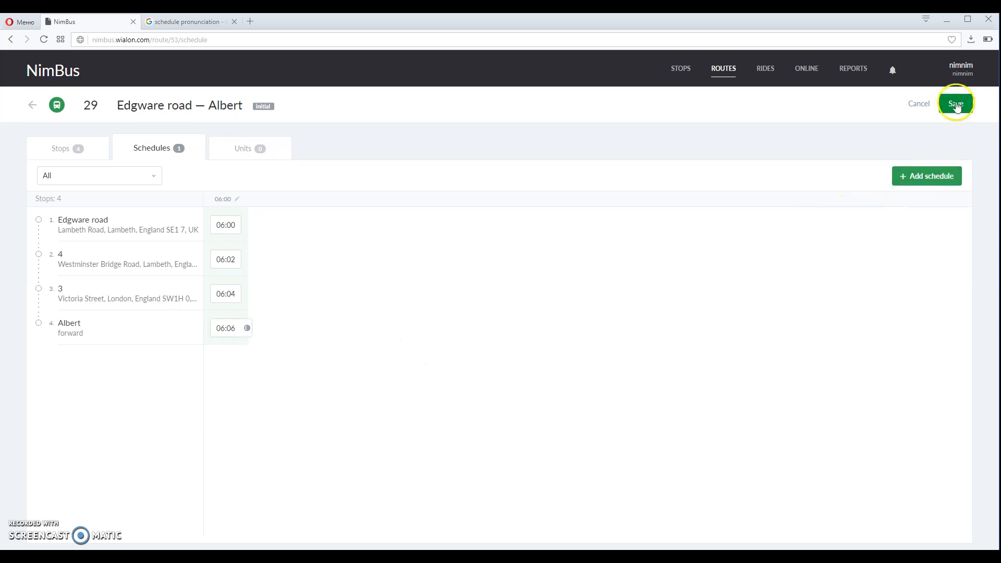
click(956, 103)
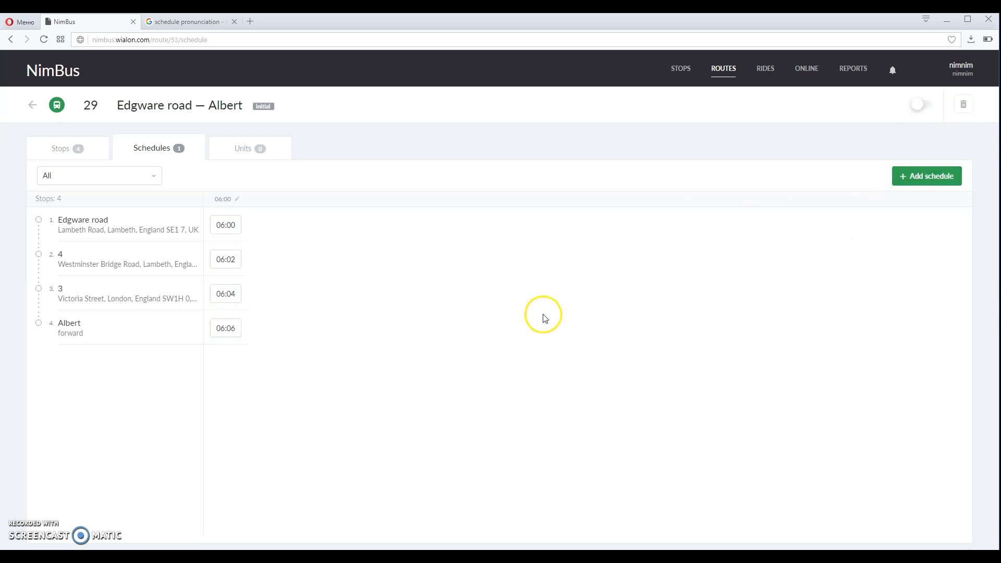
mouse_move(936, 270)
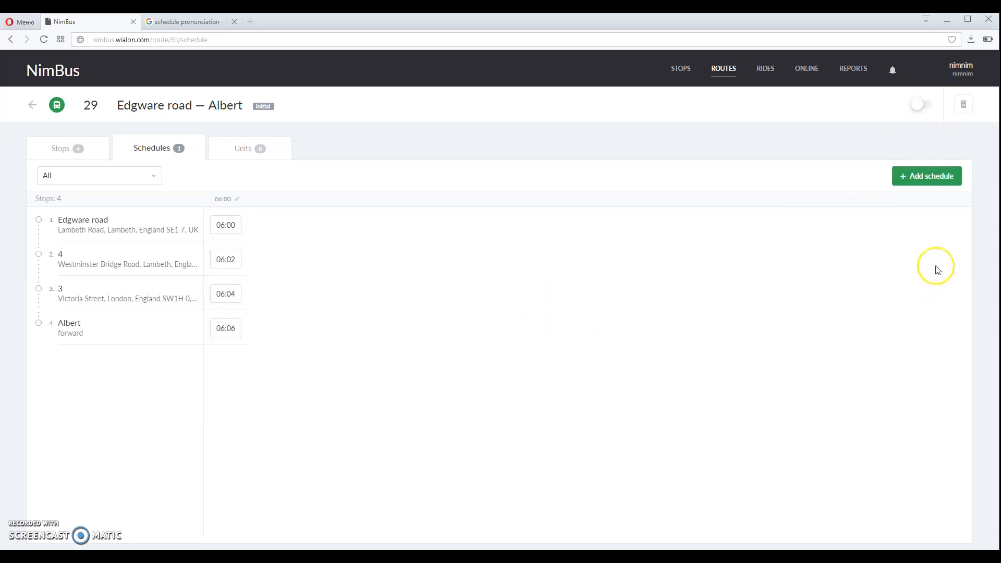
mouse_move(927, 175)
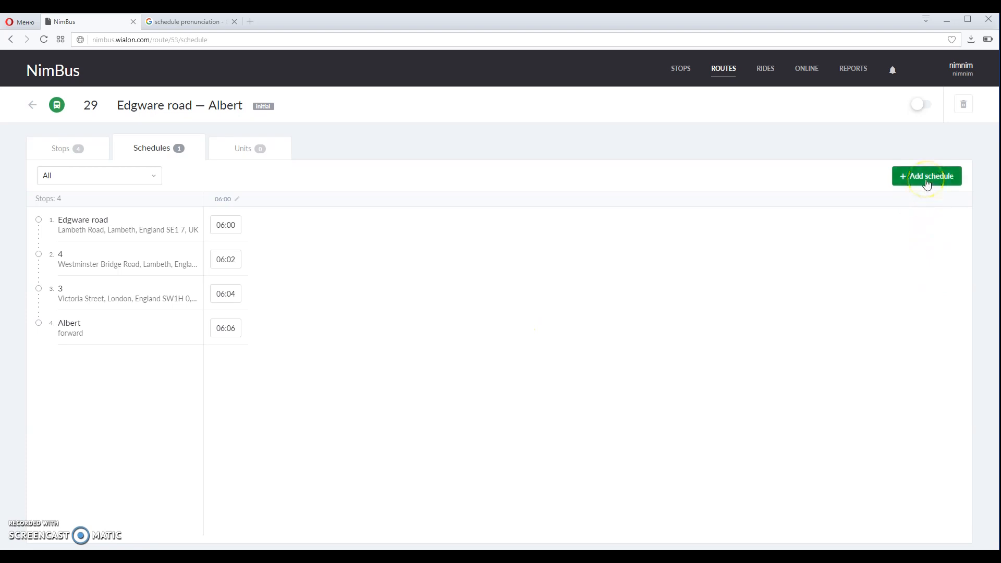
- Add a schedule starting at 08:10, copying timings from the 06:00 schedule
click(927, 176)
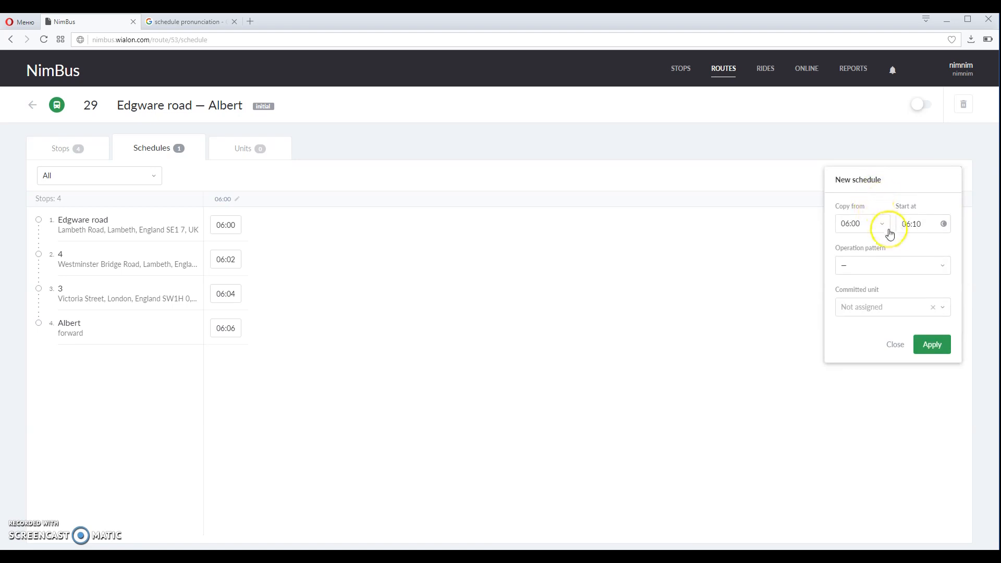
click(862, 223)
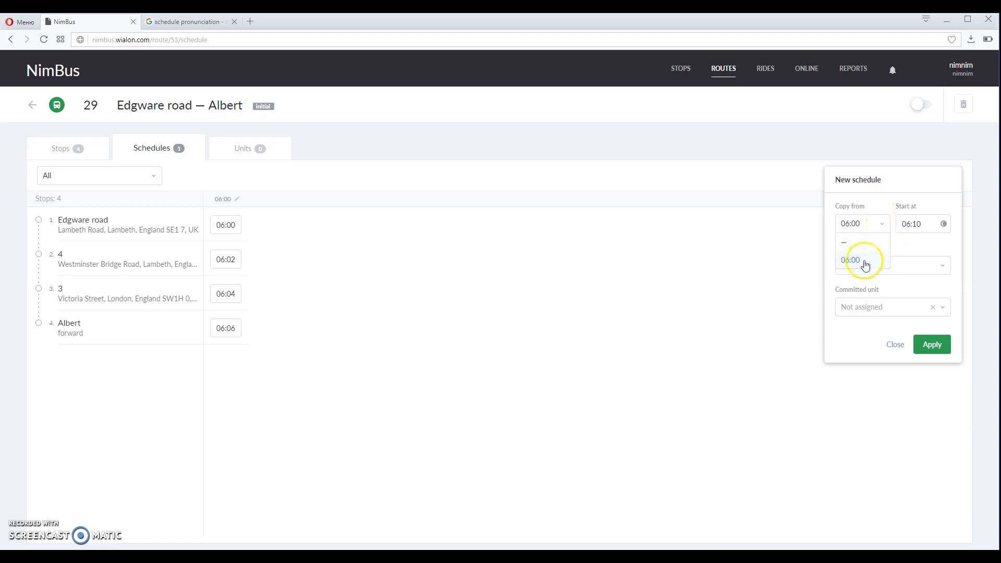
click(852, 259)
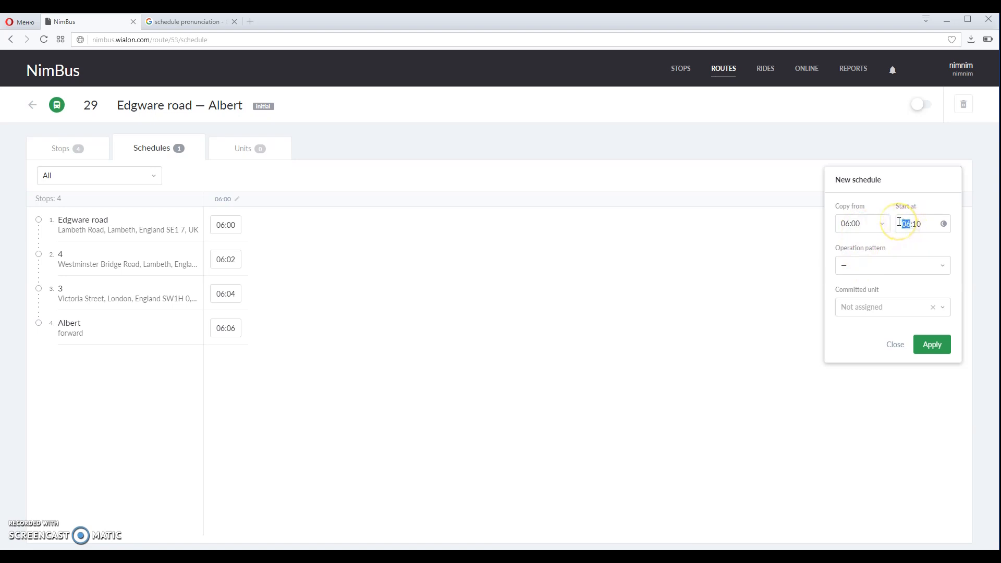
text(08)
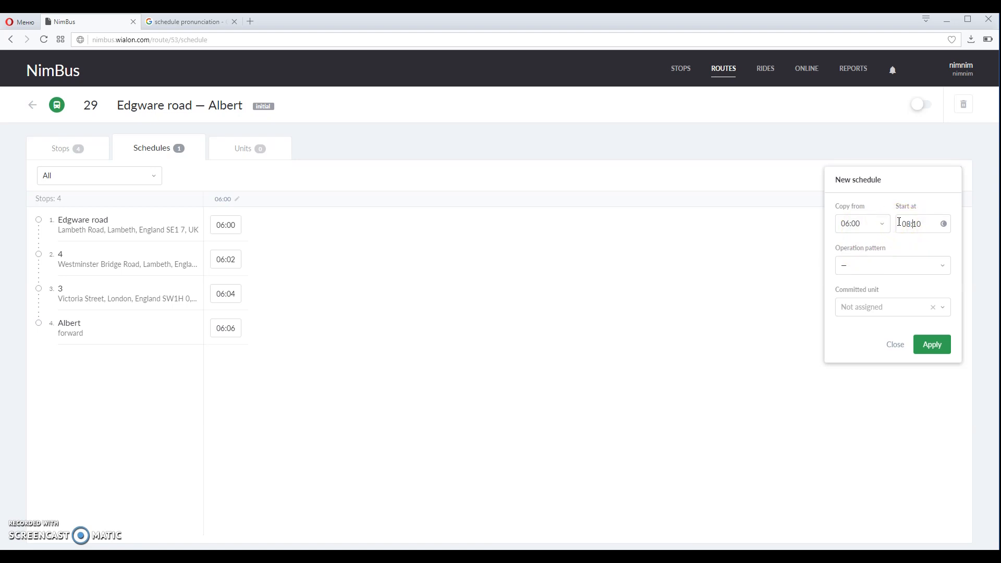
click(932, 344)
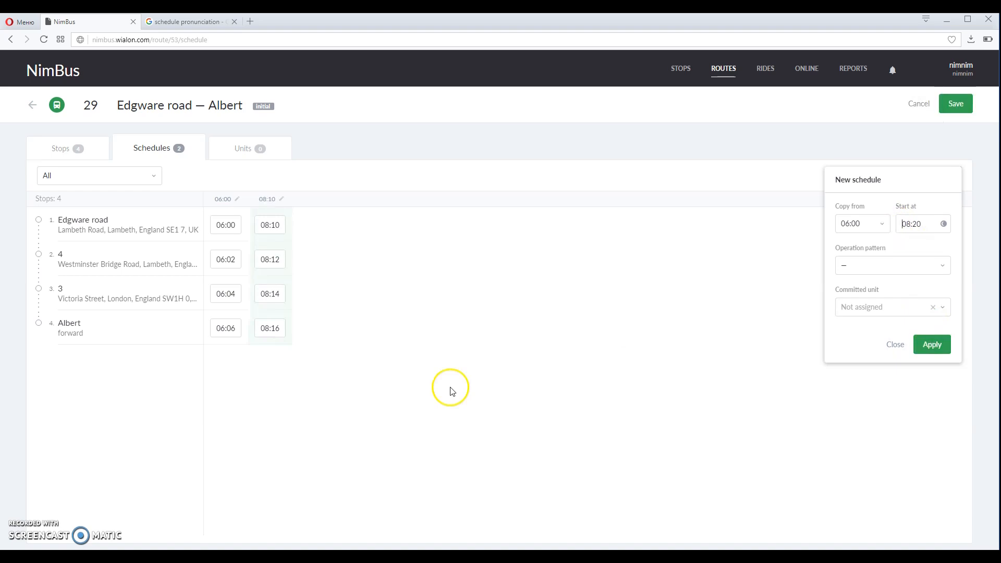
mouse_move(285, 228)
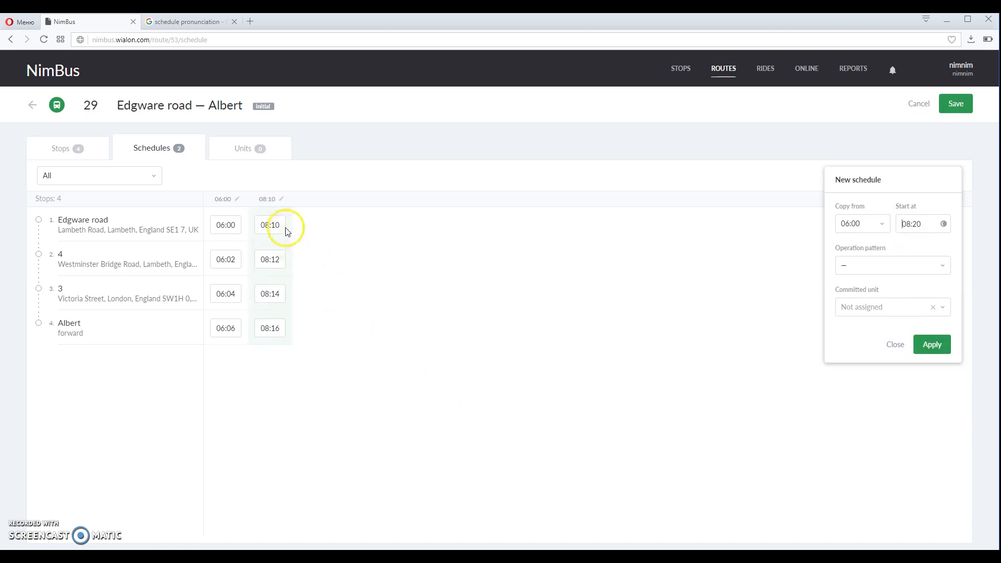
mouse_move(275, 305)
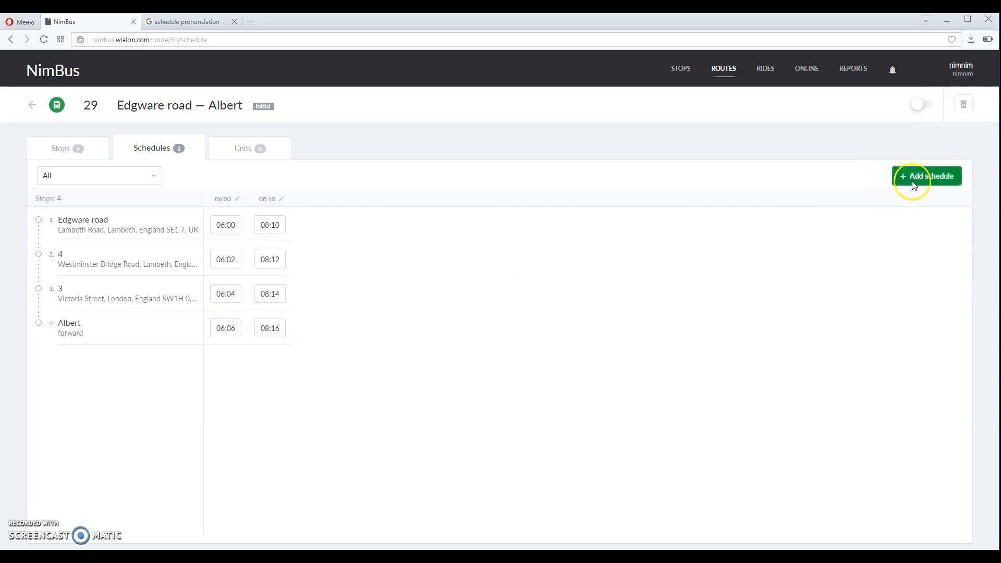
- Add a third schedule starting at 10:30, copied from an existing schedule
click(927, 177)
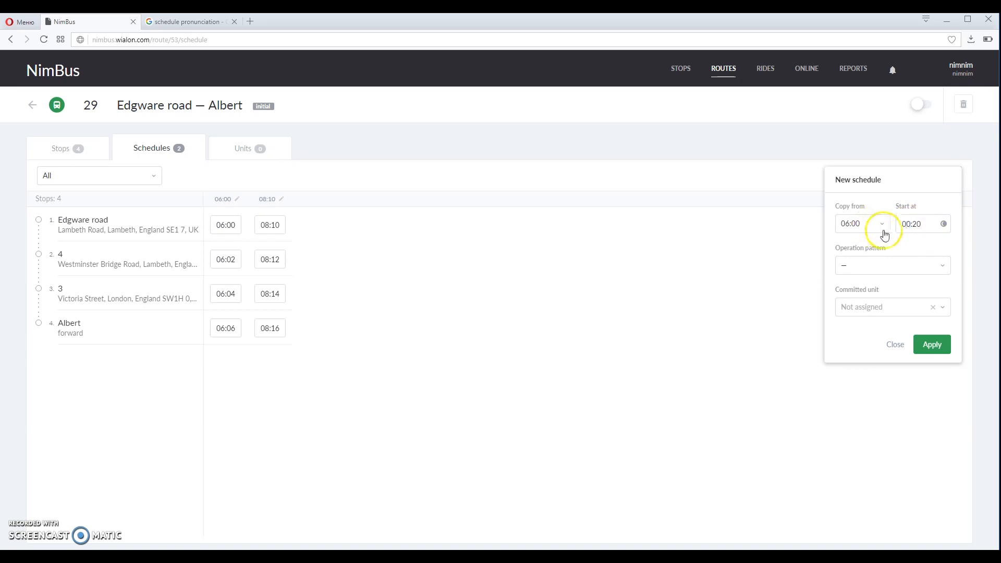
click(910, 224)
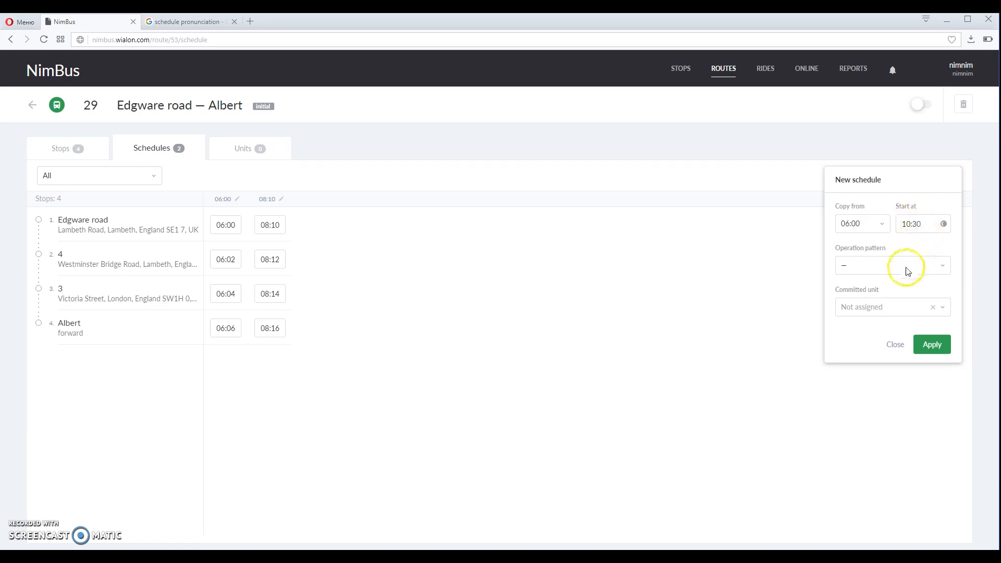
click(931, 345)
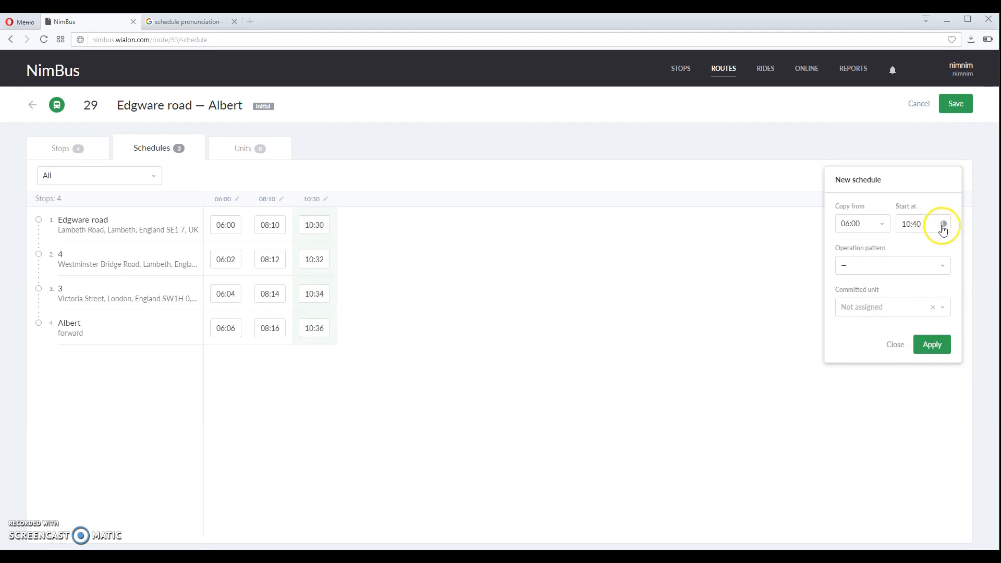
mouse_move(956, 104)
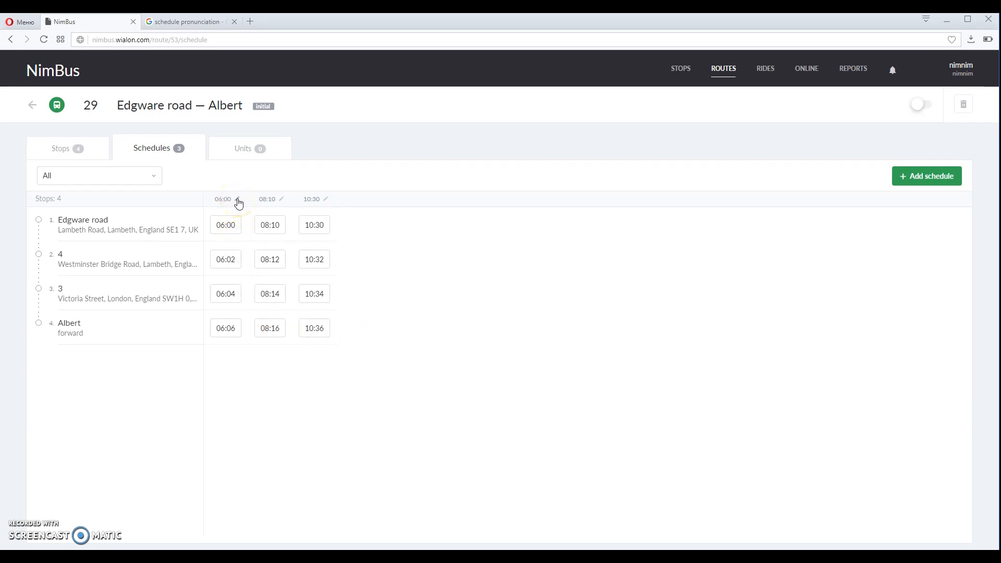
- Assign unit tlsc_test to the 06:00 schedule
click(236, 202)
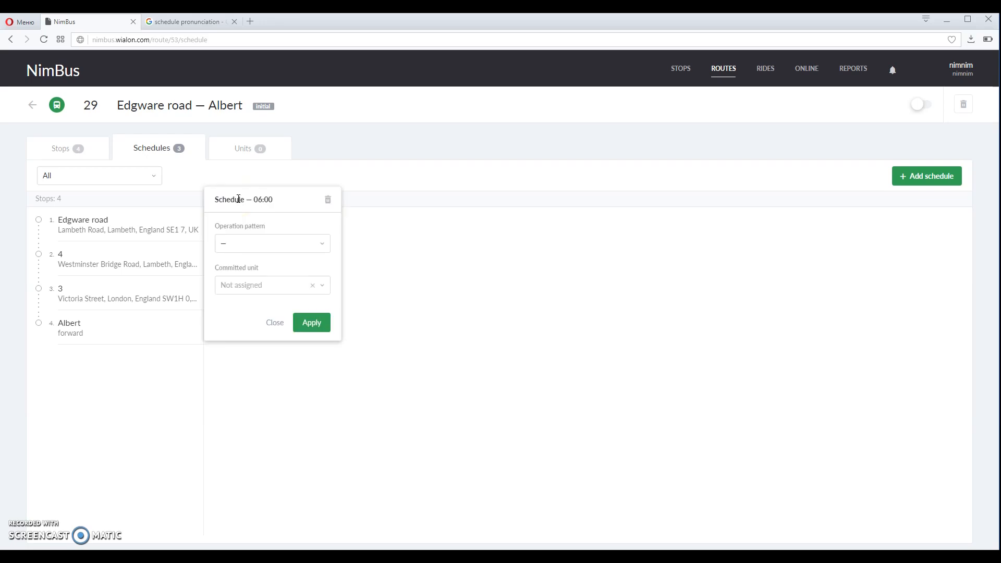
click(268, 285)
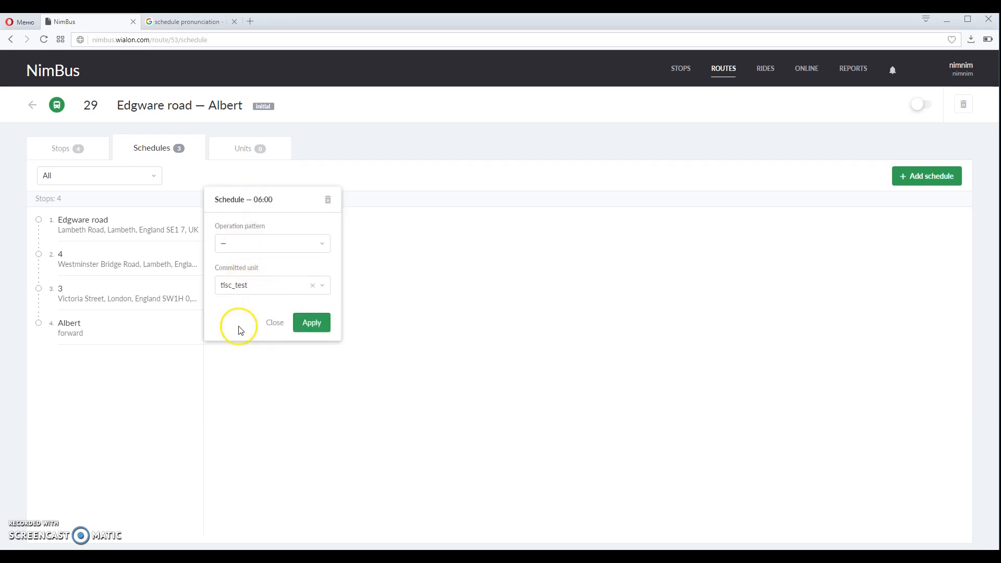
click(311, 322)
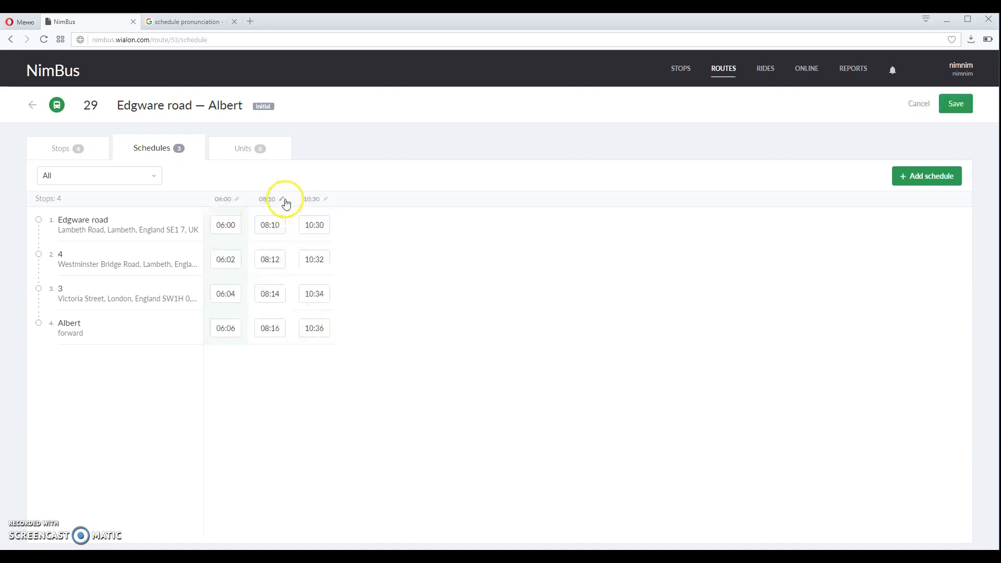
- Assign unit tlsc_test to the 10:30 schedule and save the schedule changes
click(325, 199)
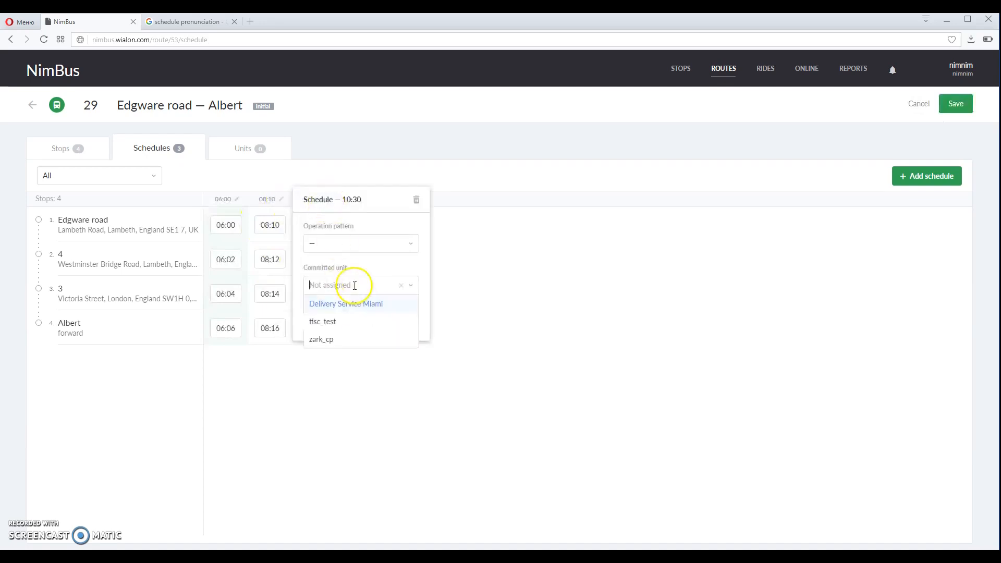
click(322, 322)
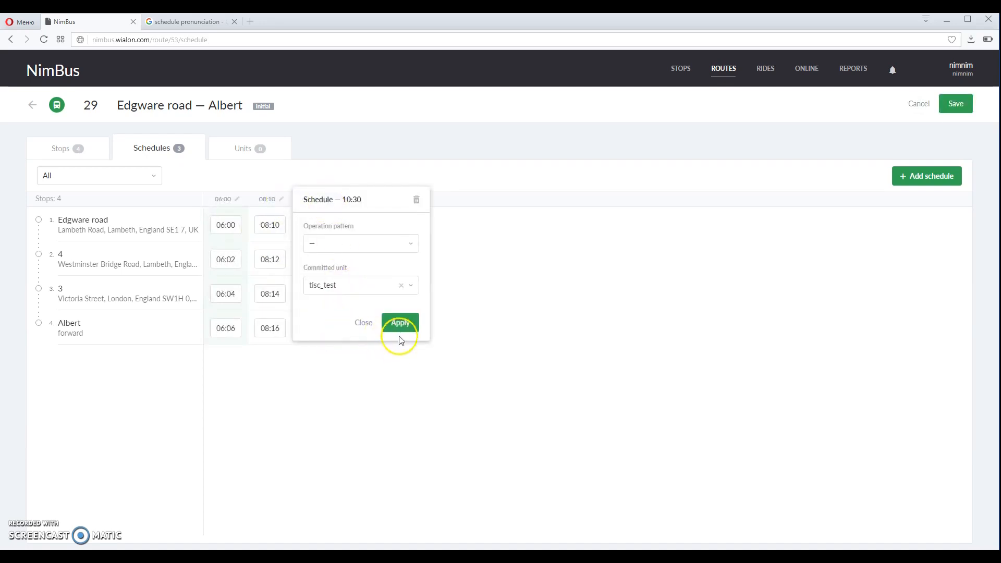
click(400, 322)
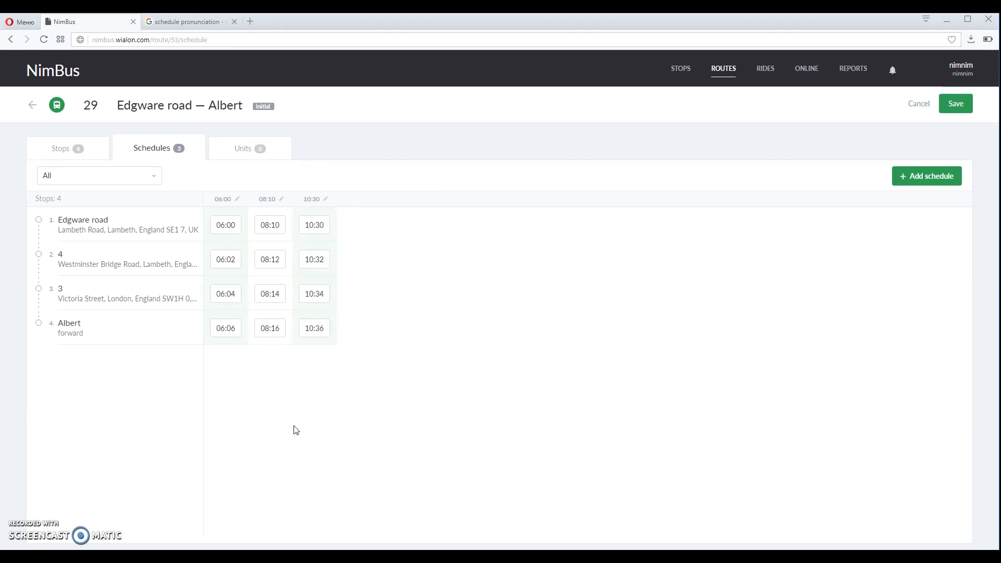
mouse_move(305, 402)
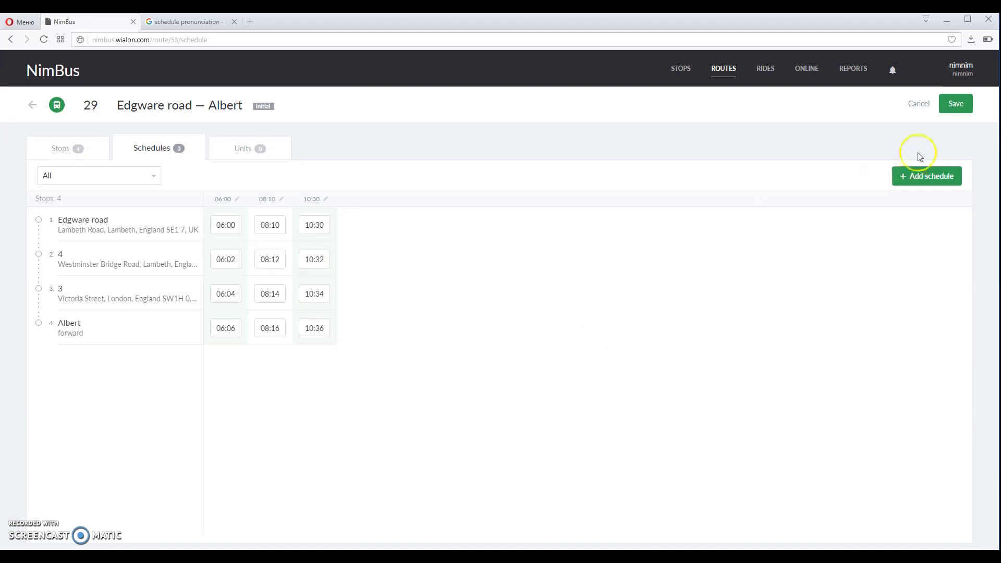
click(956, 104)
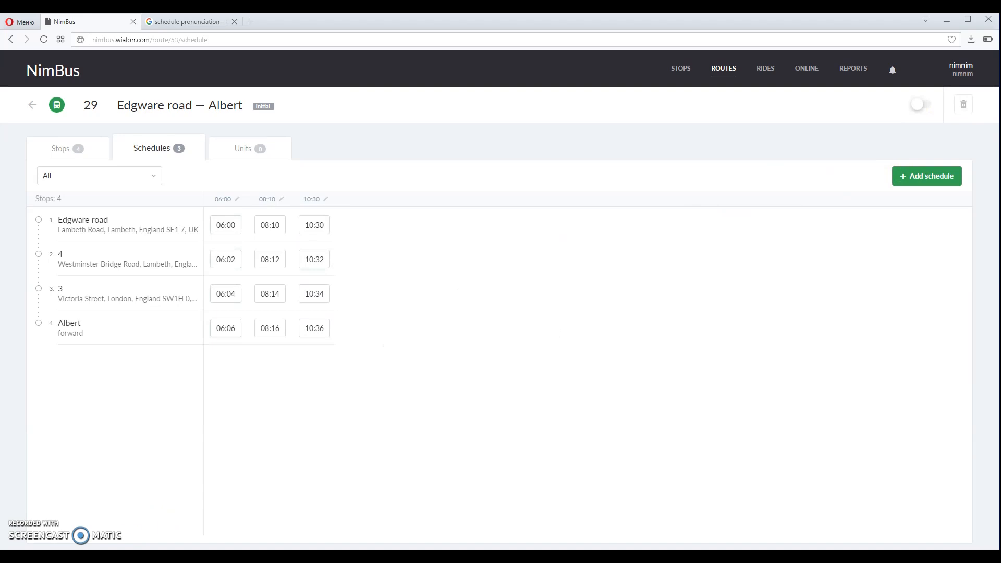
click(927, 176)
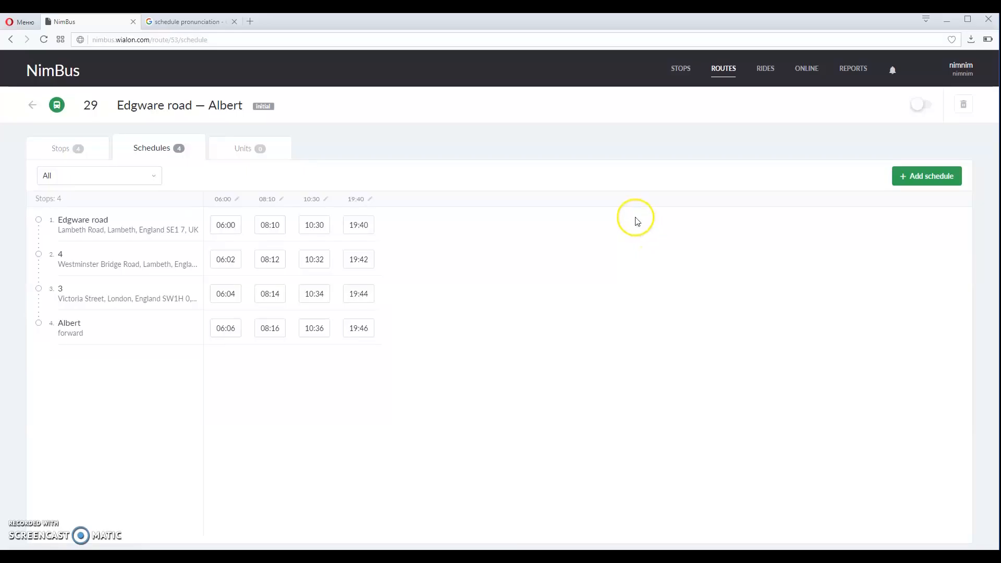
mouse_move(724, 68)
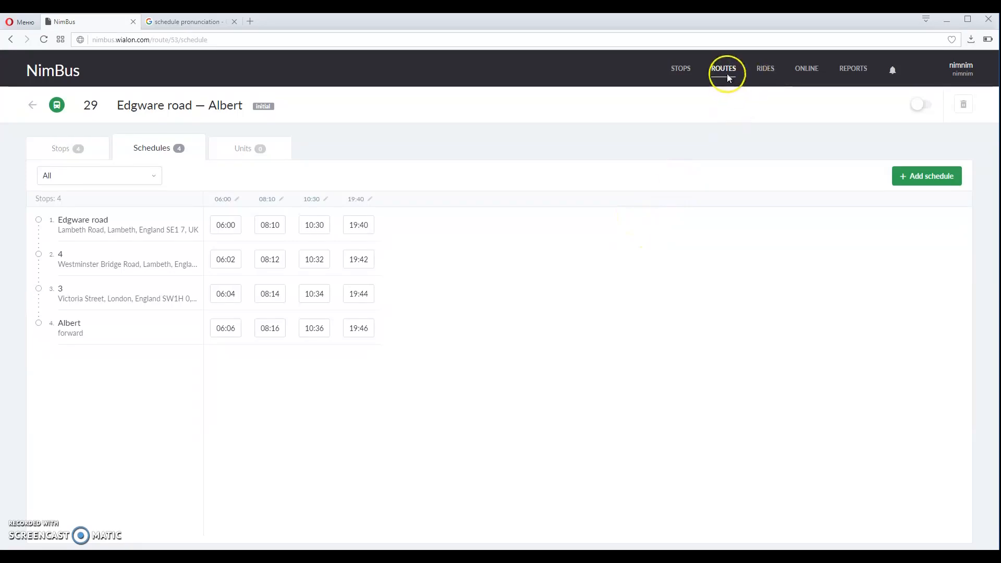
- Return to the routes list and switch on route 29 Edgware road — Albert
click(723, 68)
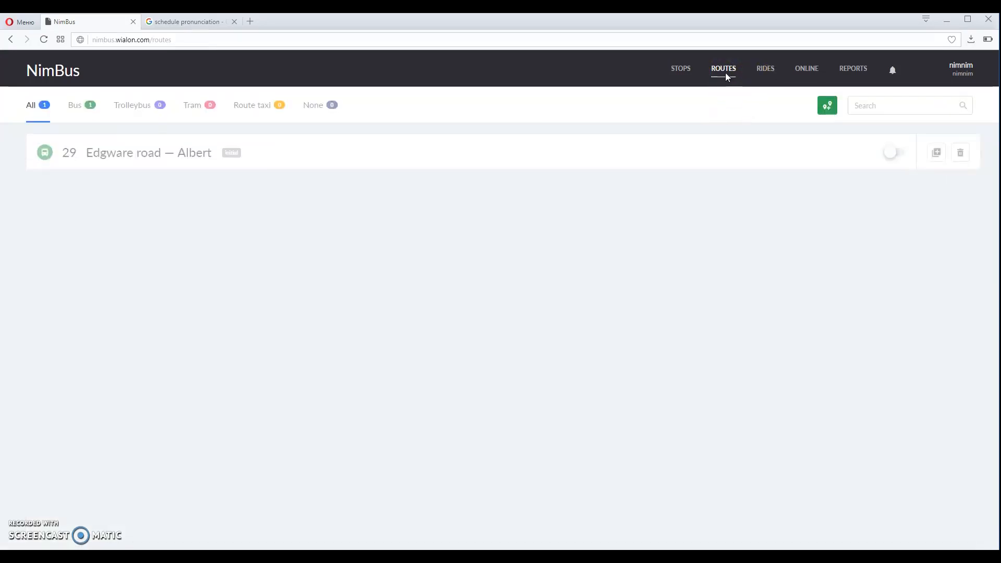
mouse_move(674, 231)
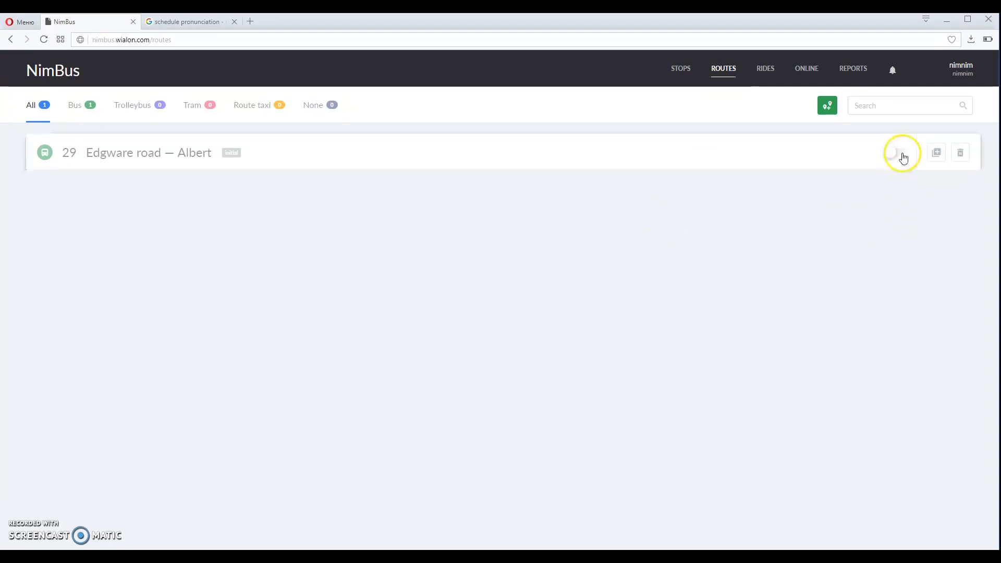
click(898, 153)
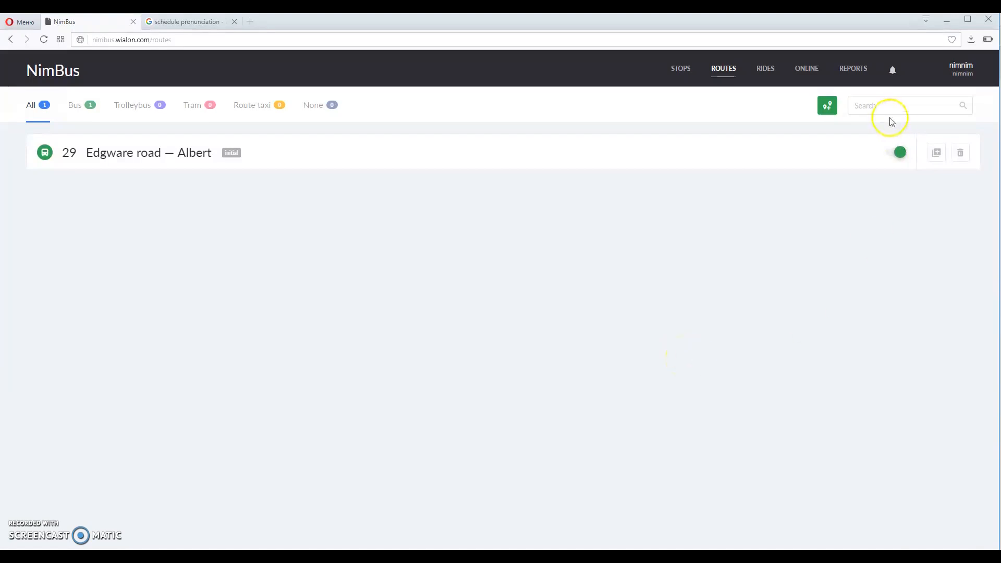
mouse_move(888, 148)
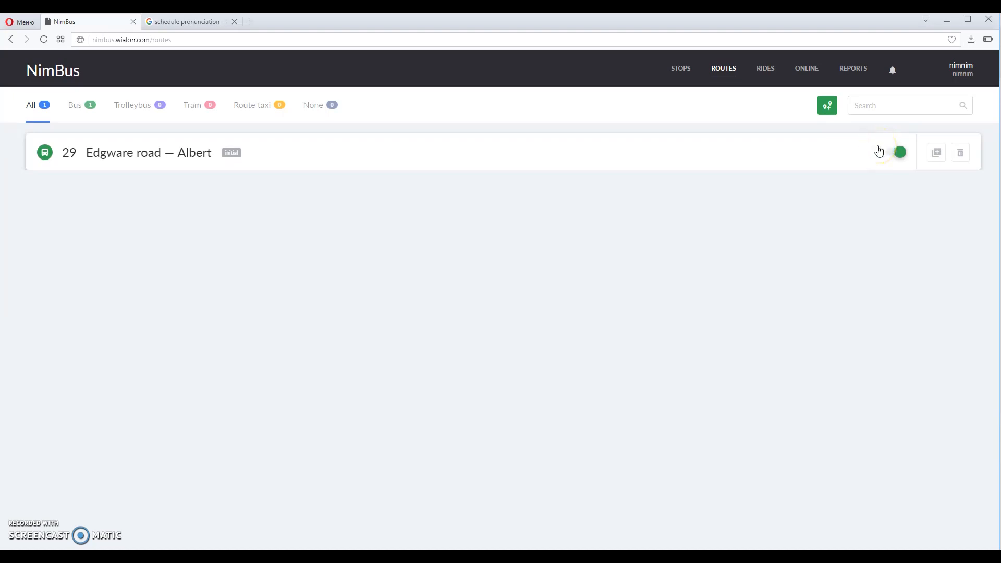
mouse_move(848, 172)
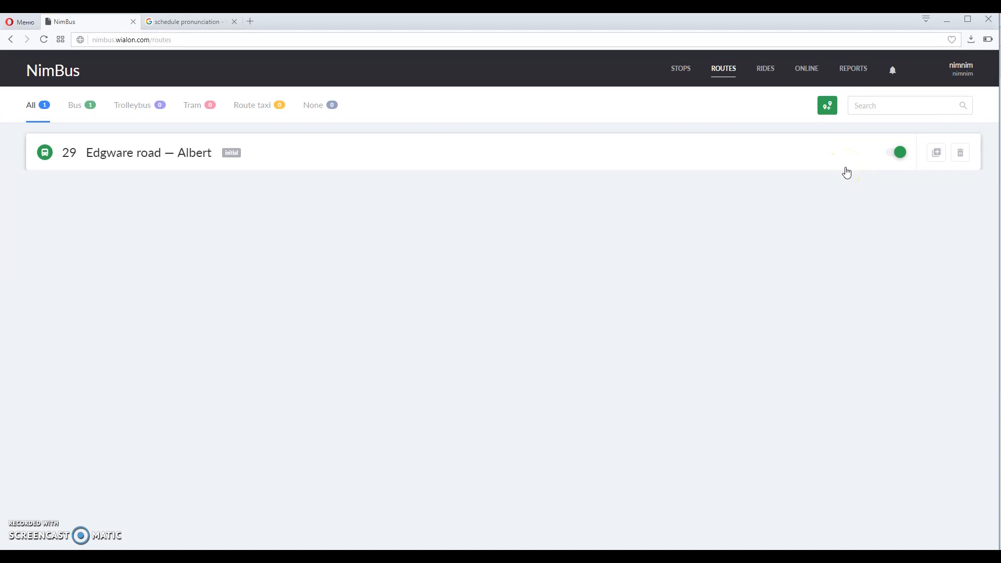
mouse_move(802, 139)
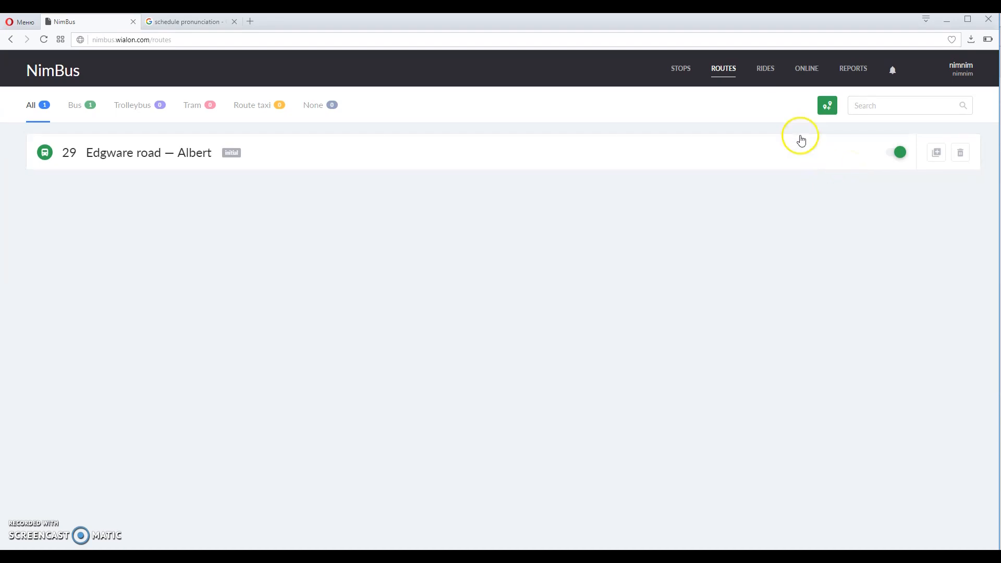
- Show route 29's rides for 20 July 2017 in the rides overview
click(765, 69)
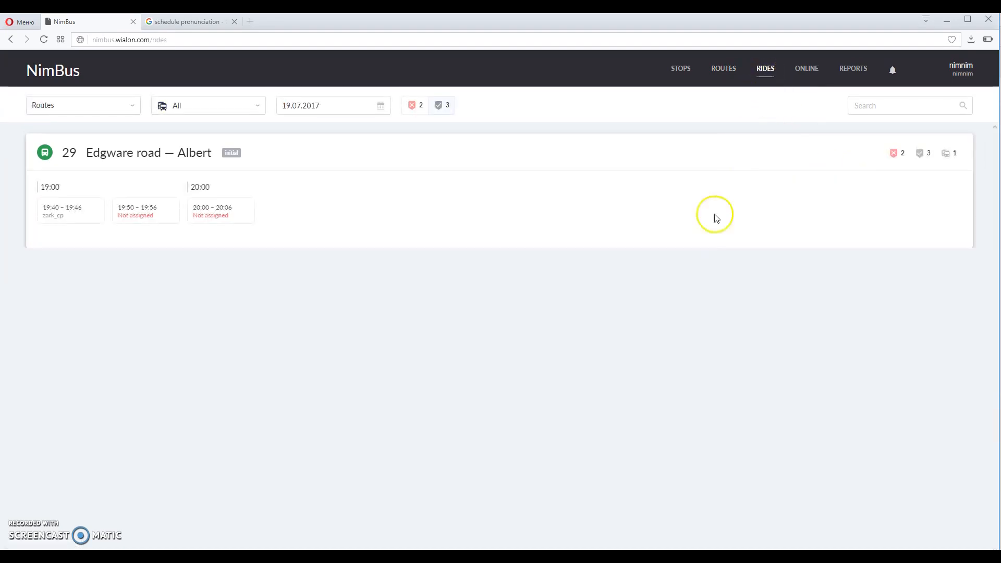
mouse_move(572, 339)
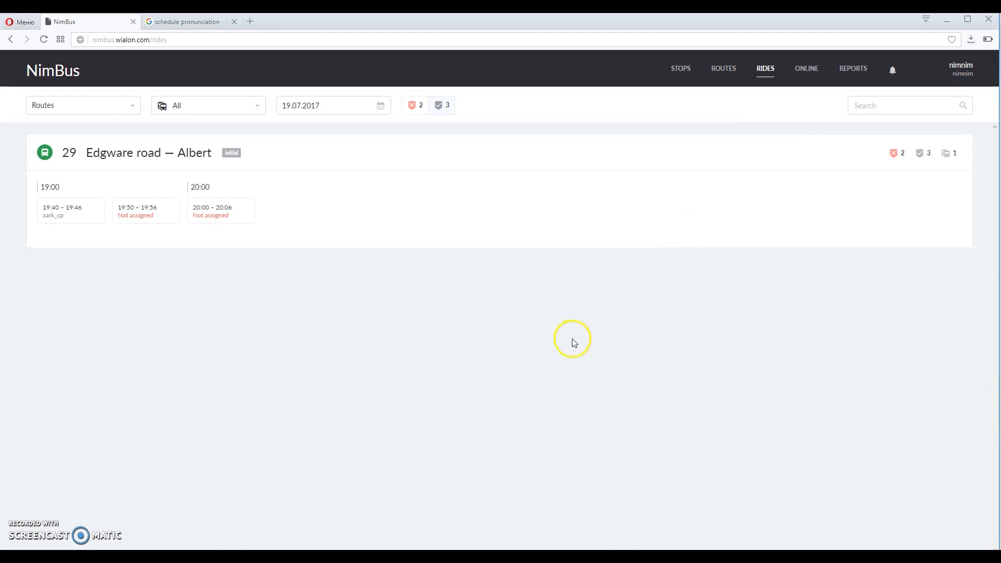
mouse_move(551, 350)
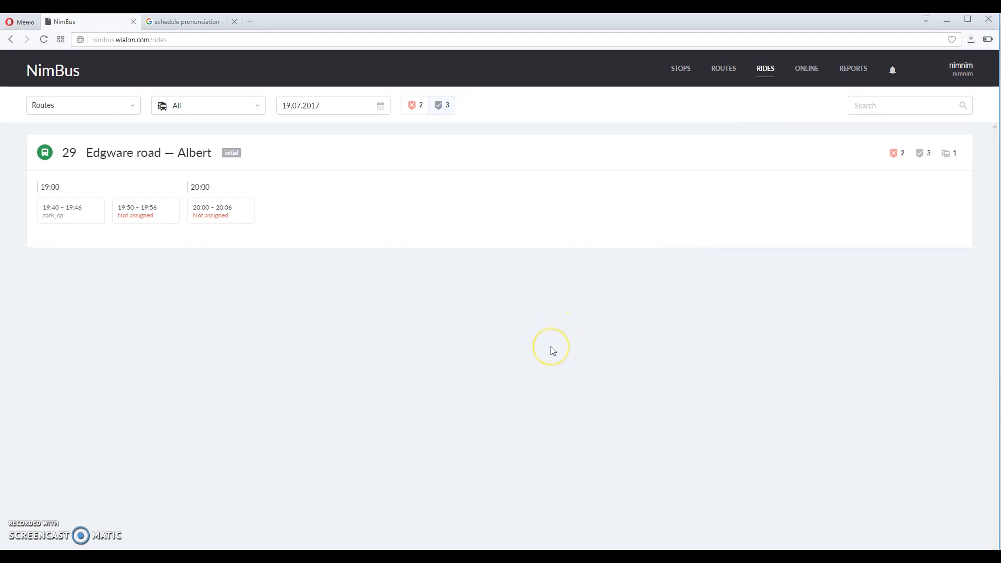
mouse_move(534, 356)
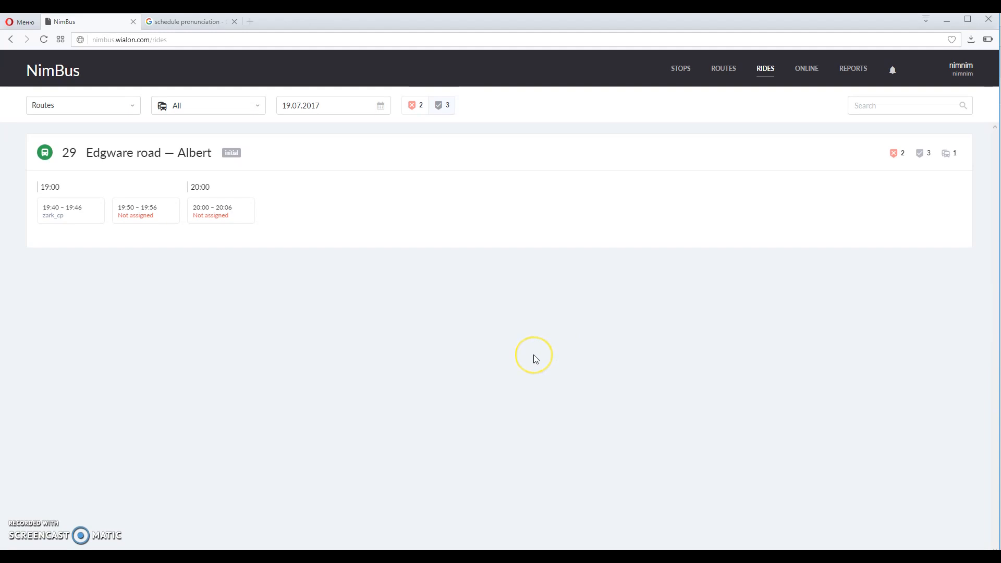
mouse_move(343, 173)
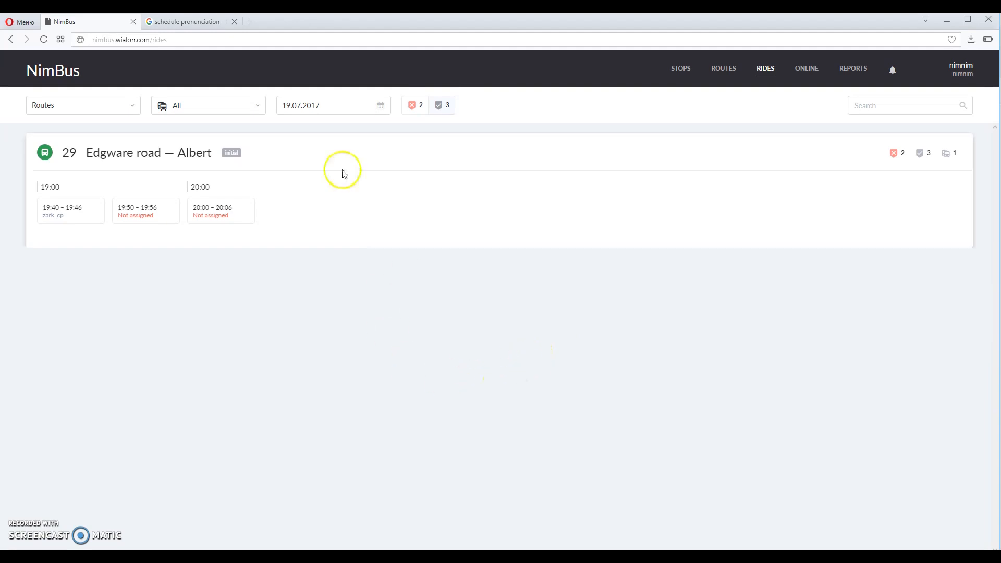
mouse_move(307, 109)
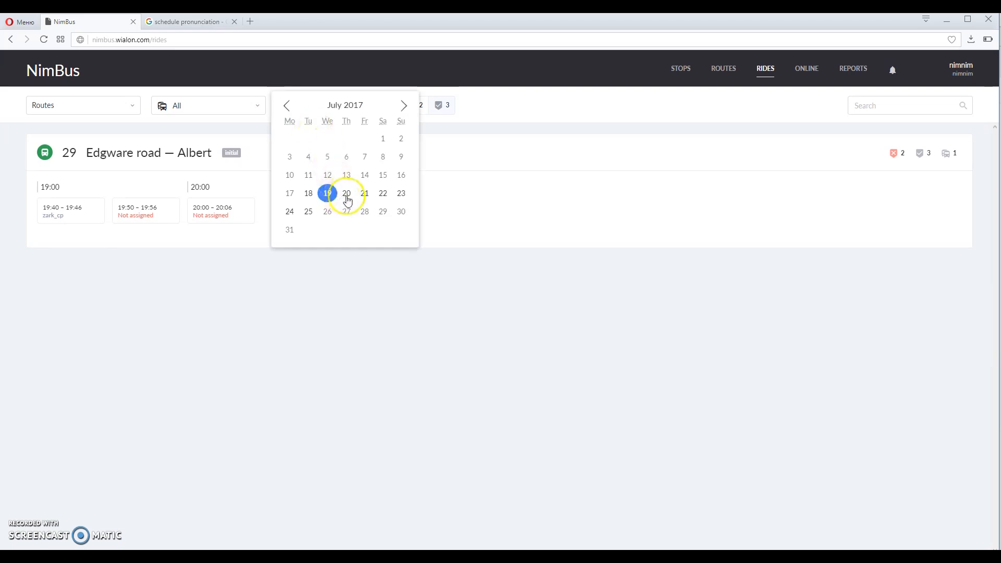
click(346, 193)
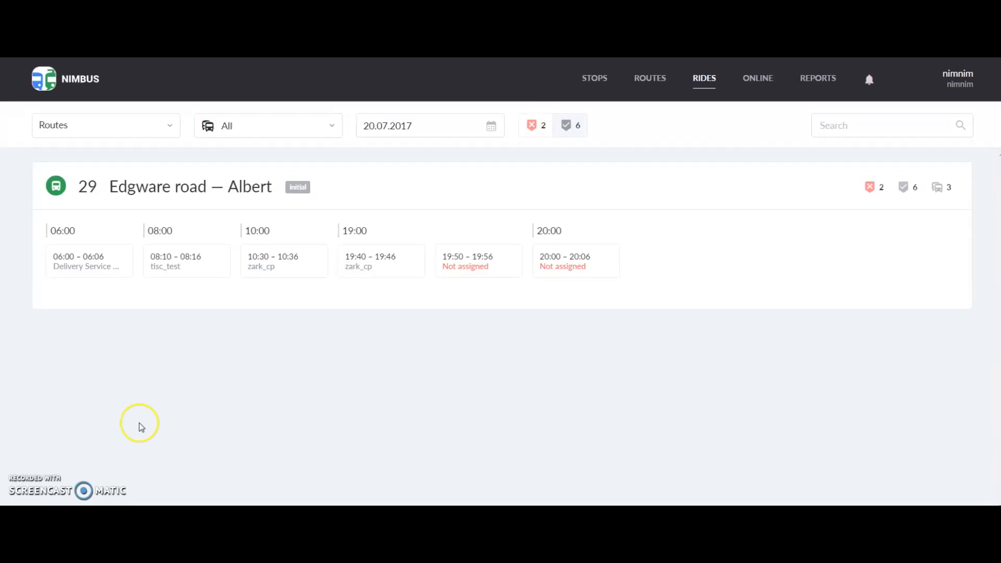
mouse_move(140, 427)
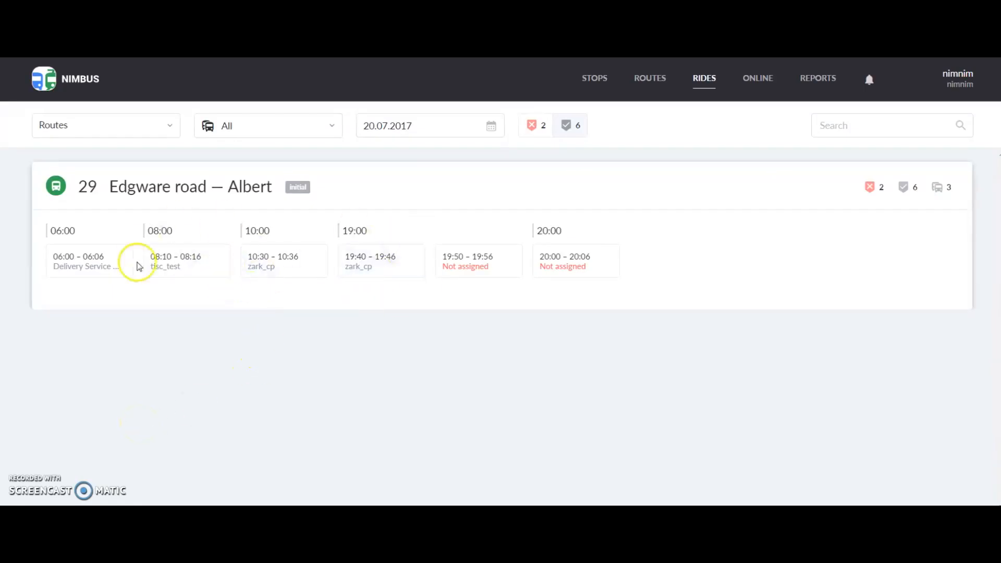
mouse_move(612, 288)
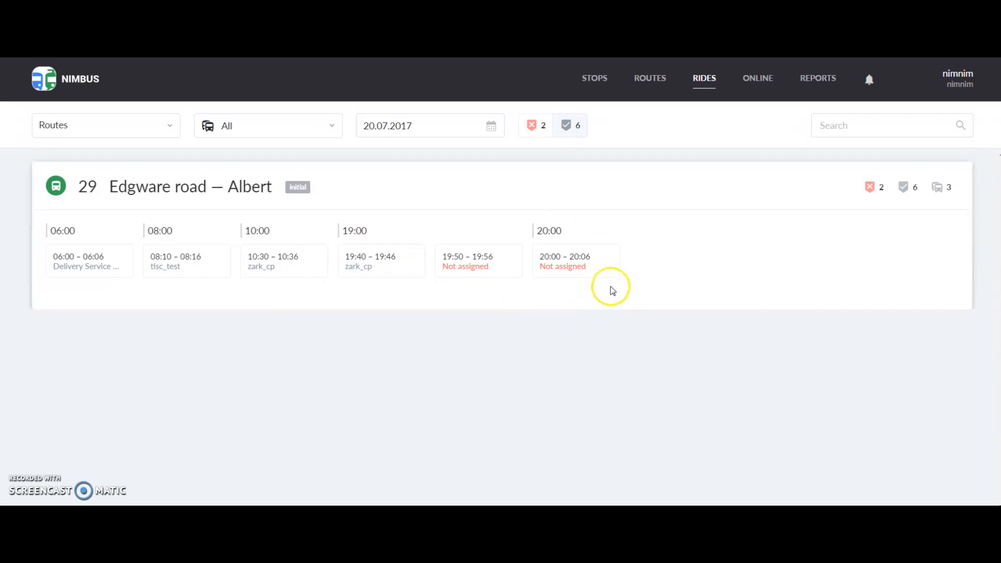
mouse_move(592, 275)
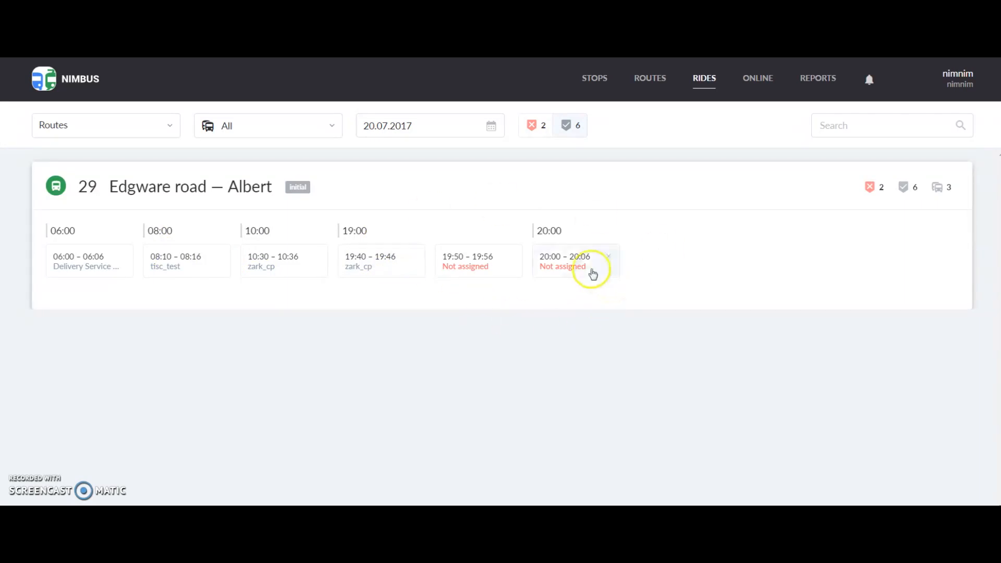
mouse_move(537, 125)
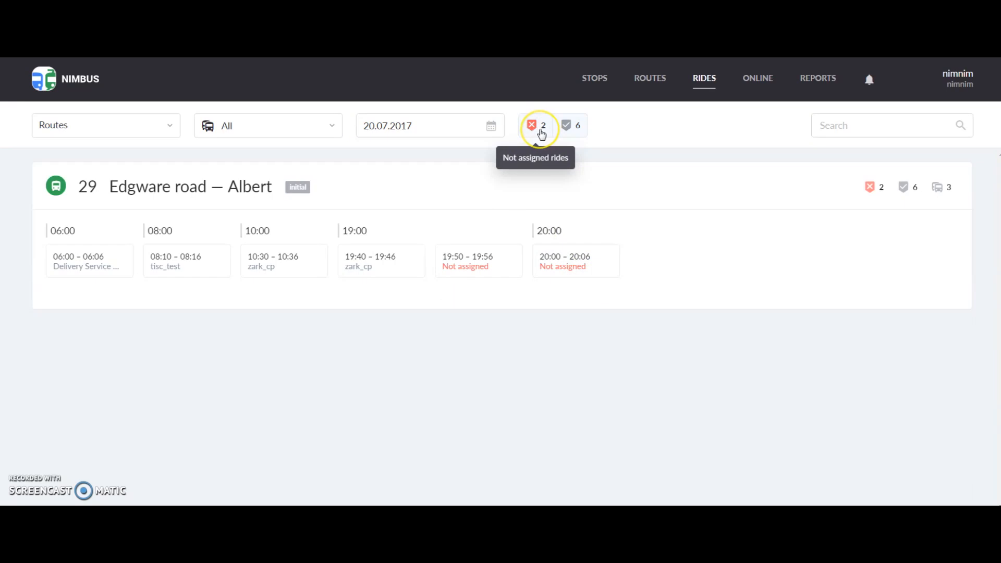
- Filter to unassigned rides, assign the 19:50 ride to tlsc_test, then show all rides
click(537, 125)
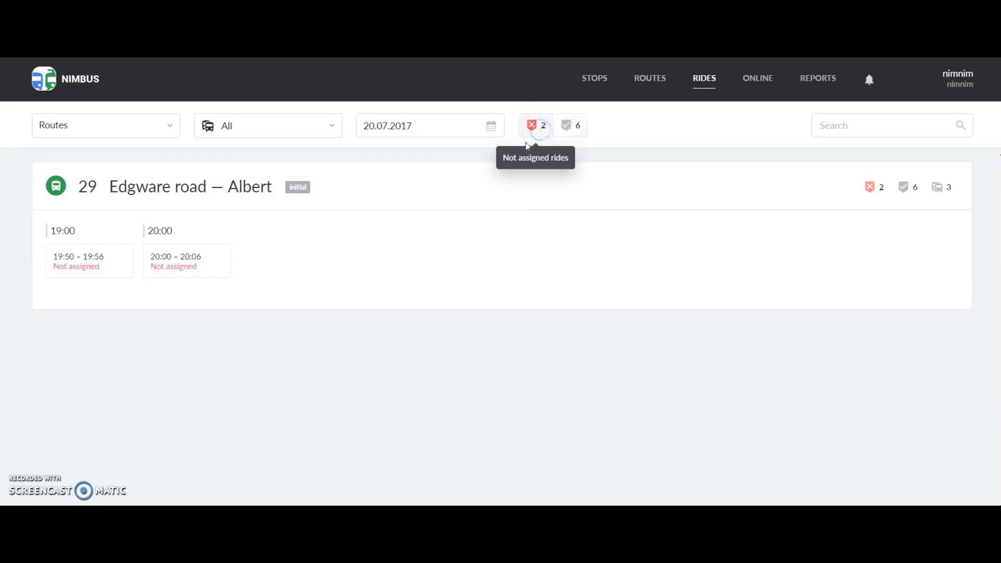
click(88, 261)
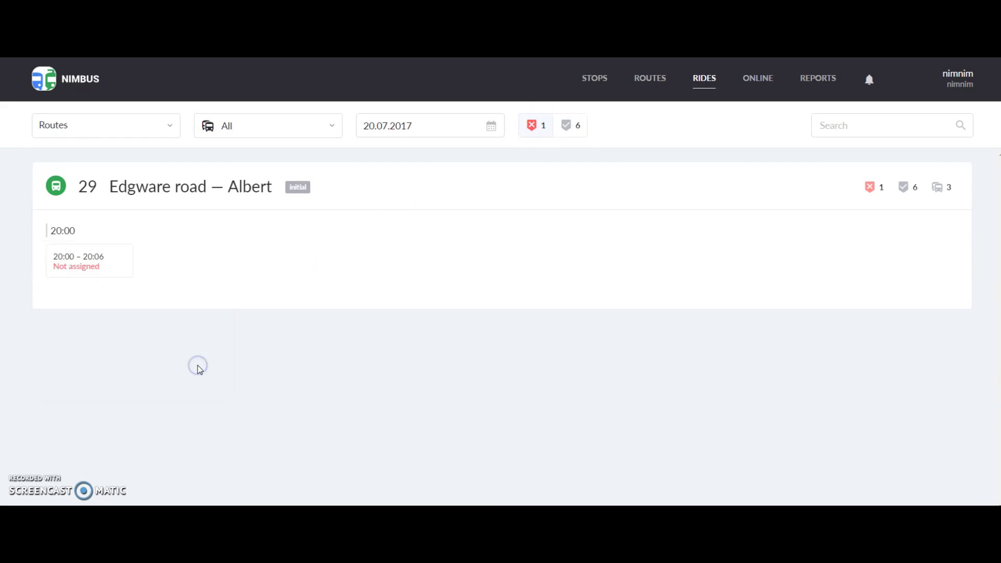
mouse_move(595, 317)
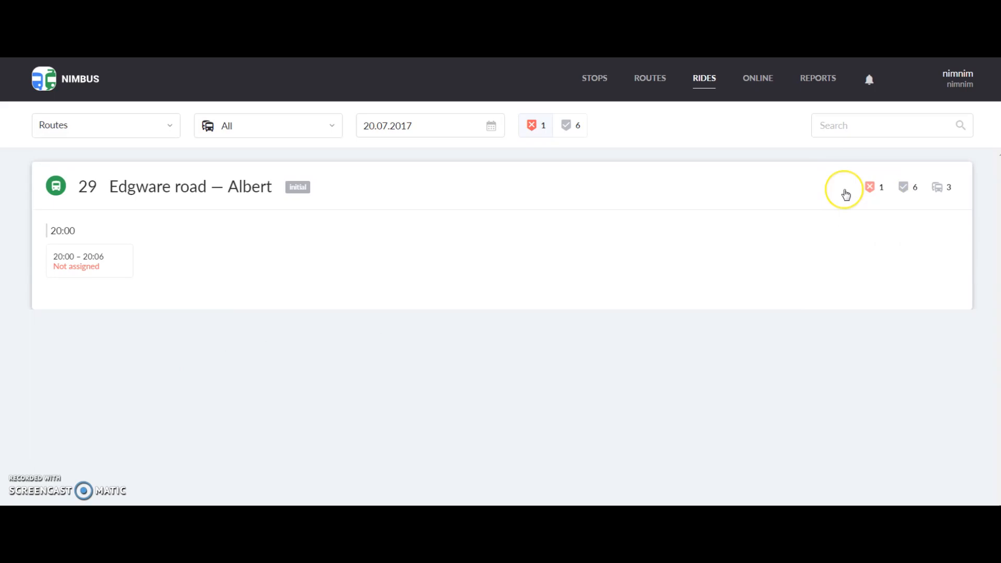
mouse_move(937, 187)
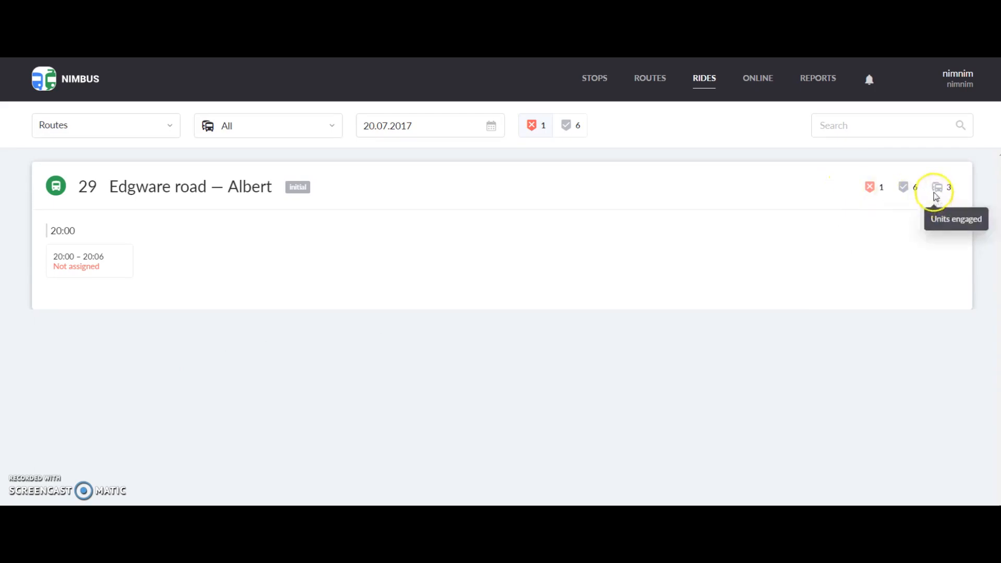
mouse_move(936, 195)
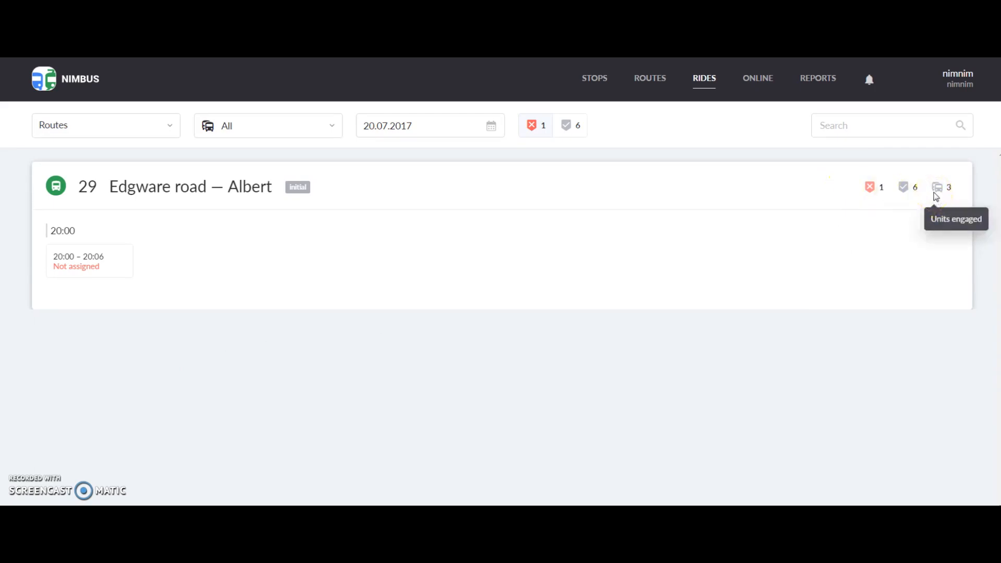
mouse_move(481, 167)
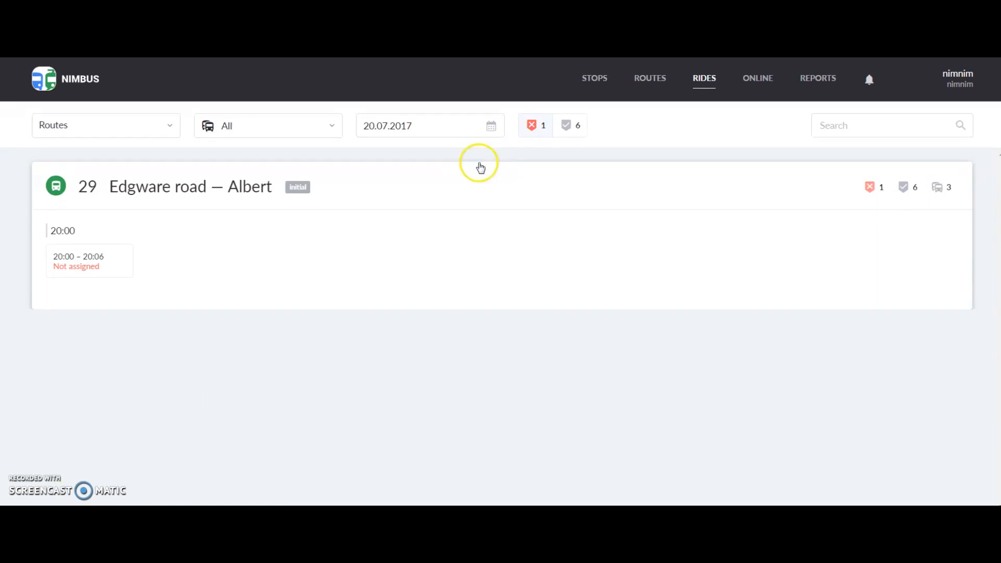
click(570, 125)
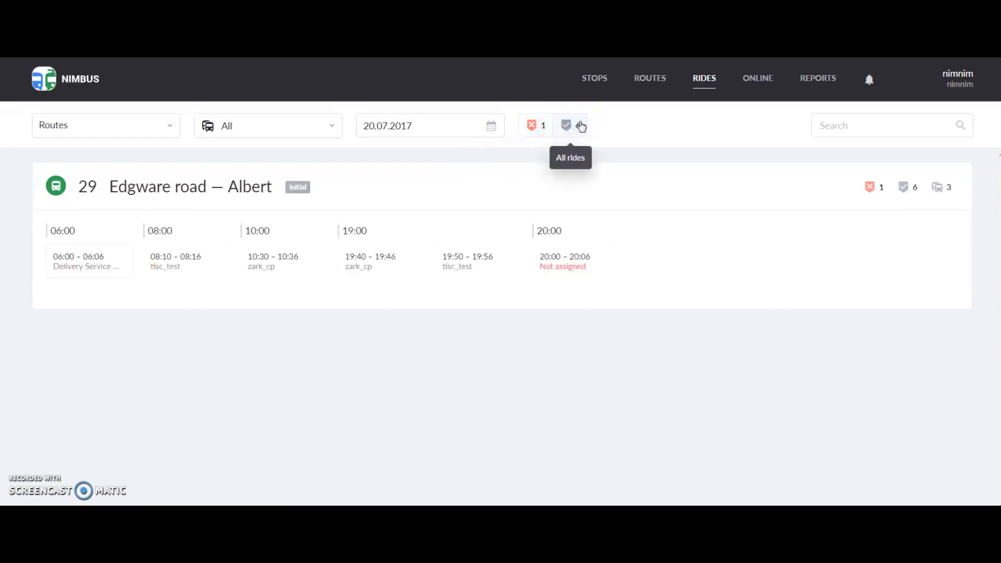
mouse_move(532, 126)
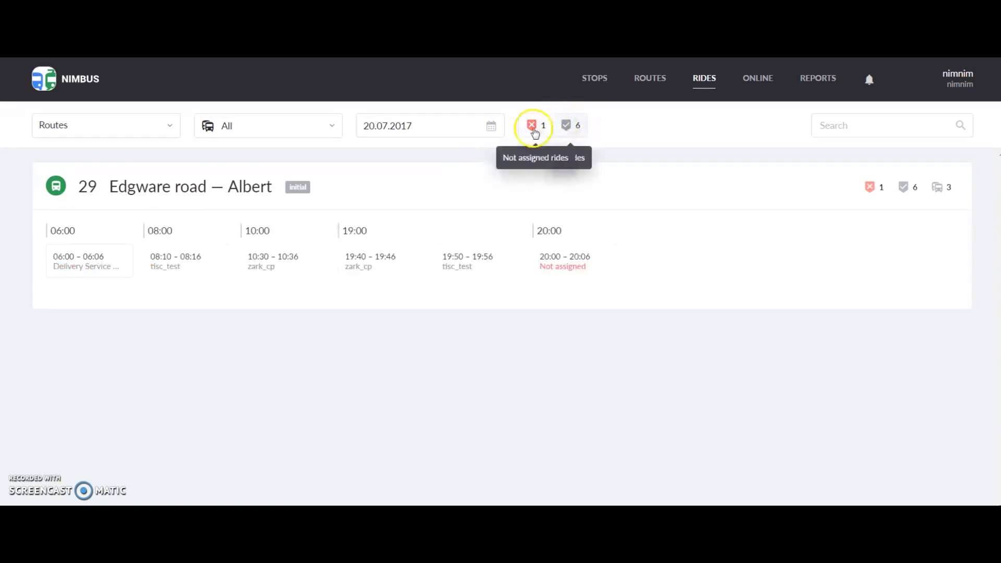
mouse_move(484, 157)
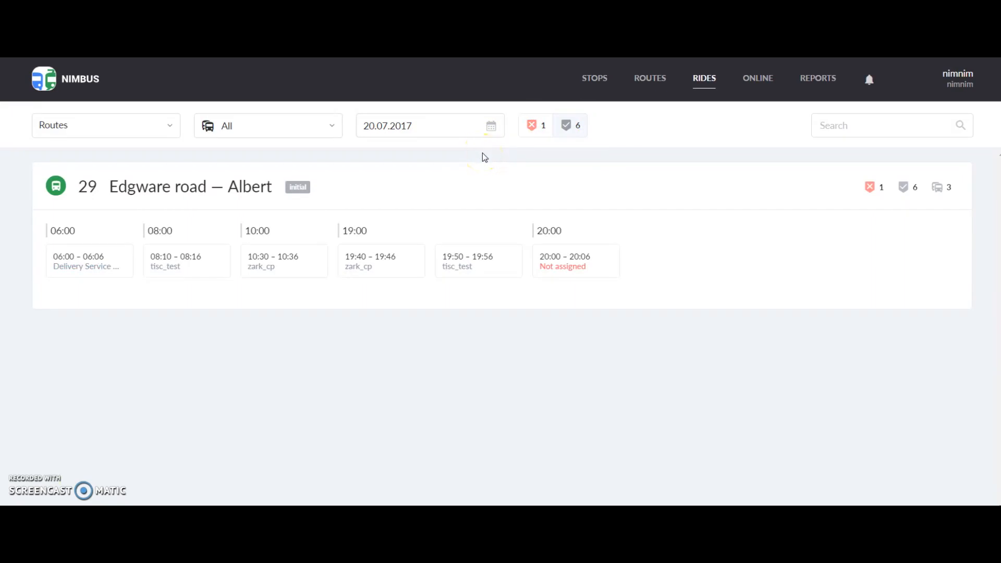
mouse_move(505, 225)
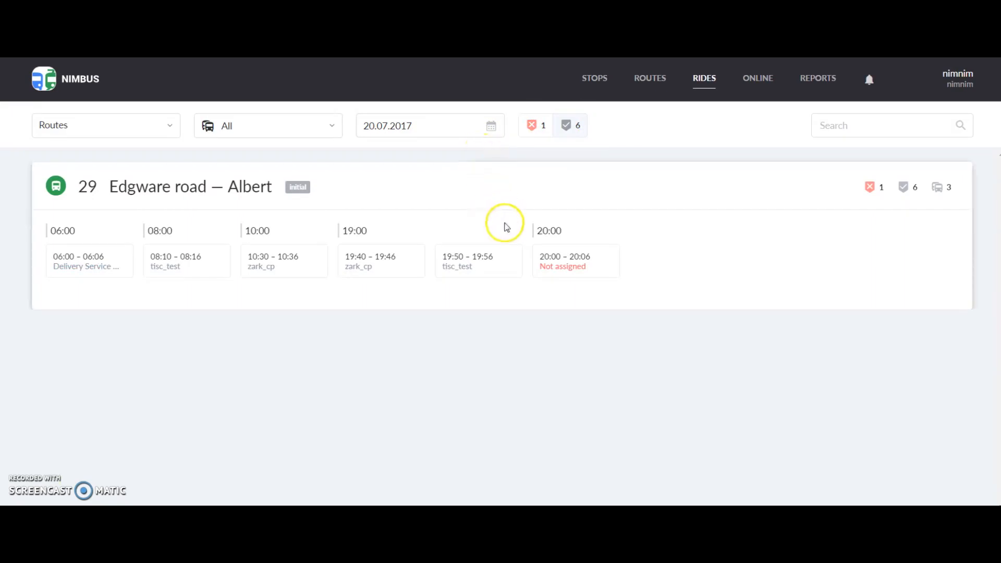
mouse_move(514, 261)
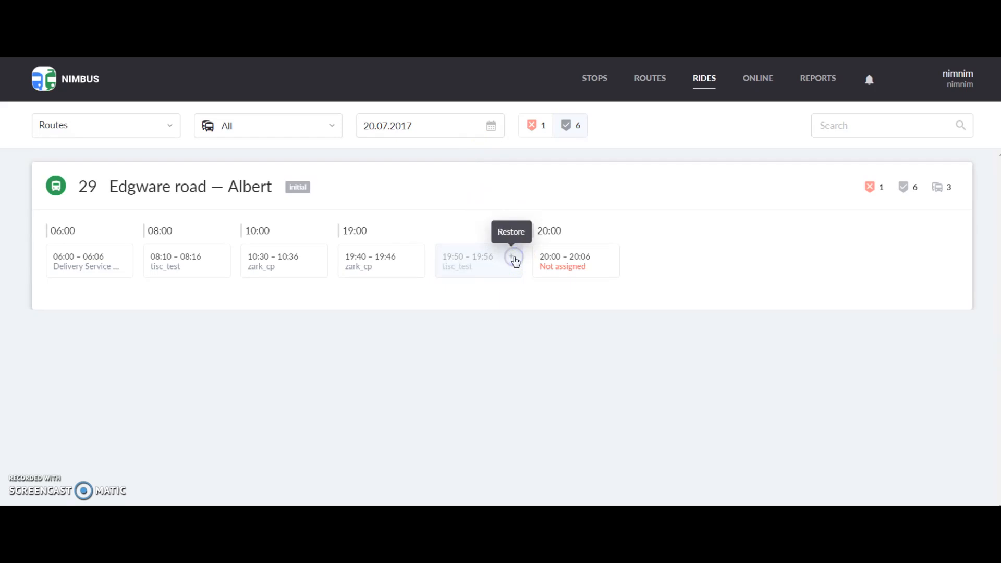
mouse_move(514, 260)
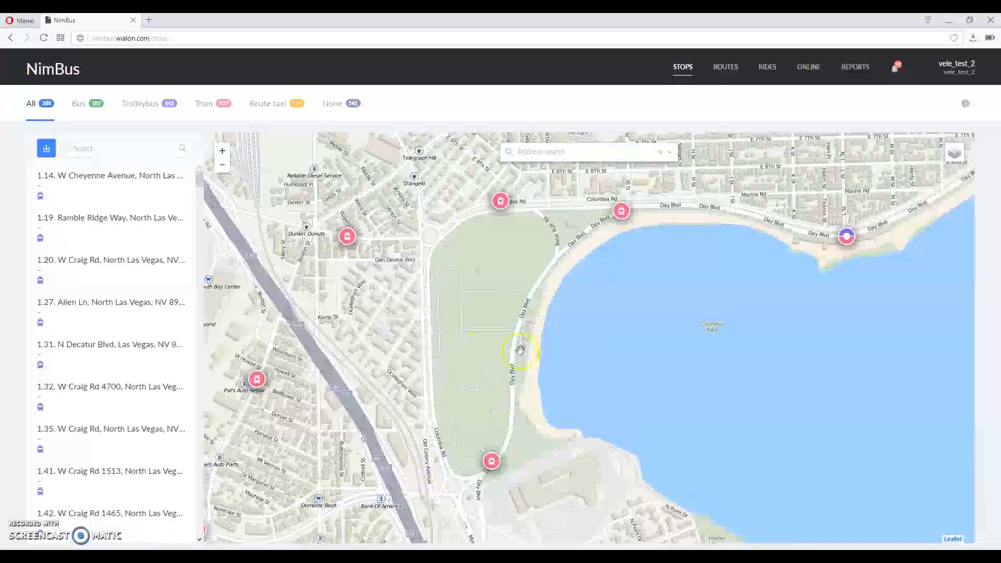
- Open the six-route list under vele_test_2, including 5A, 133 and 707
click(726, 67)
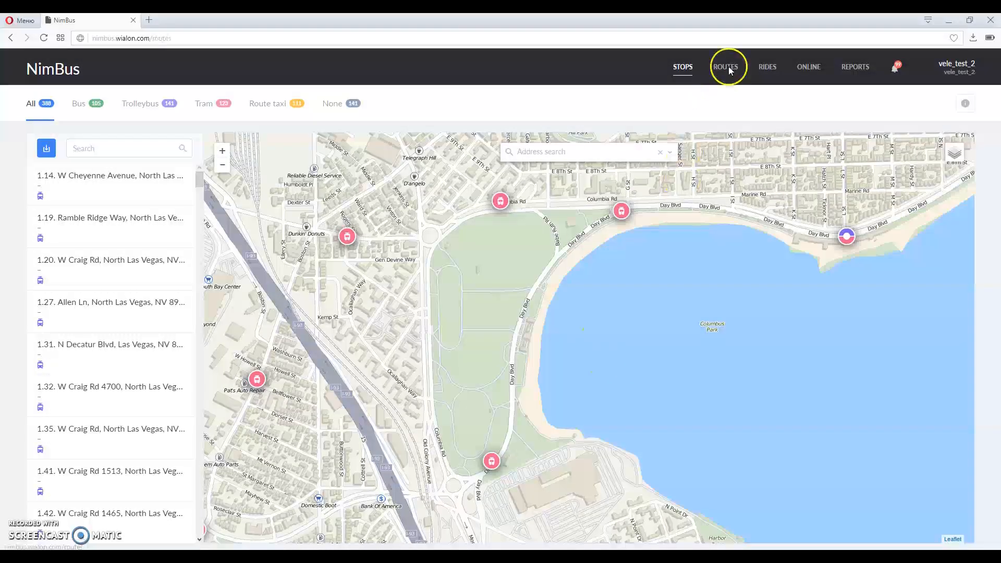
click(726, 67)
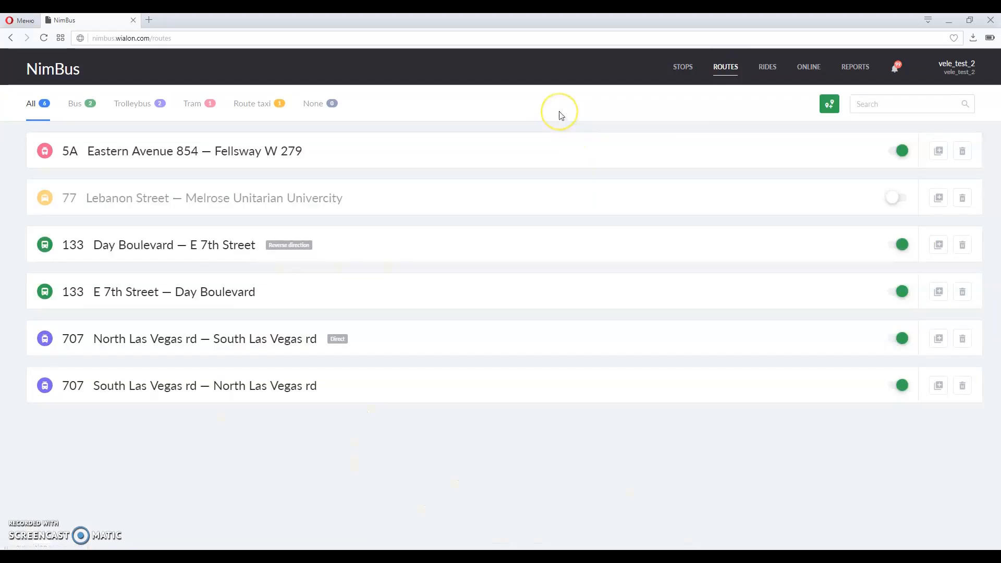
mouse_move(708, 142)
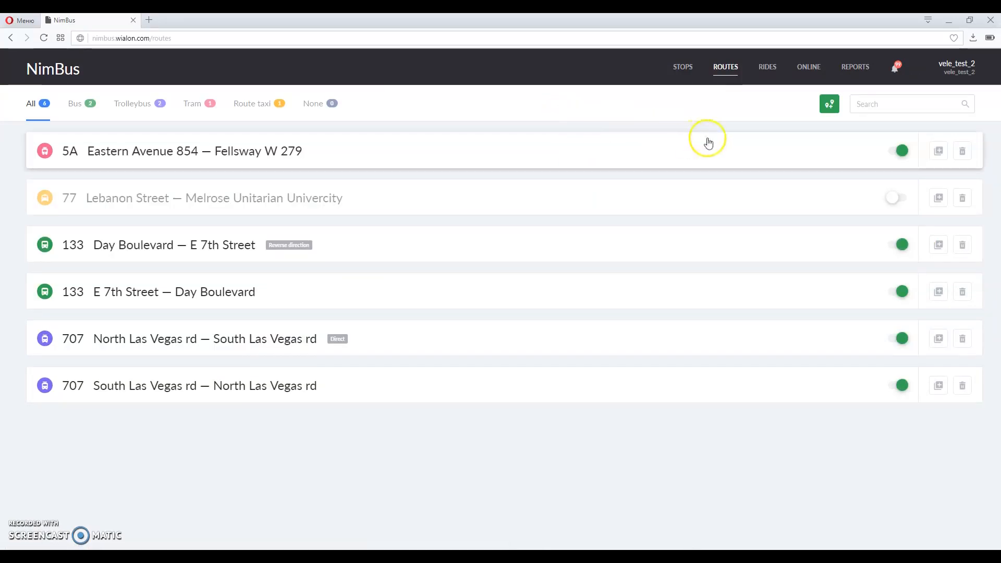
mouse_move(803, 155)
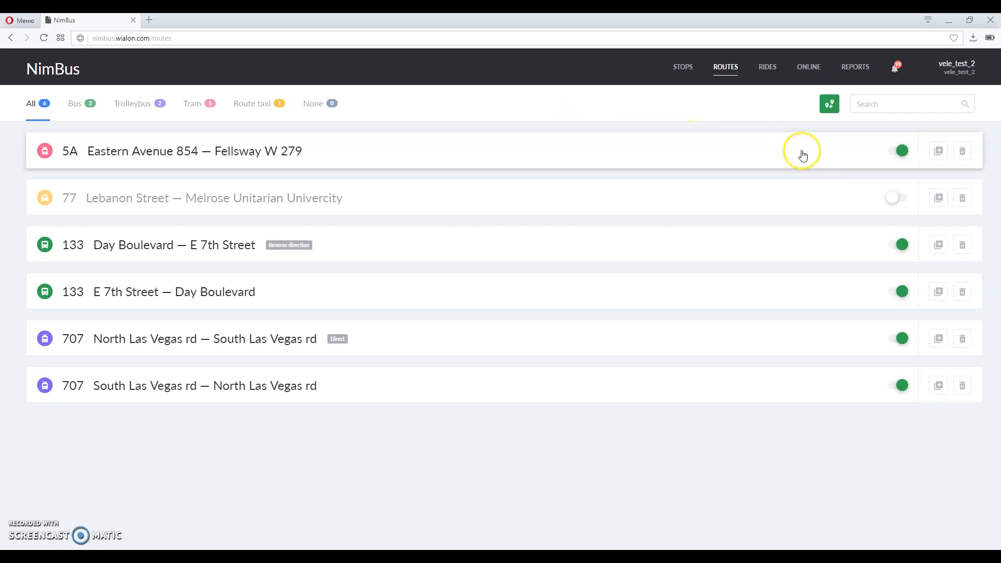
mouse_move(990, 248)
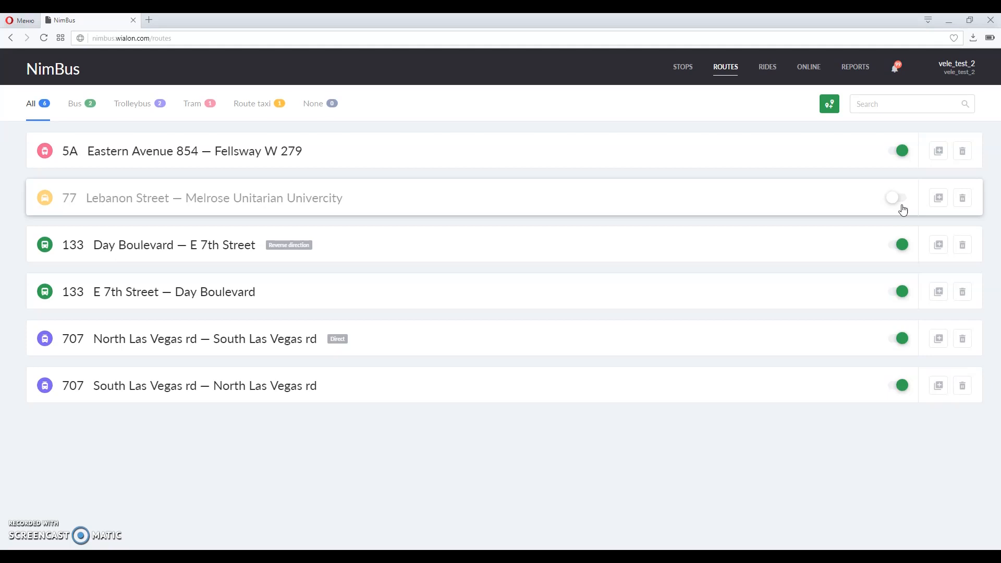
mouse_move(643, 223)
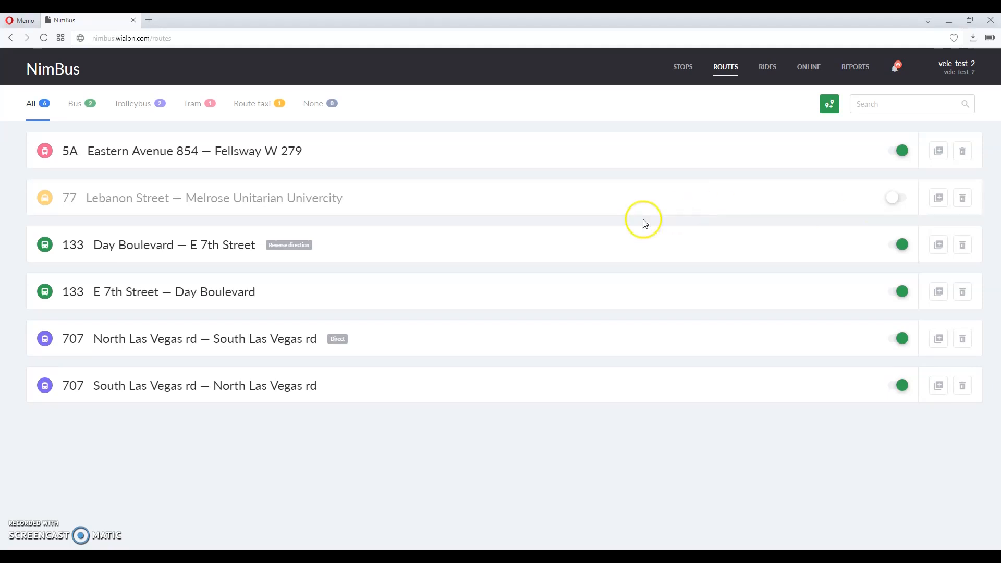
- Browse the Bus, Tram and All route tabs, ending on all routes
click(74, 104)
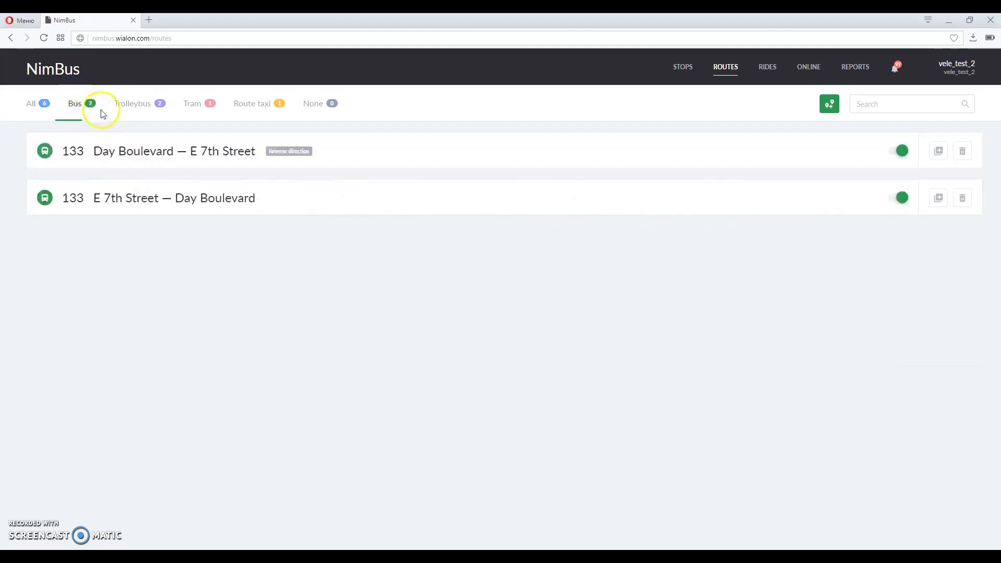
click(192, 104)
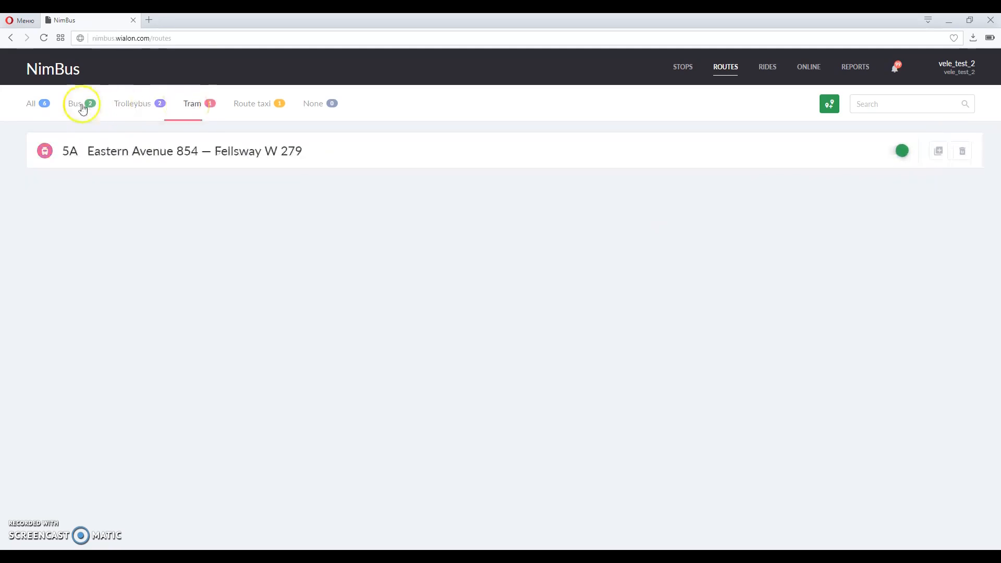
click(31, 103)
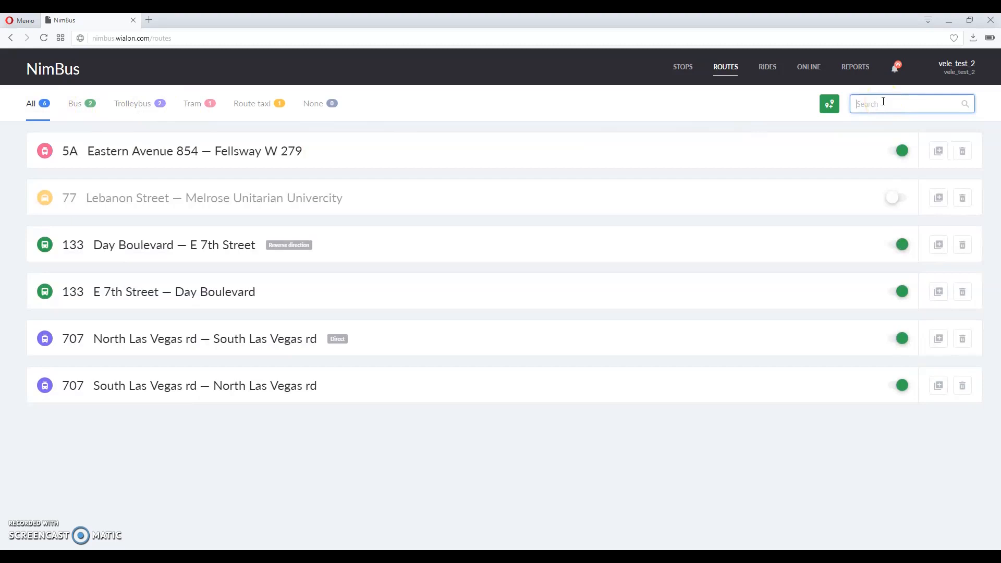
- Search routes for 're' to narrow to route 133, then view 19.07.2017 rides
text(reverse)
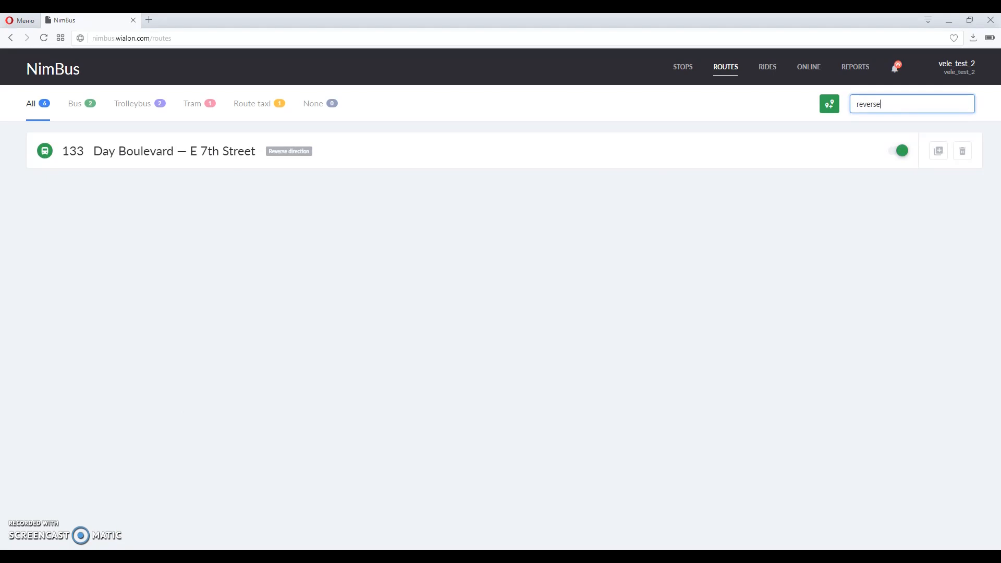
key(Backspace)
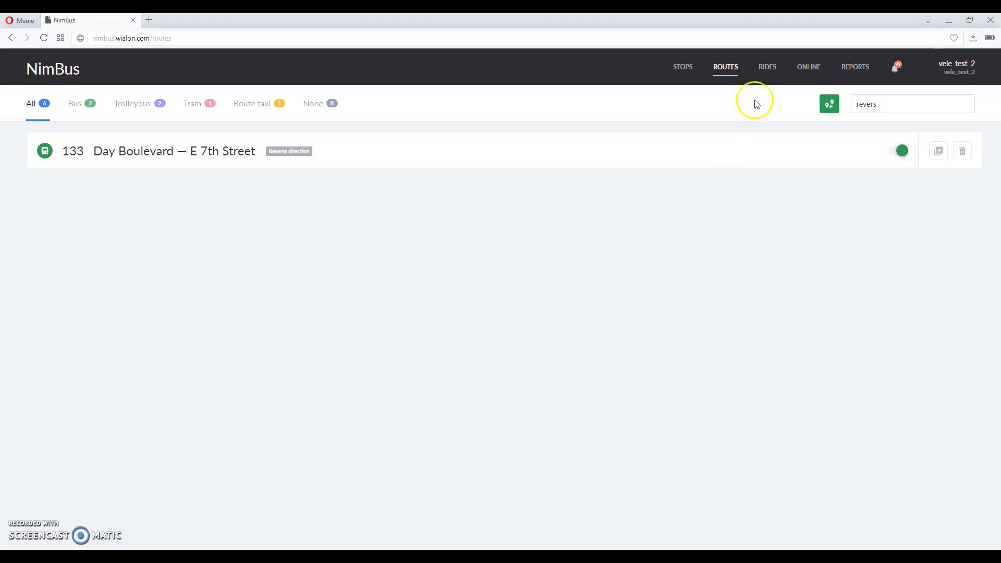
click(768, 66)
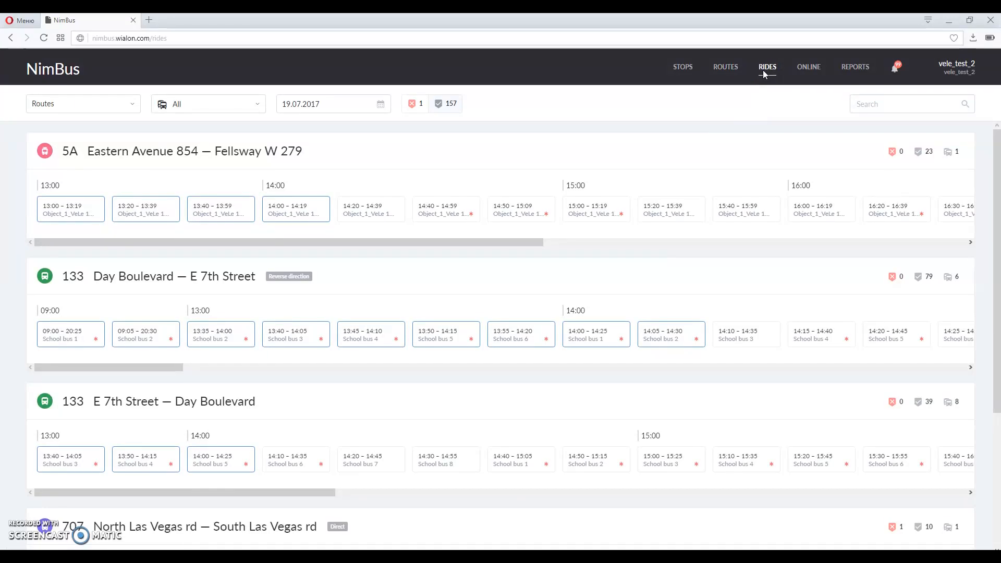
mouse_move(690, 96)
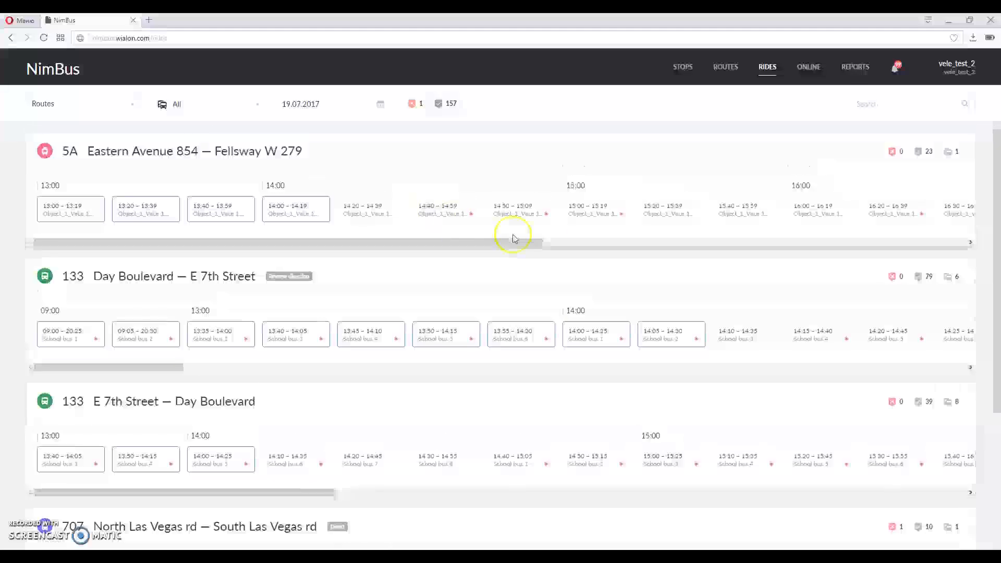
mouse_move(546, 227)
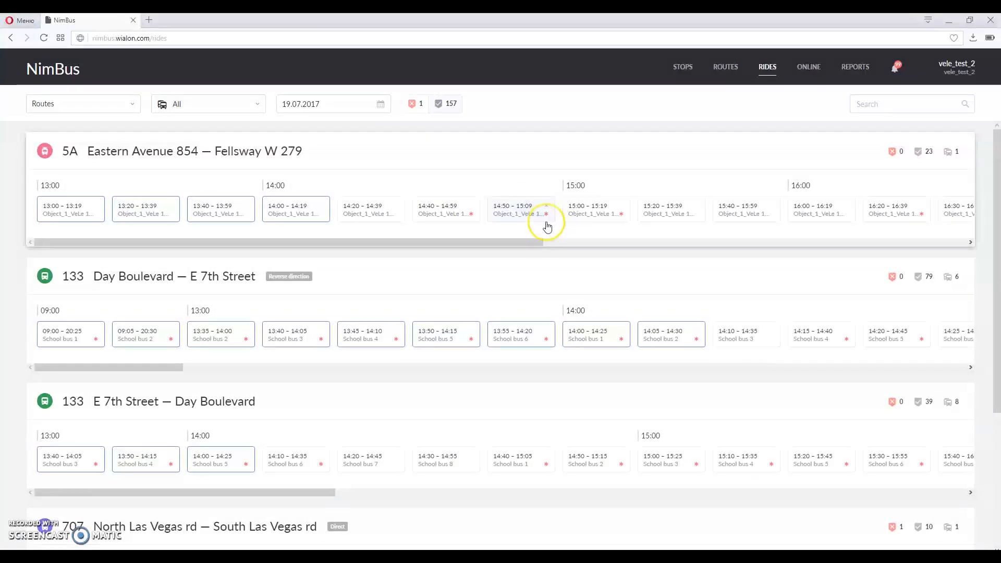
mouse_move(547, 226)
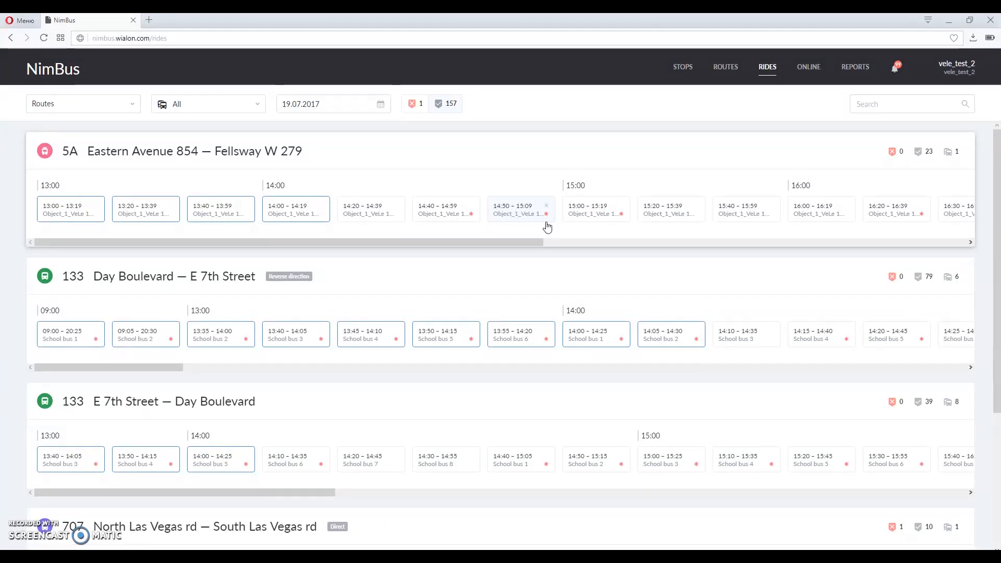
mouse_move(152, 188)
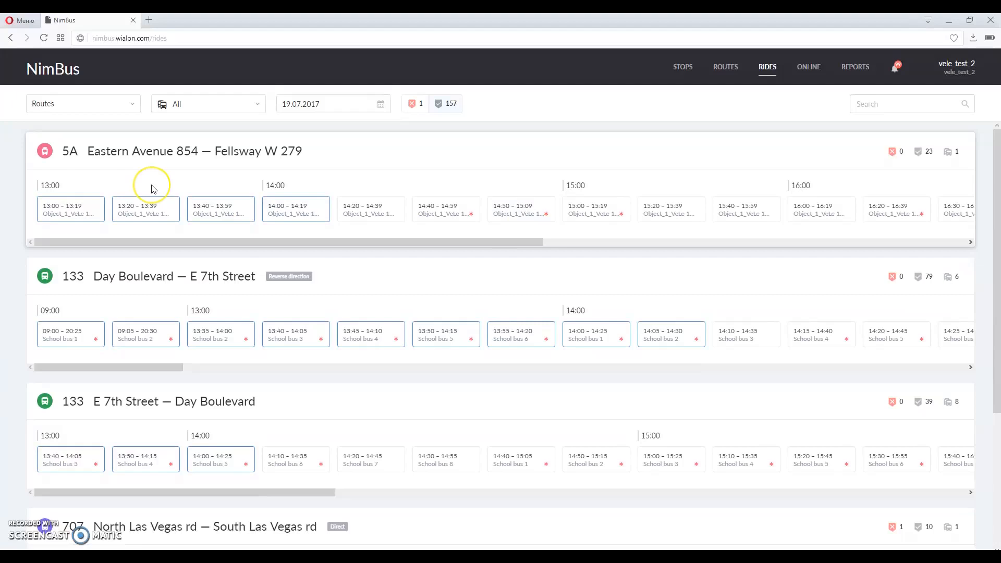
mouse_move(152, 188)
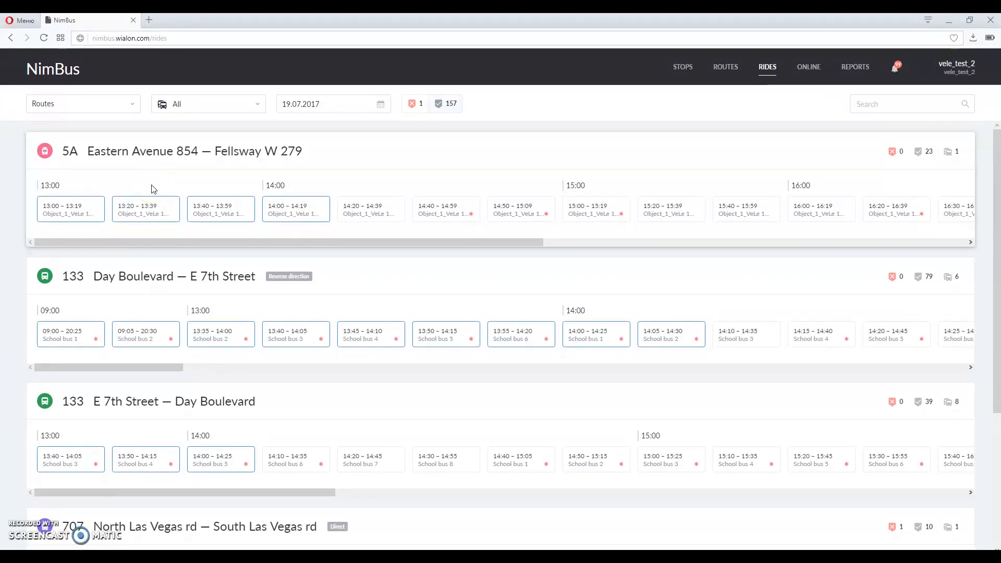
- Group the 19.07.2017 rides by unit instead of by route
click(83, 104)
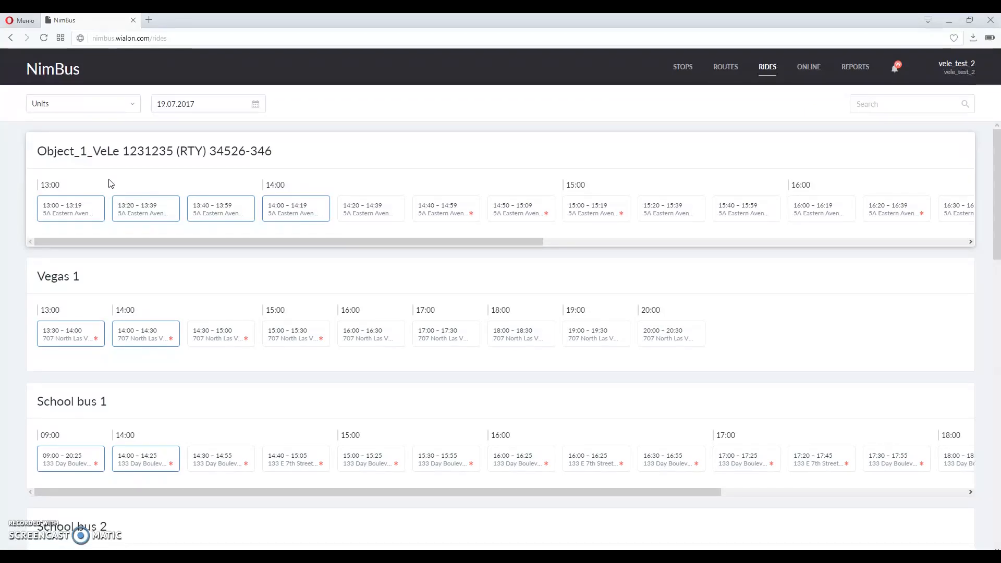
mouse_move(110, 187)
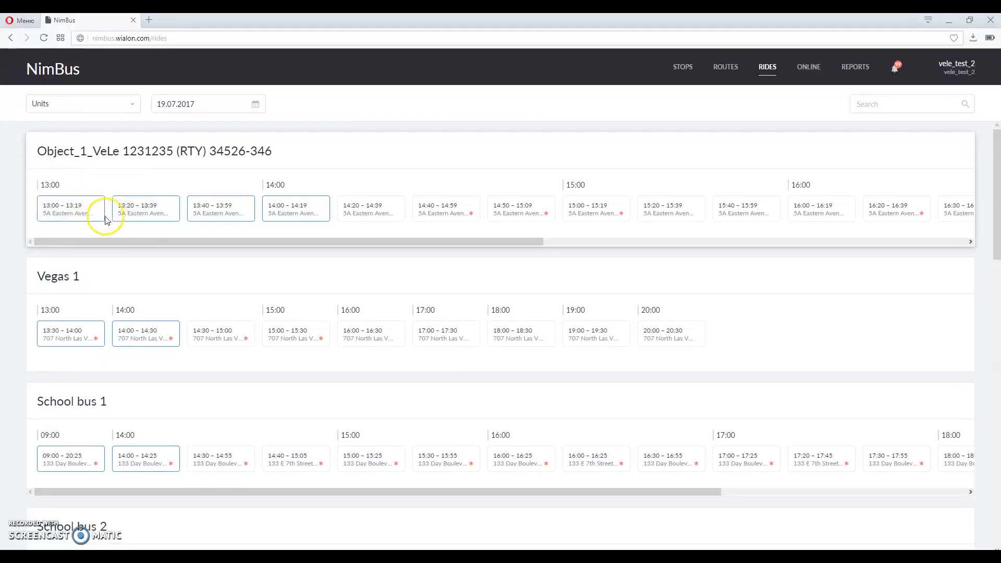
mouse_move(538, 352)
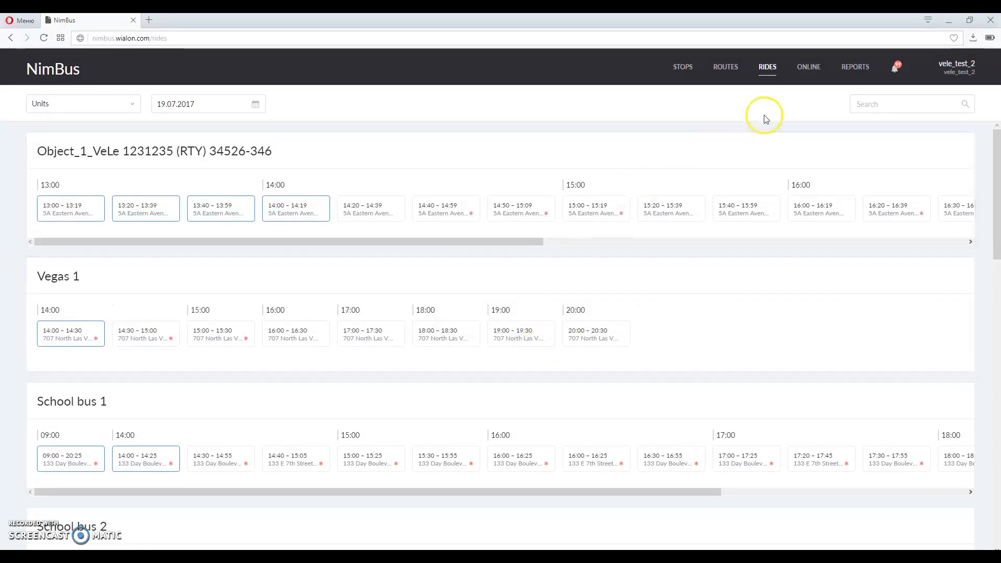
mouse_move(801, 94)
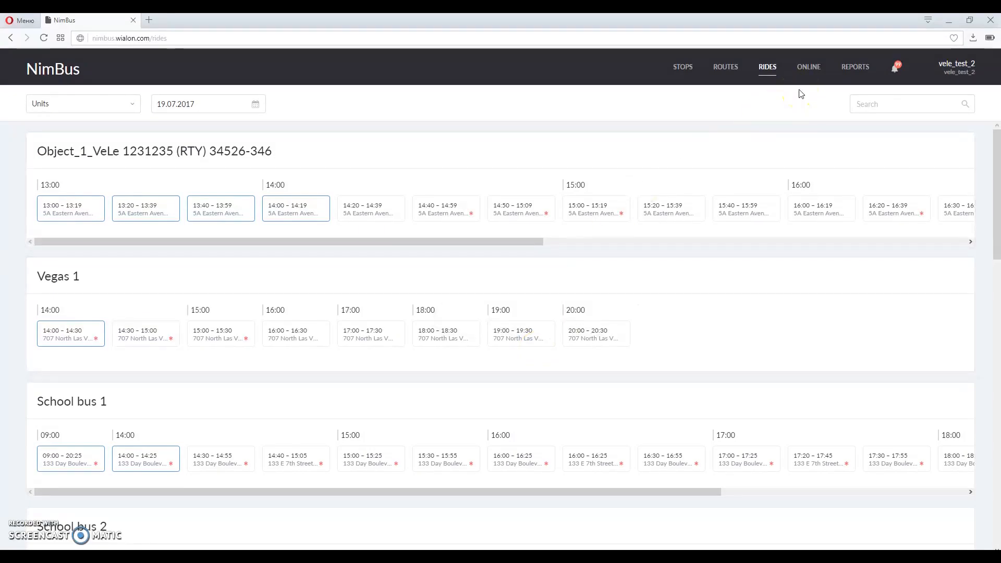
- Open the Online page with live vehicles on routes 5A, 133 and 707
click(808, 66)
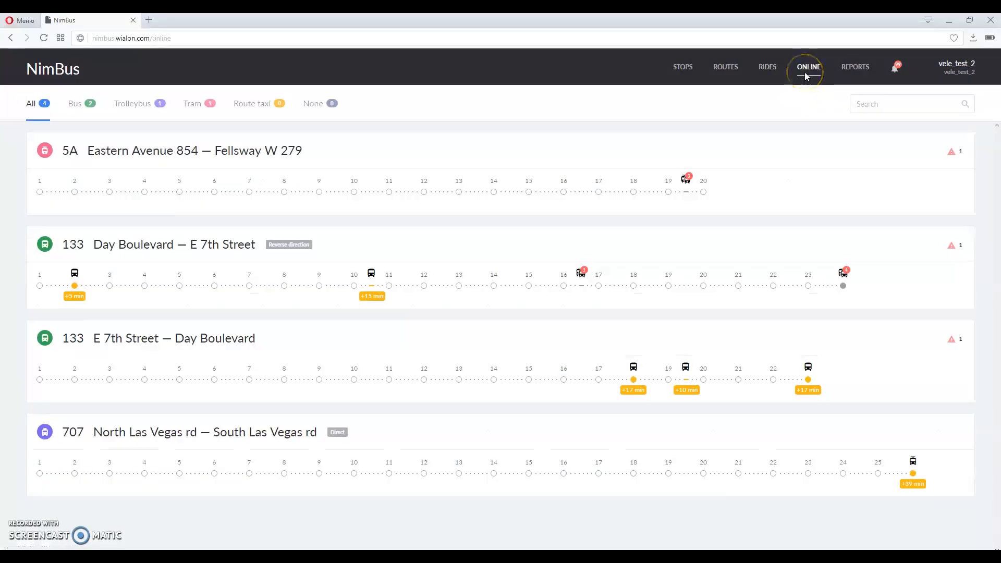
mouse_move(478, 262)
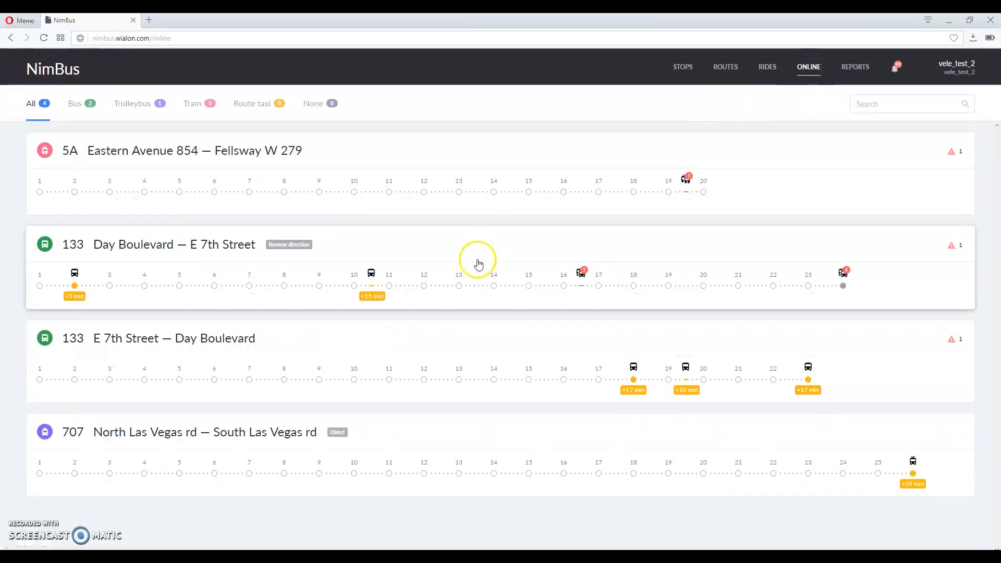
mouse_move(447, 296)
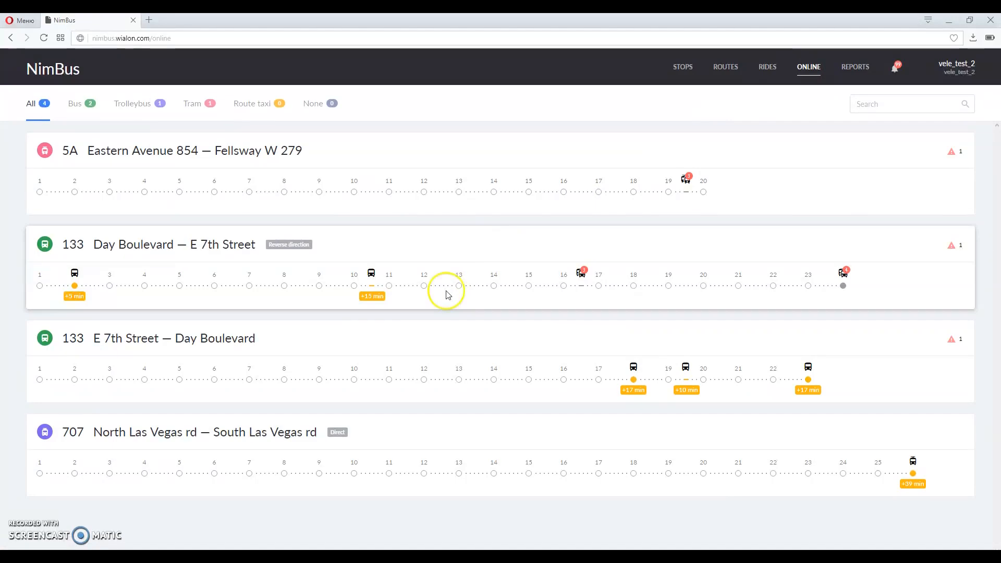
mouse_move(388, 285)
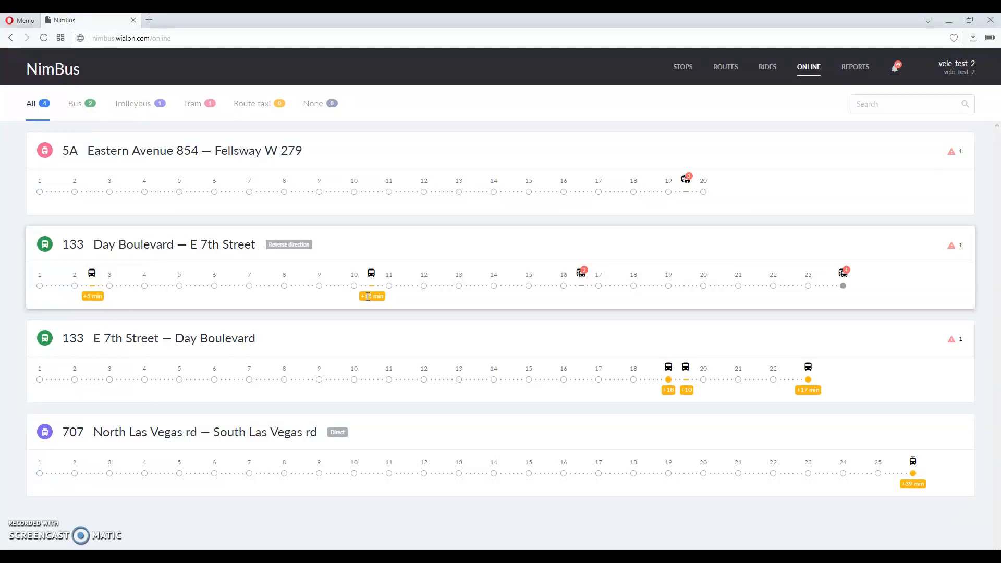
mouse_move(669, 268)
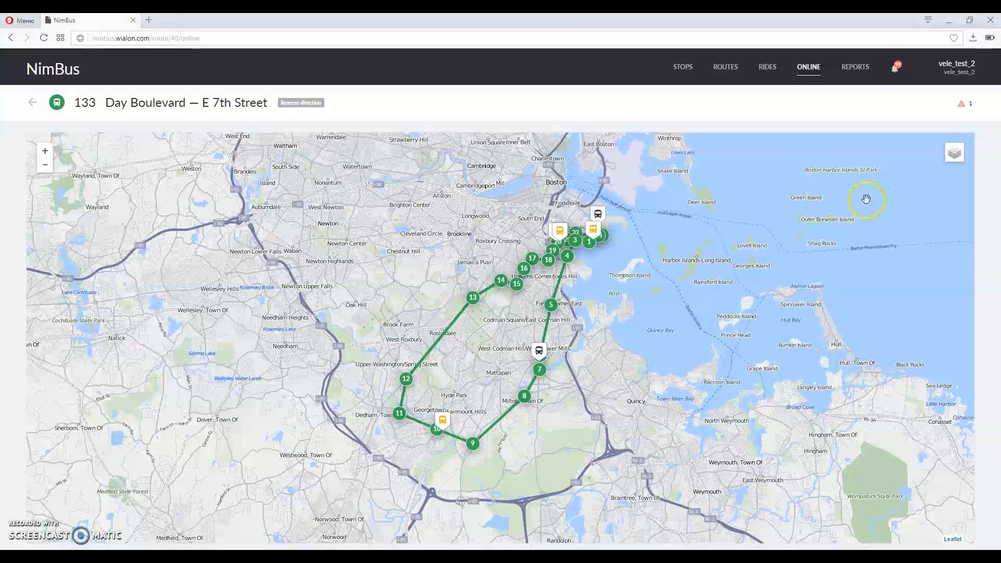
click(960, 103)
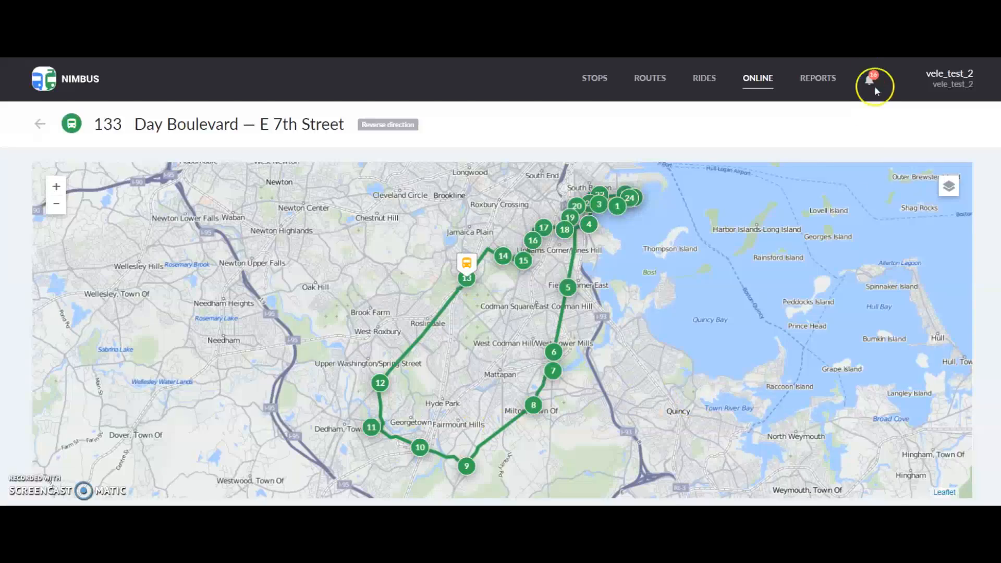
click(875, 84)
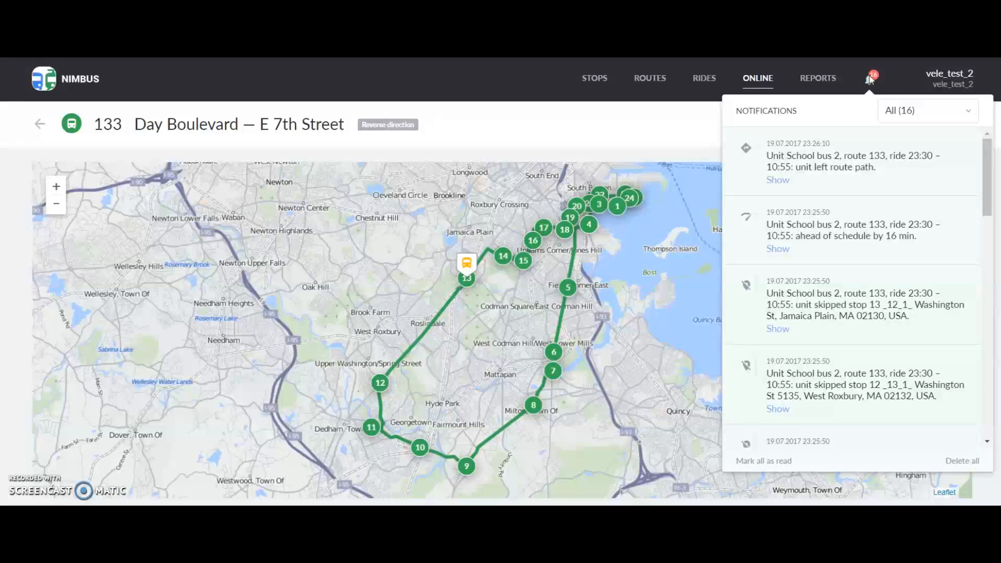
mouse_move(869, 78)
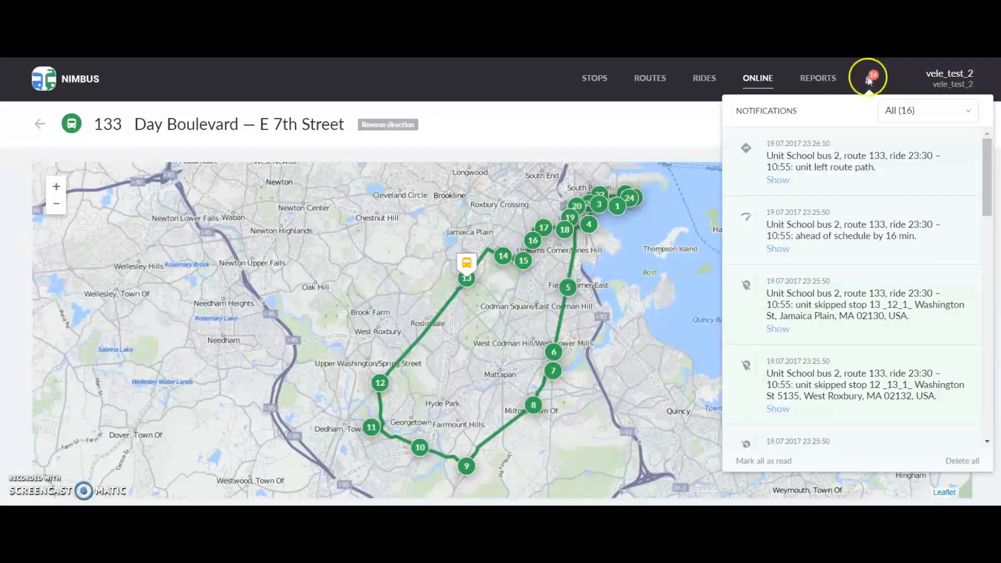
mouse_move(867, 79)
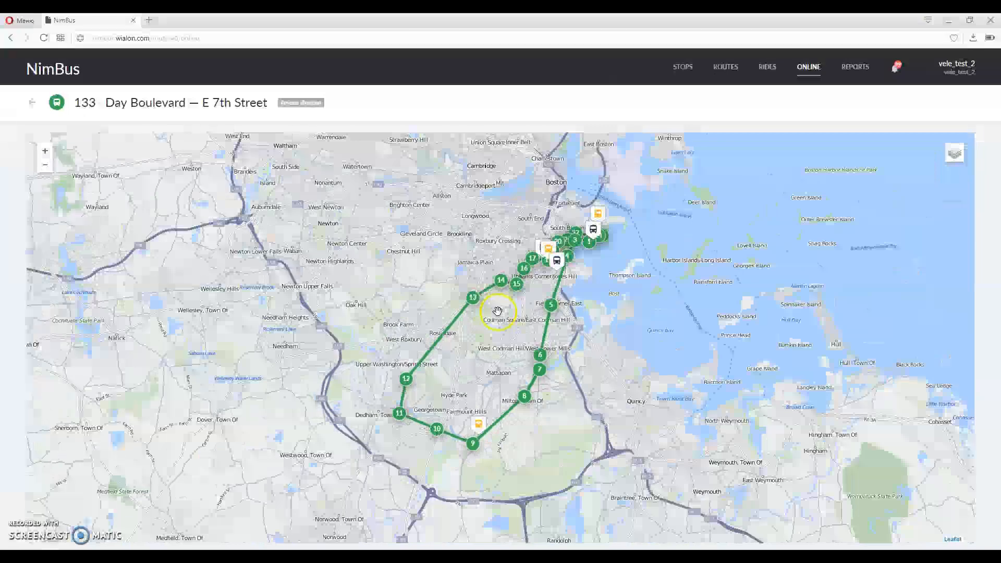
mouse_move(944, 63)
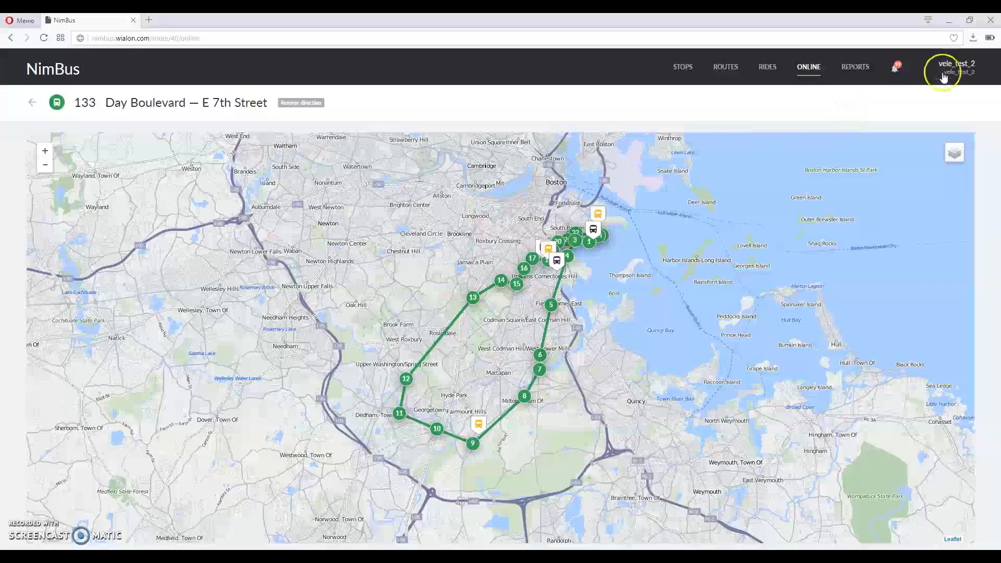
- Open User settings showing all notifications enabled and 5-minute hurry/delay thresholds
click(956, 67)
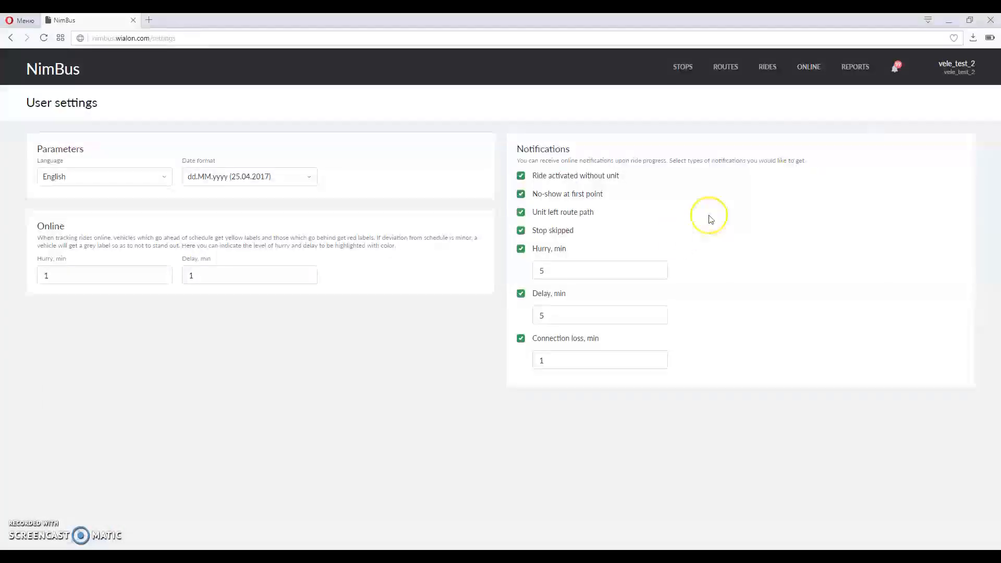
mouse_move(679, 244)
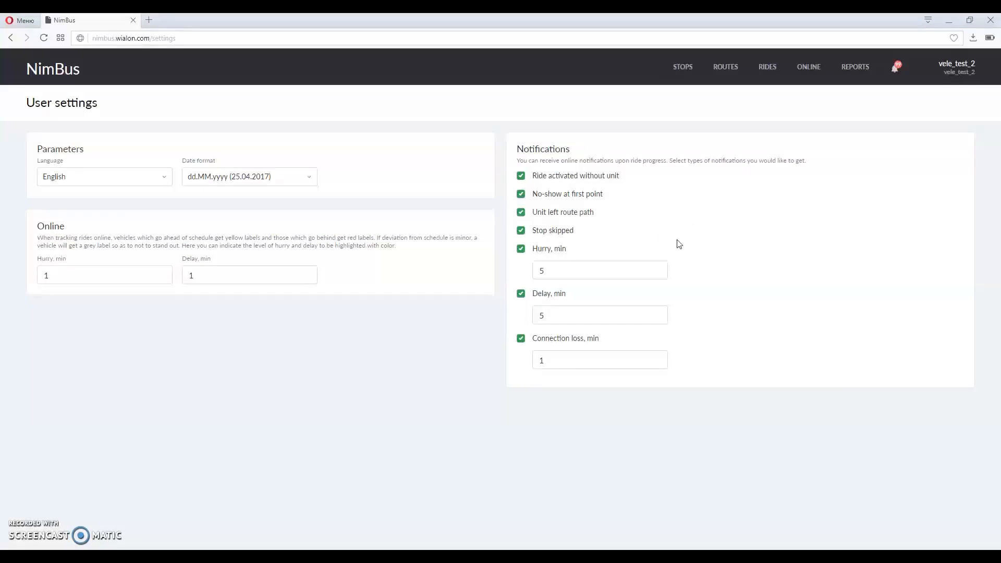
mouse_move(274, 275)
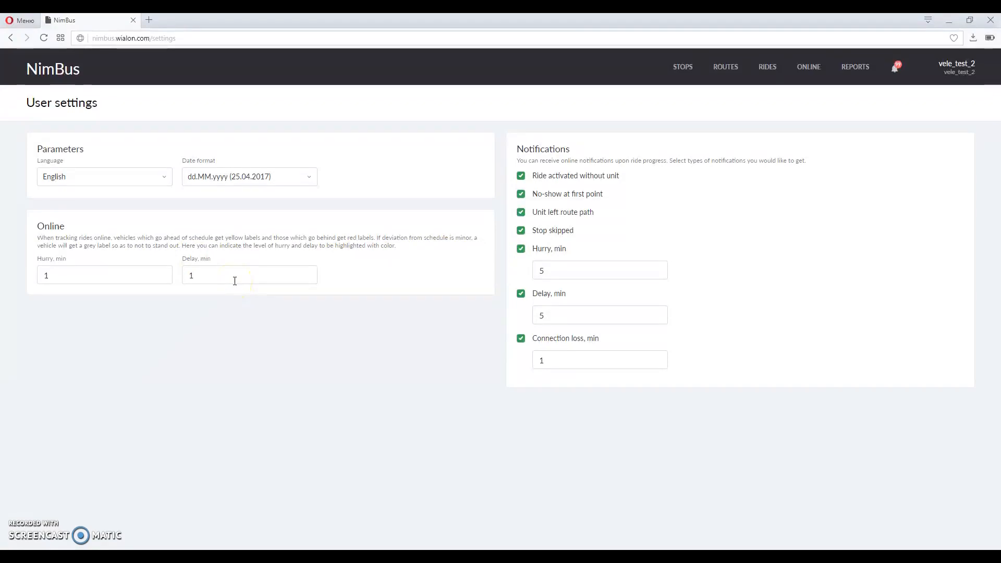
mouse_move(140, 275)
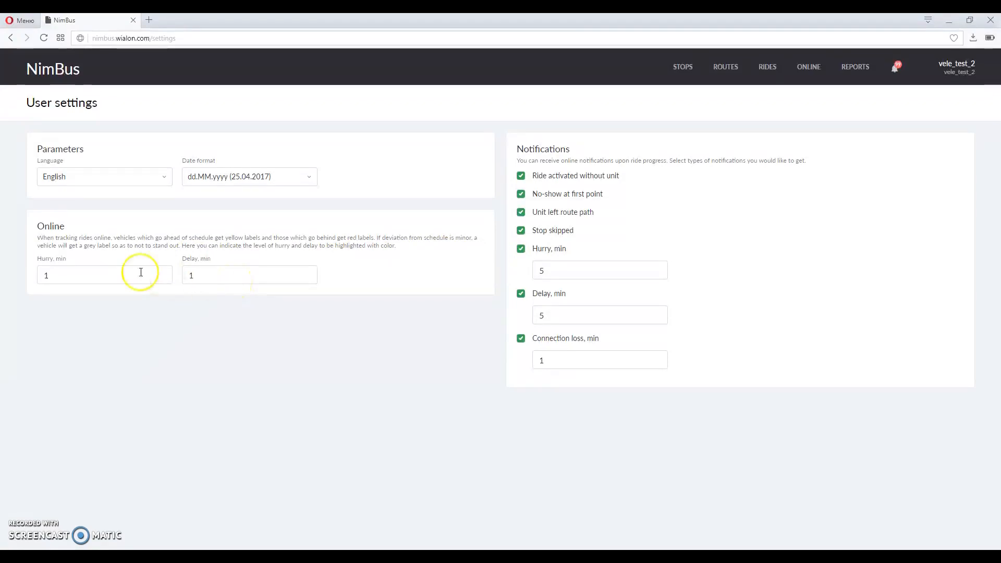
mouse_move(89, 273)
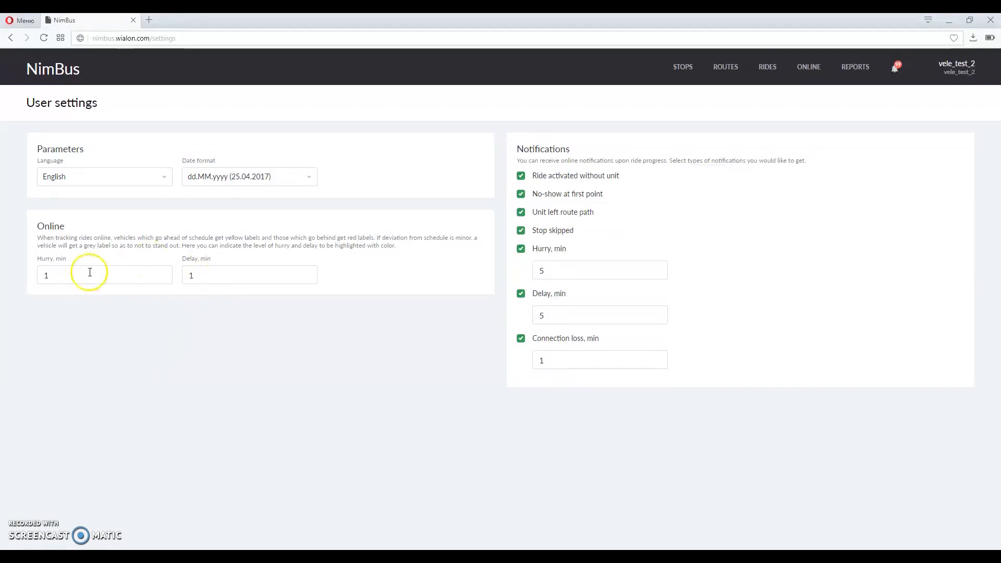
mouse_move(160, 232)
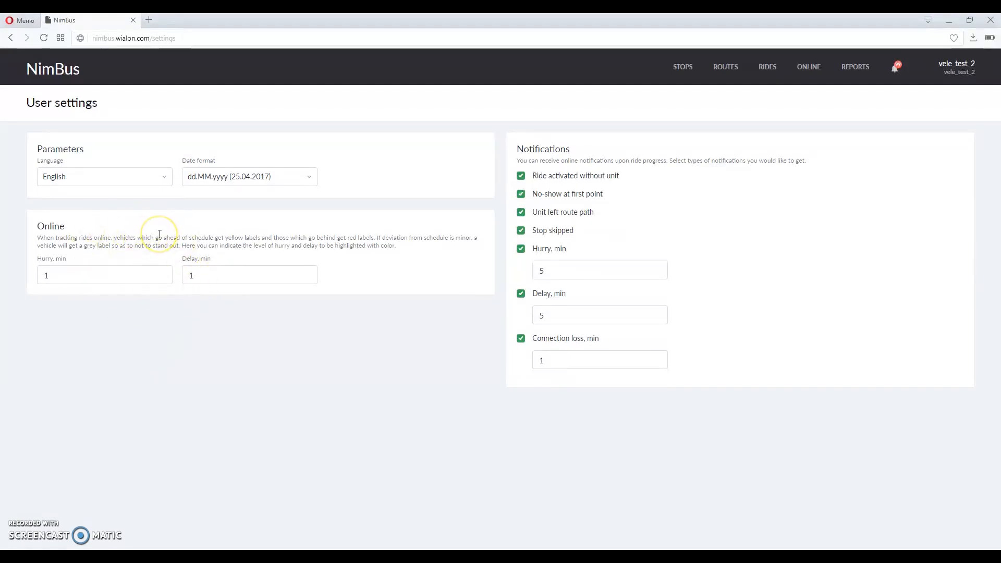
mouse_move(484, 173)
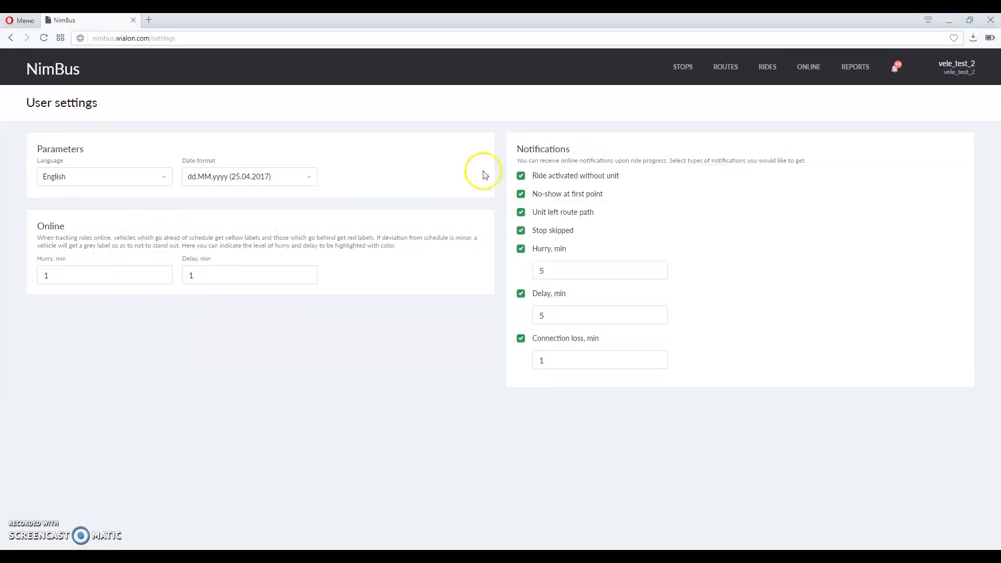
- Return to the Online page with live vehicle positions and delay labels
click(809, 66)
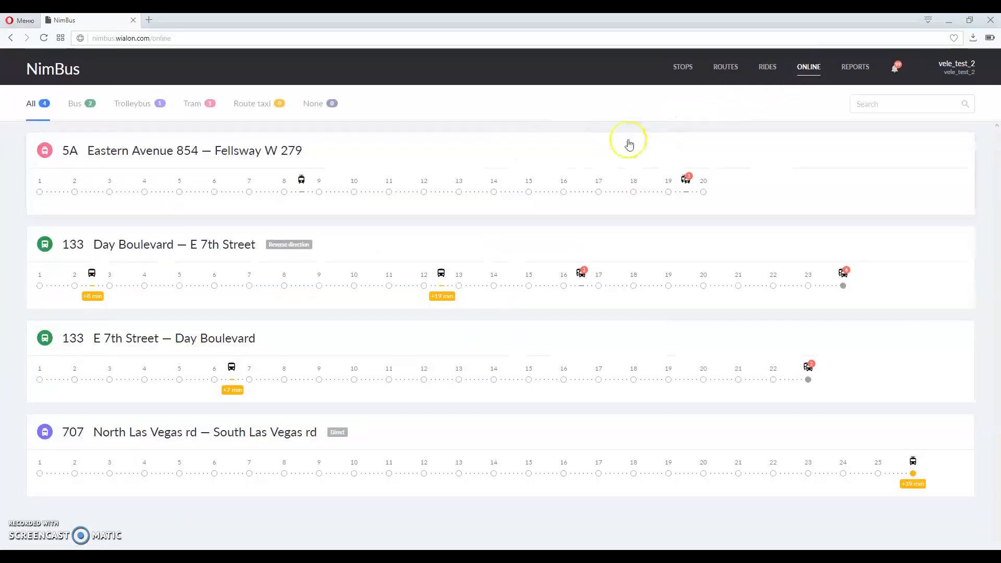
mouse_move(362, 303)
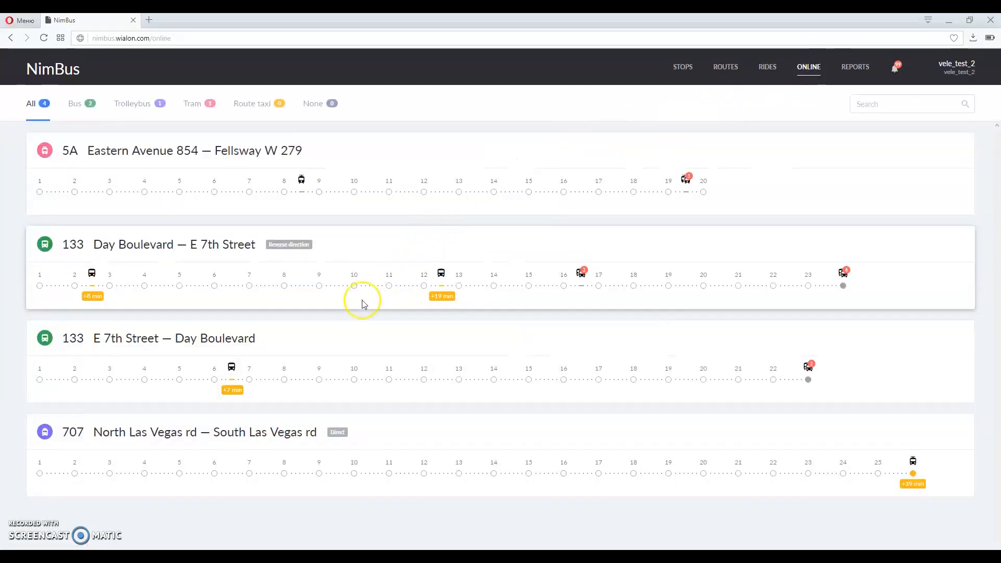
mouse_move(382, 348)
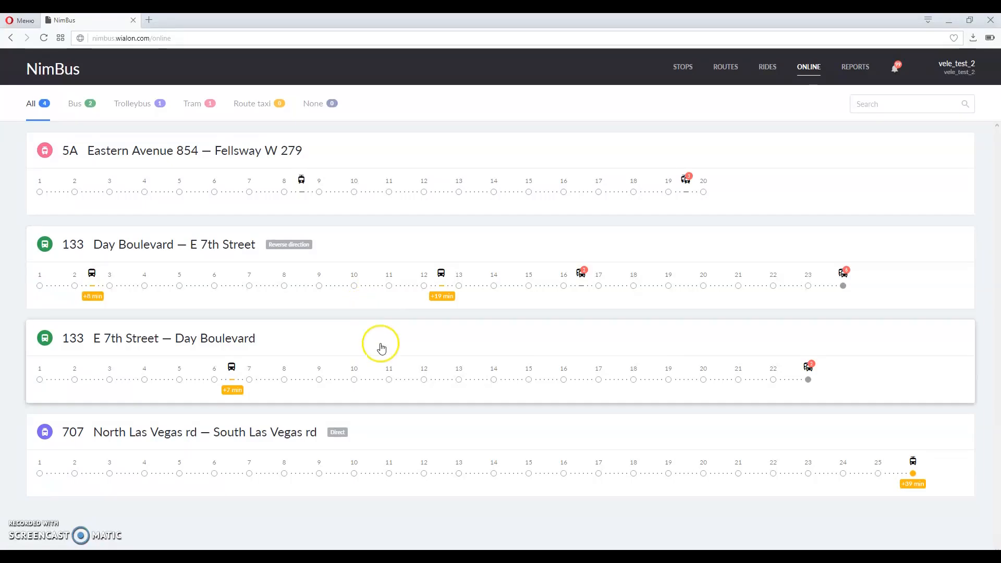
mouse_move(439, 296)
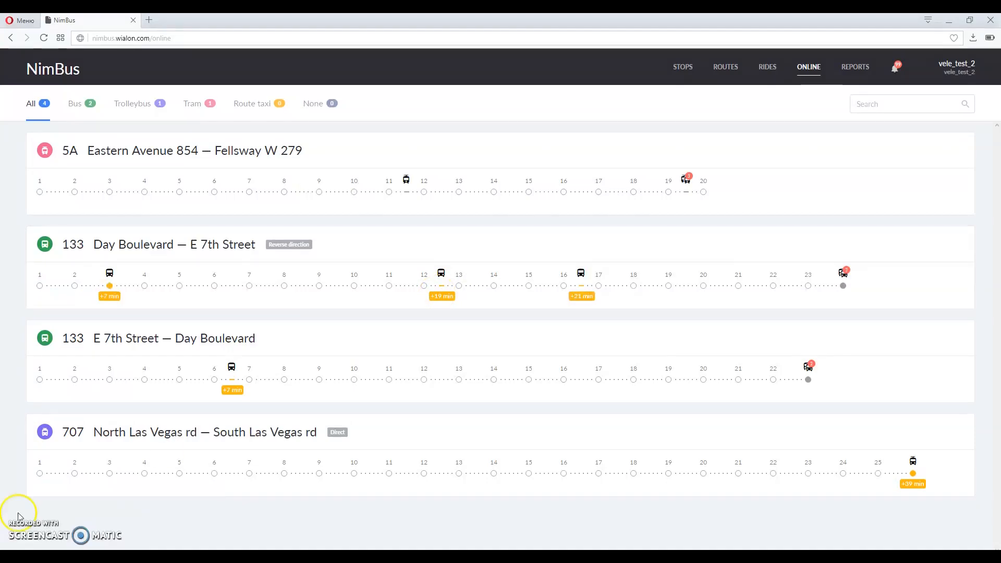
- Run a Route rides report for route 5A over 01.07.2017–31.07.2017
click(856, 66)
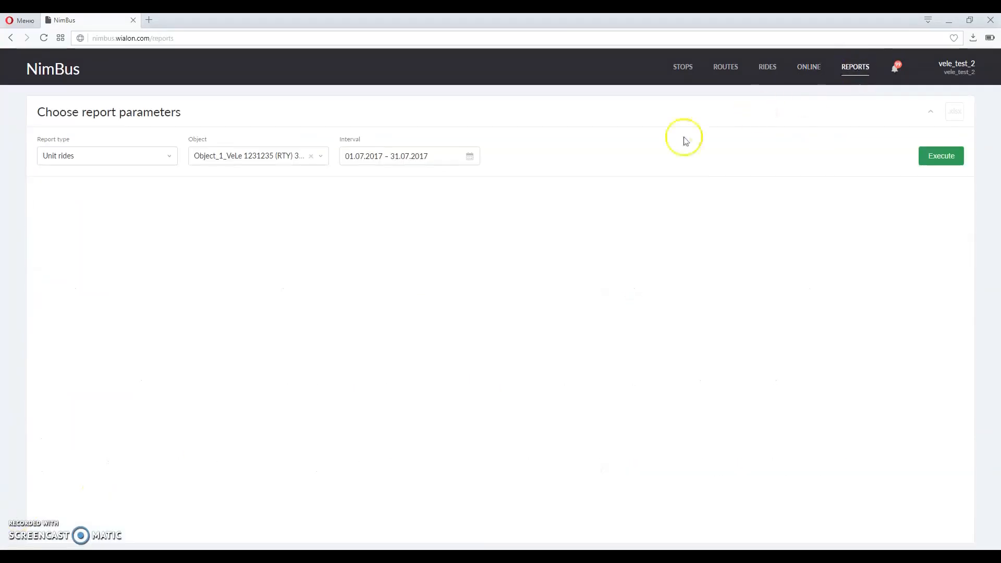
mouse_move(358, 324)
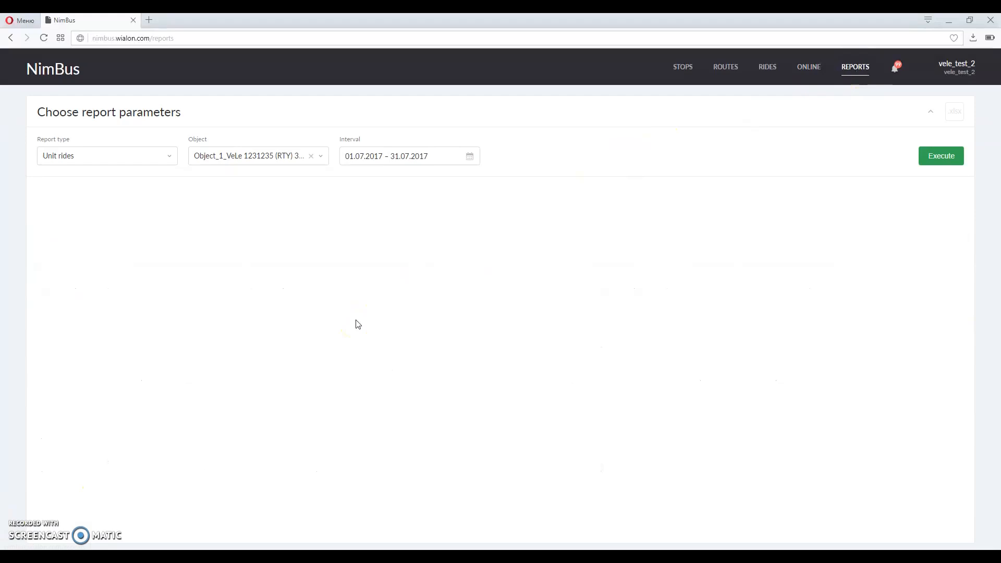
mouse_move(351, 328)
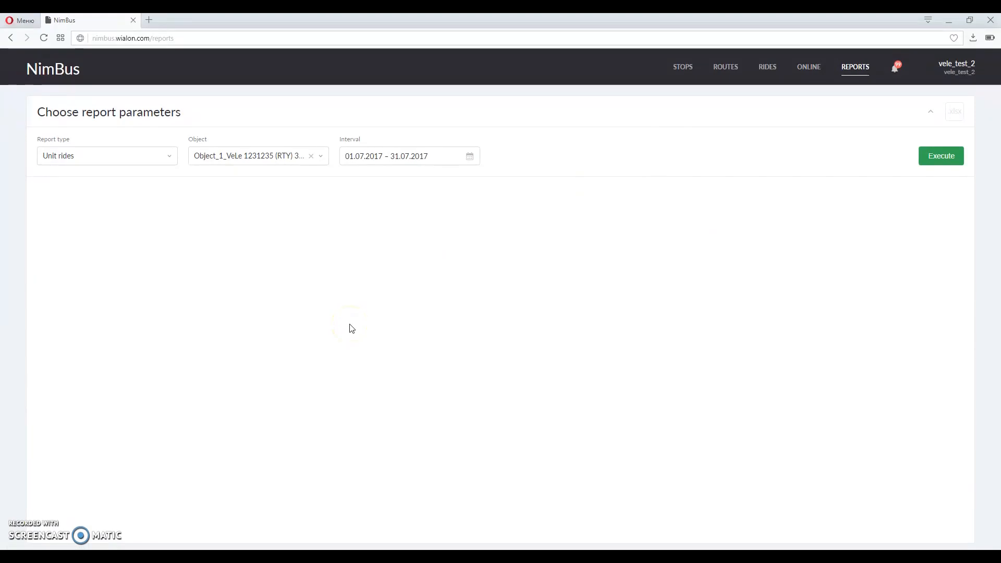
click(332, 325)
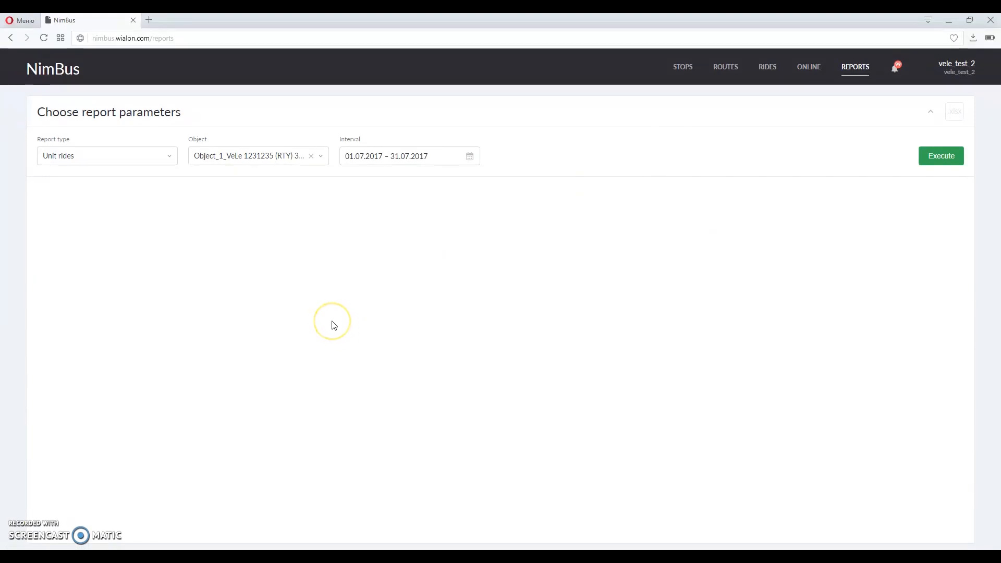
mouse_move(255, 230)
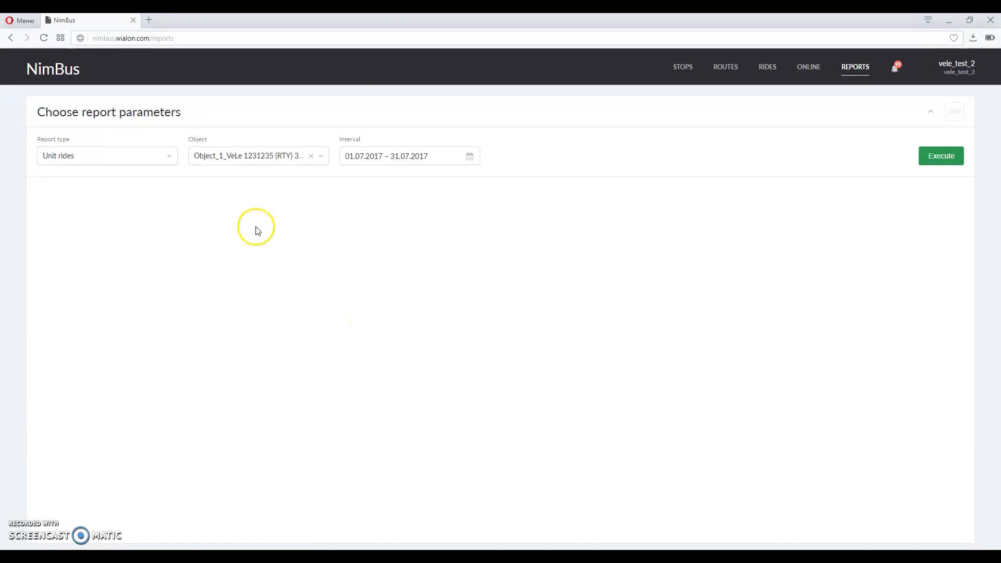
click(107, 155)
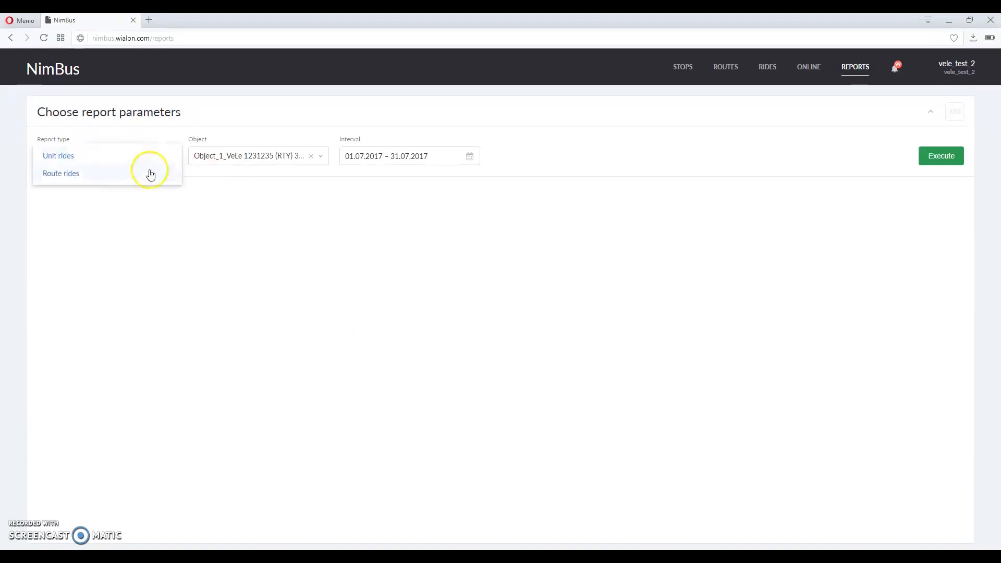
click(61, 173)
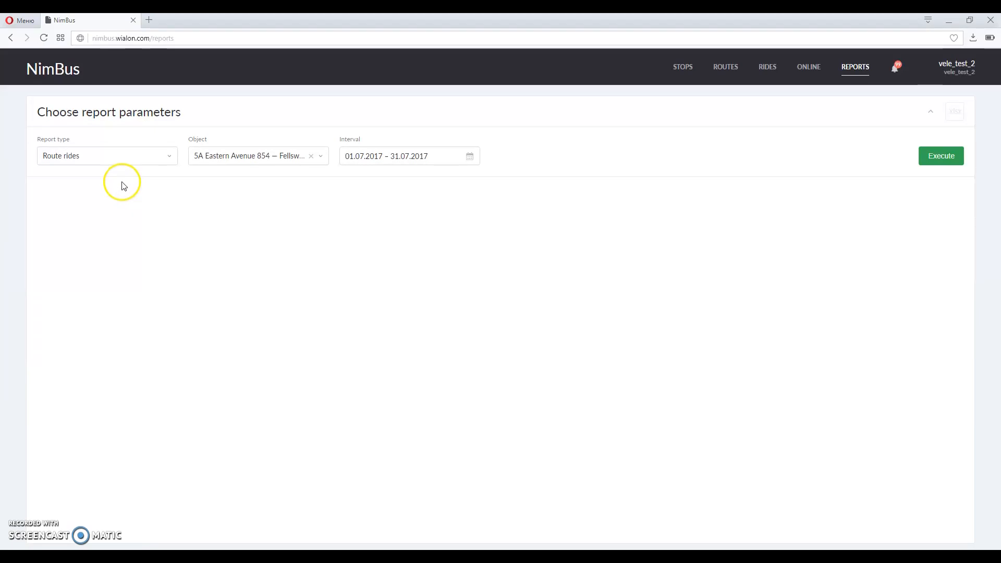
click(940, 155)
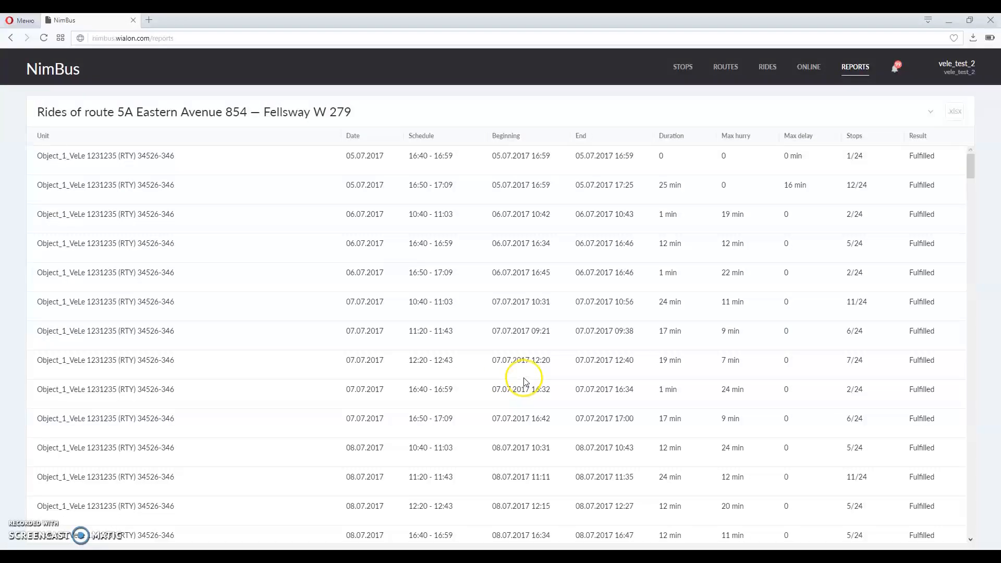
mouse_move(525, 380)
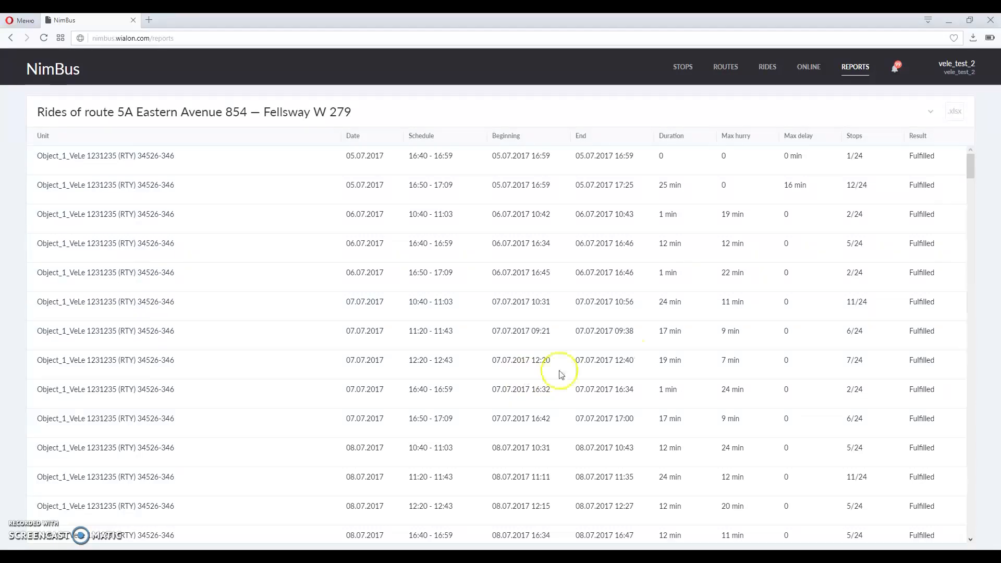
mouse_move(956, 111)
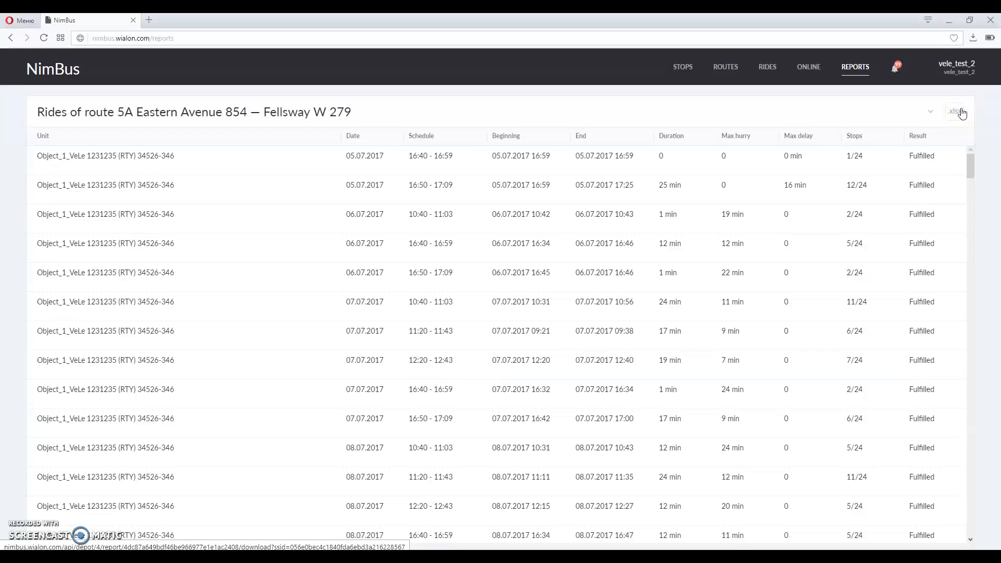
mouse_move(591, 273)
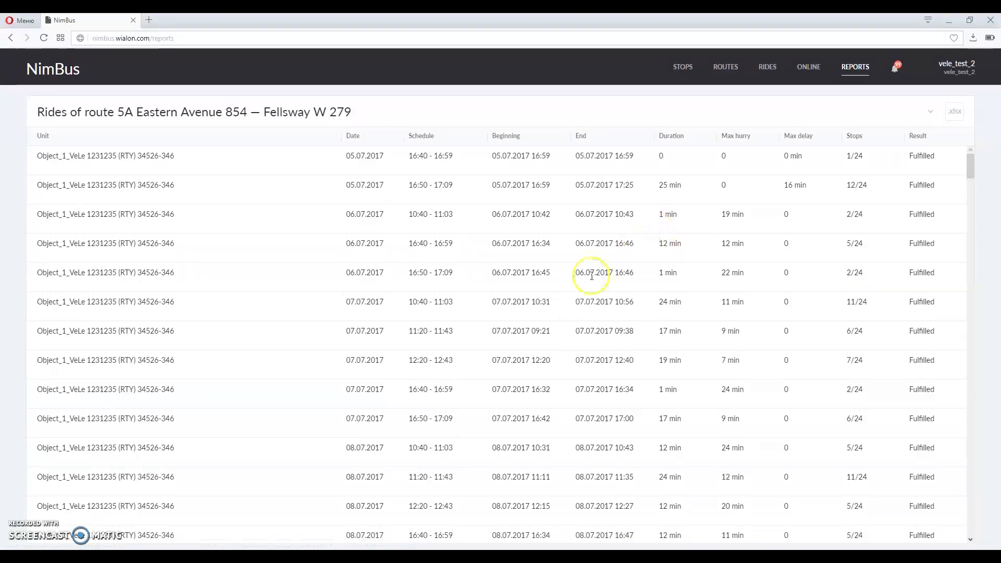